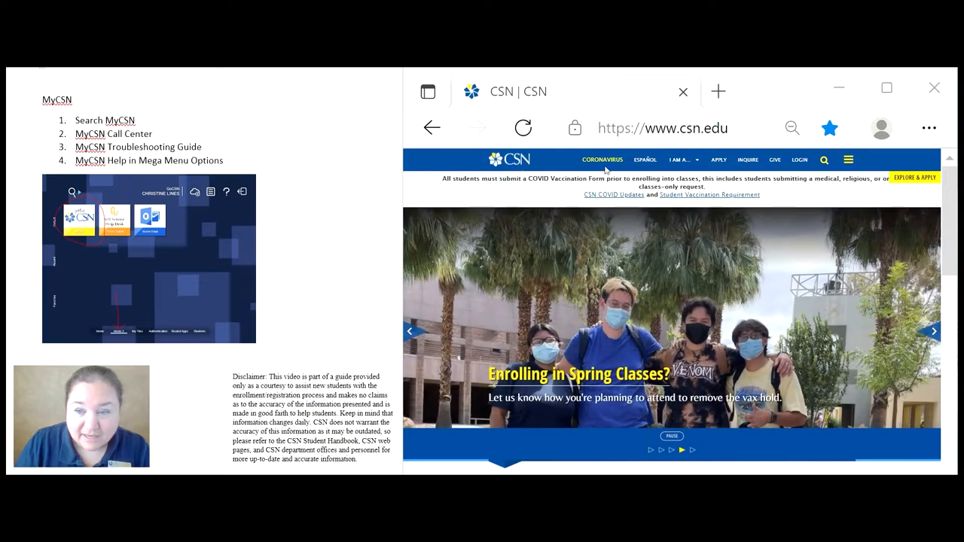
# View the Schedule of Classes search for 2021 Fall, then return to the csn.edu homepage.
pyautogui.click(848, 159)
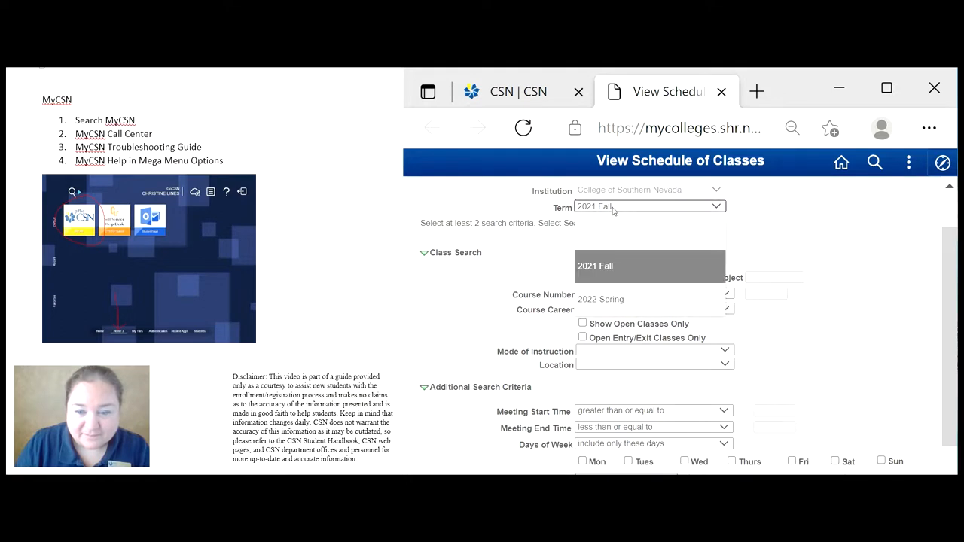
pyautogui.moveTo(614, 304)
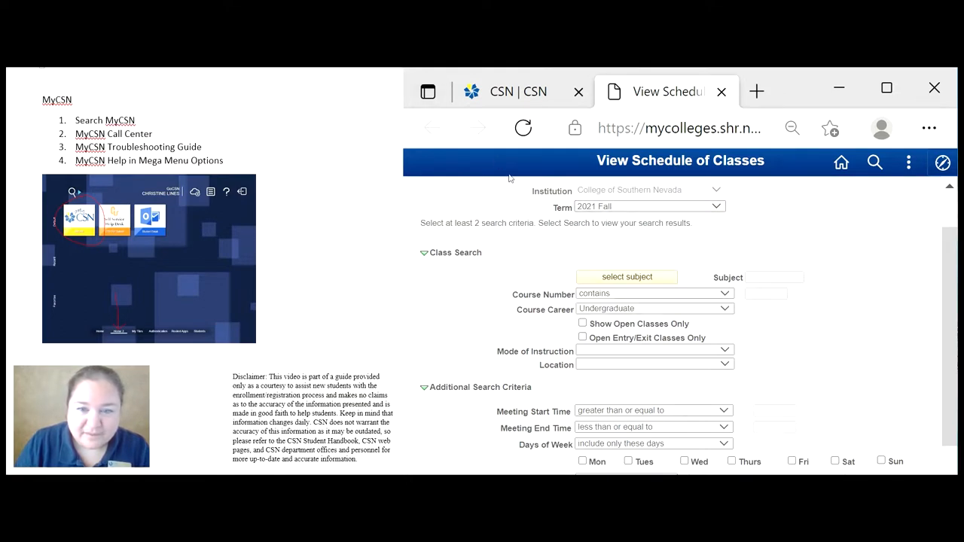
pyautogui.click(513, 92)
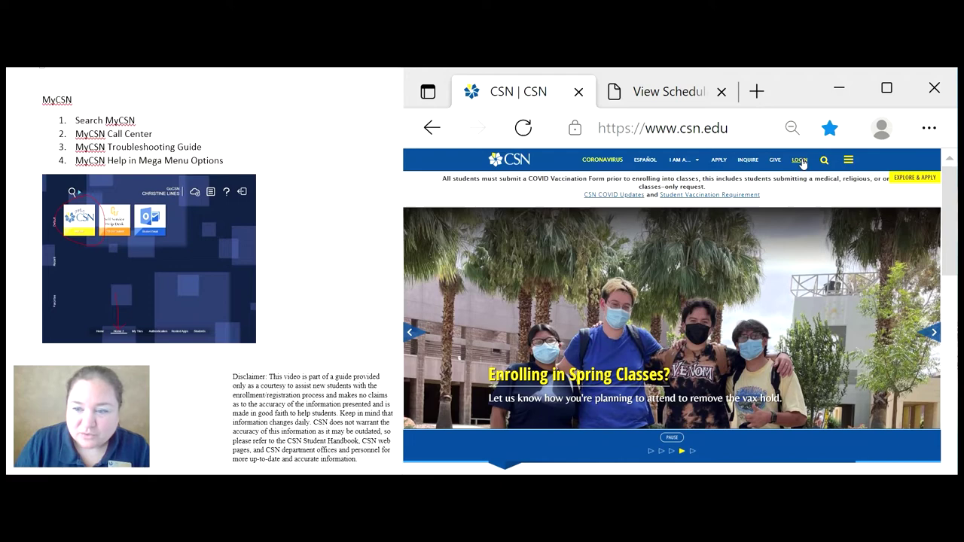
pyautogui.moveTo(798, 161)
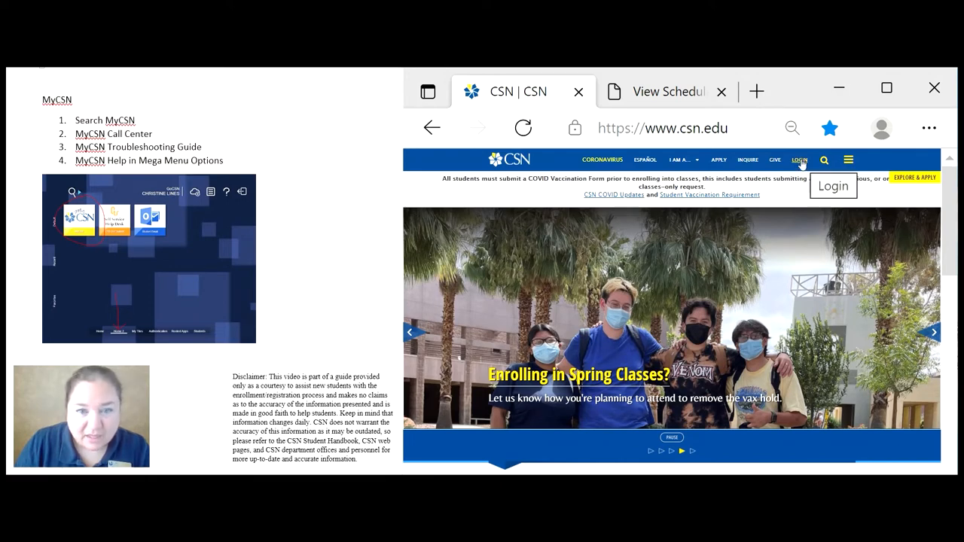
# Go to the GoCSN Login page and bring the username/password sign-in box into view.
pyautogui.click(799, 160)
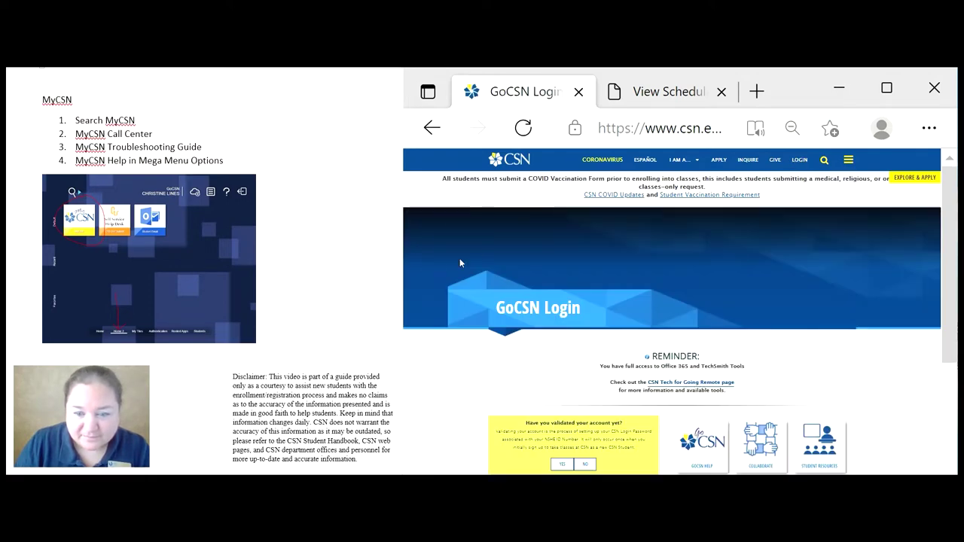
pyautogui.scroll(-3)
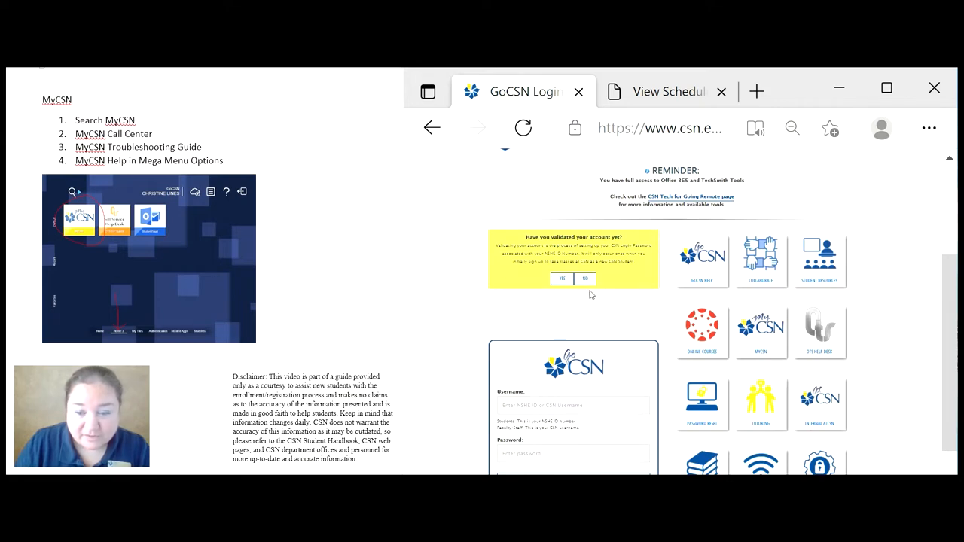
pyautogui.moveTo(566, 291)
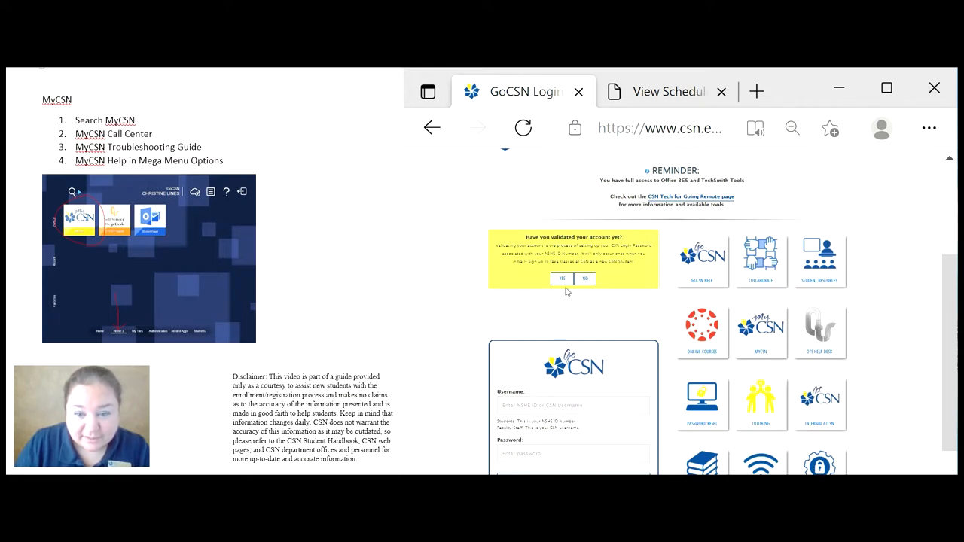
pyautogui.scroll(-3)
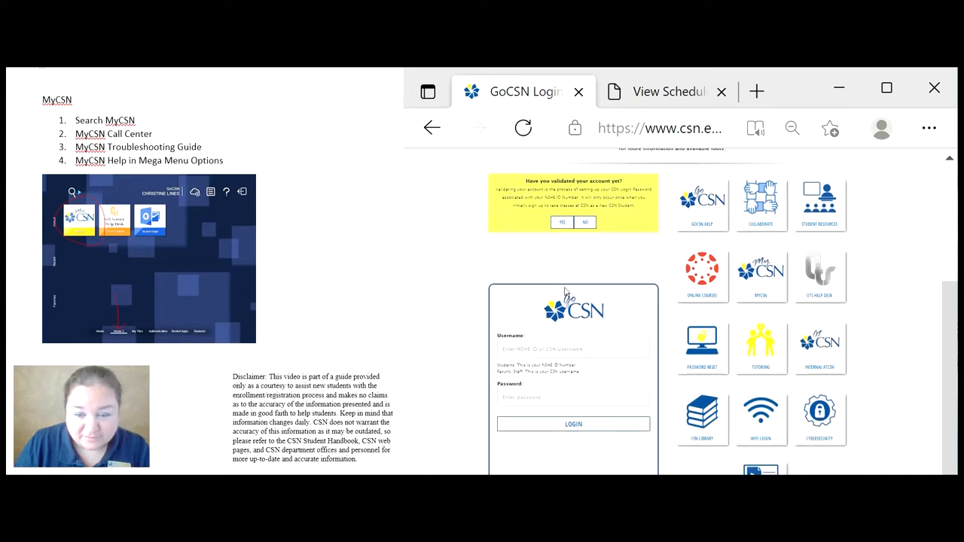
pyautogui.scroll(-3)
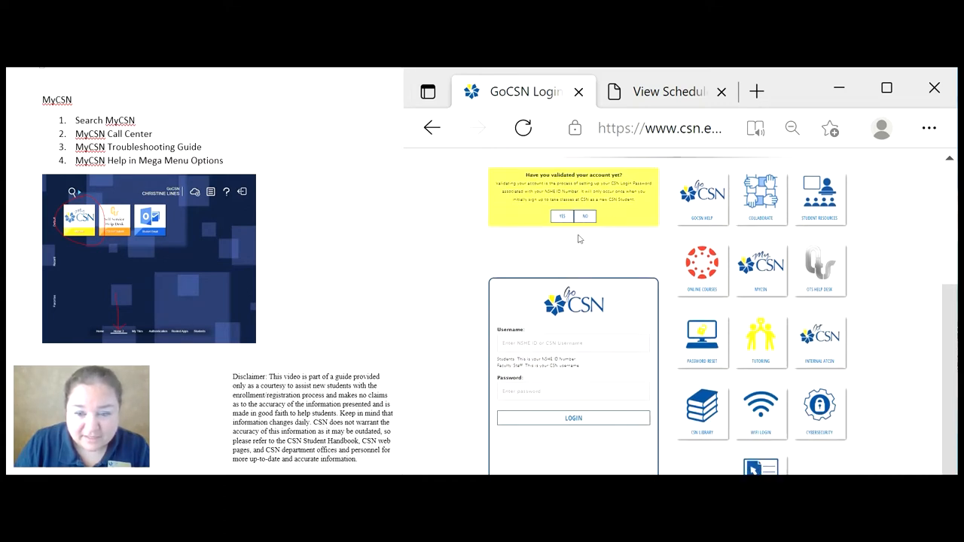
pyautogui.scroll(-3)
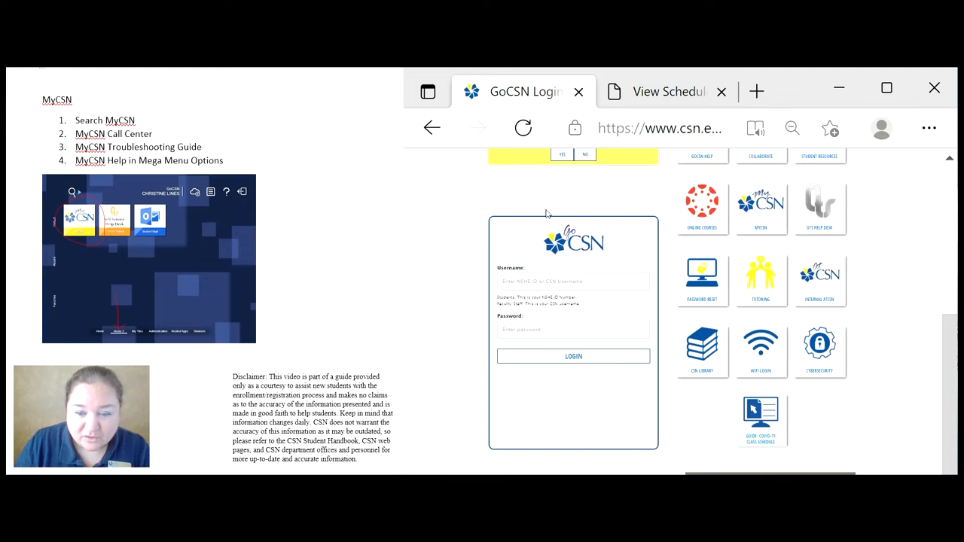
pyautogui.moveTo(521, 215)
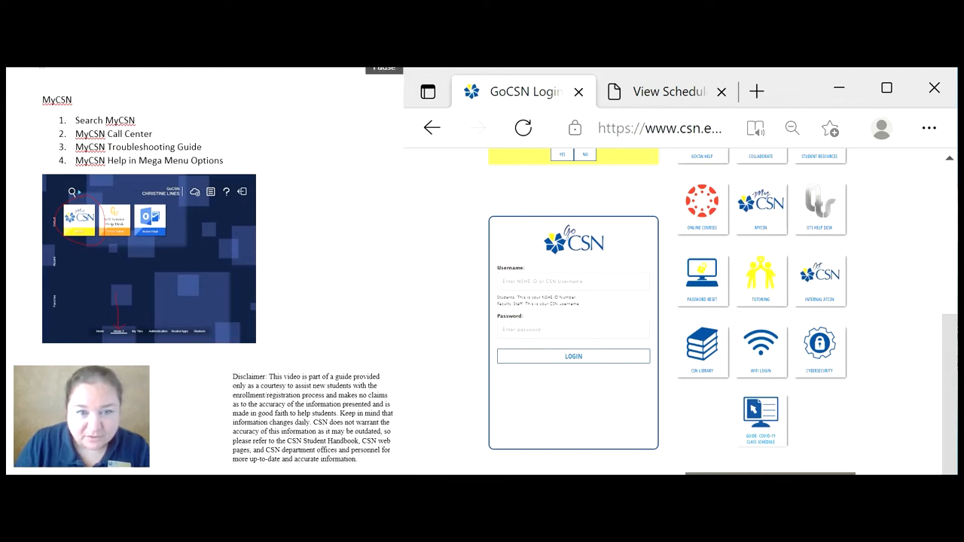
# Log in to the GoCSN dashboard and cancel the webPass Missing extension prompt.
pyautogui.click(572, 356)
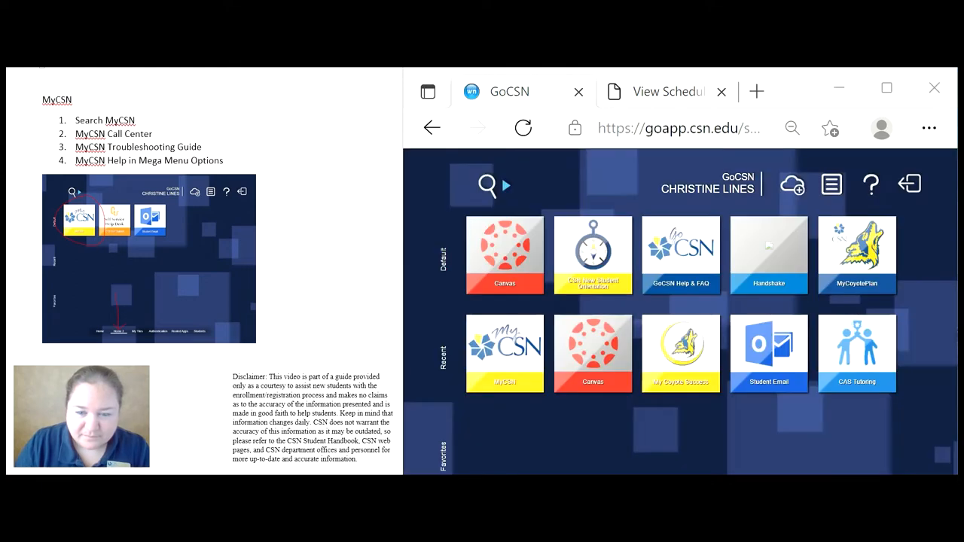
pyautogui.moveTo(704, 170)
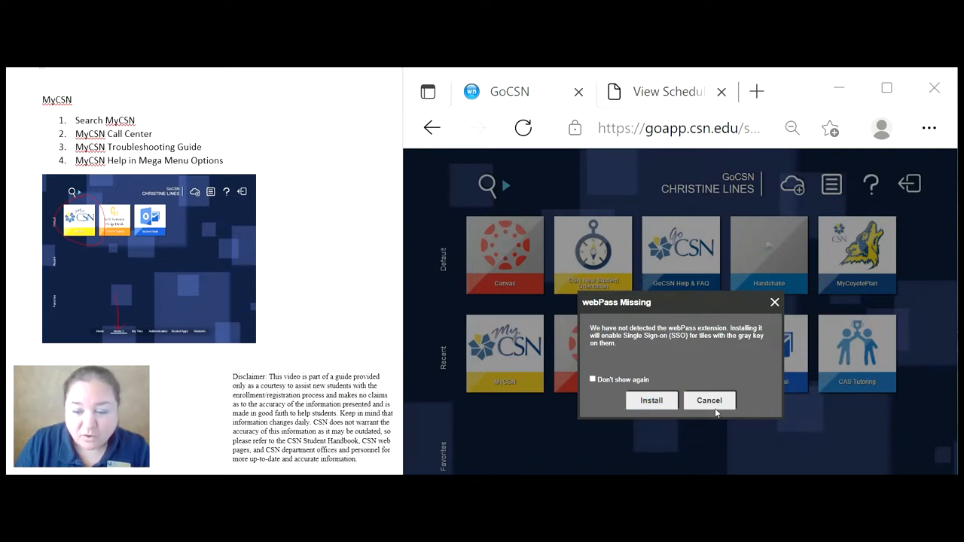
pyautogui.click(709, 401)
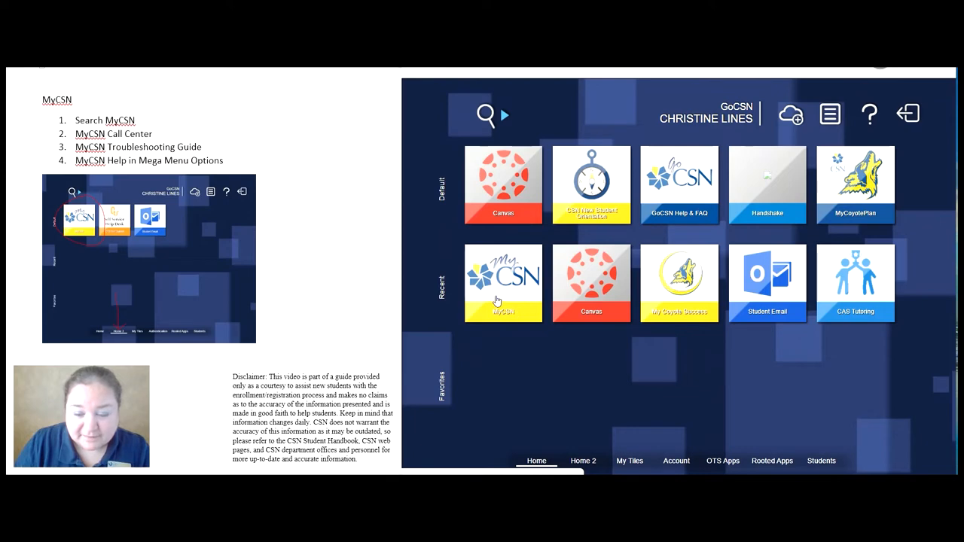
pyautogui.moveTo(598, 473)
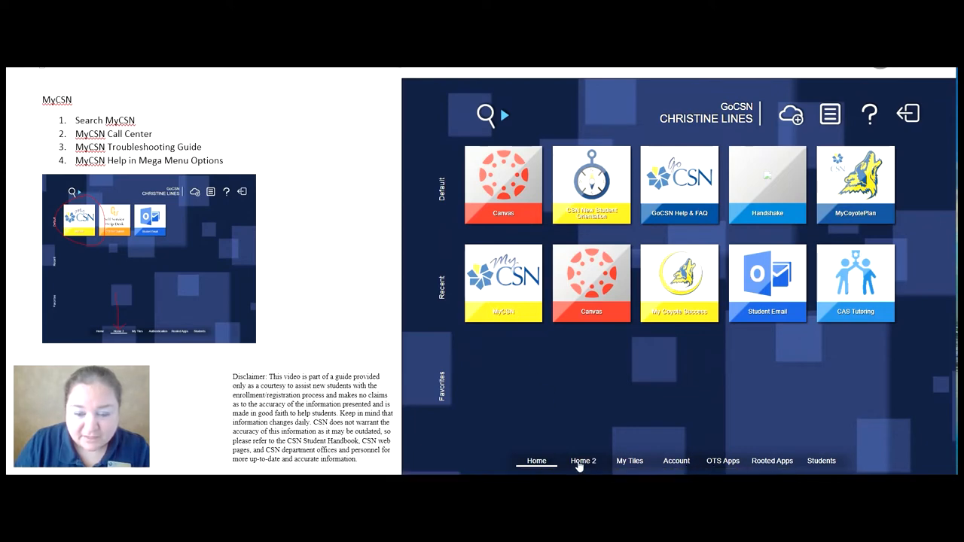
# Switch the GoCSN dashboard to its Home 2 page of app tiles.
pyautogui.click(582, 460)
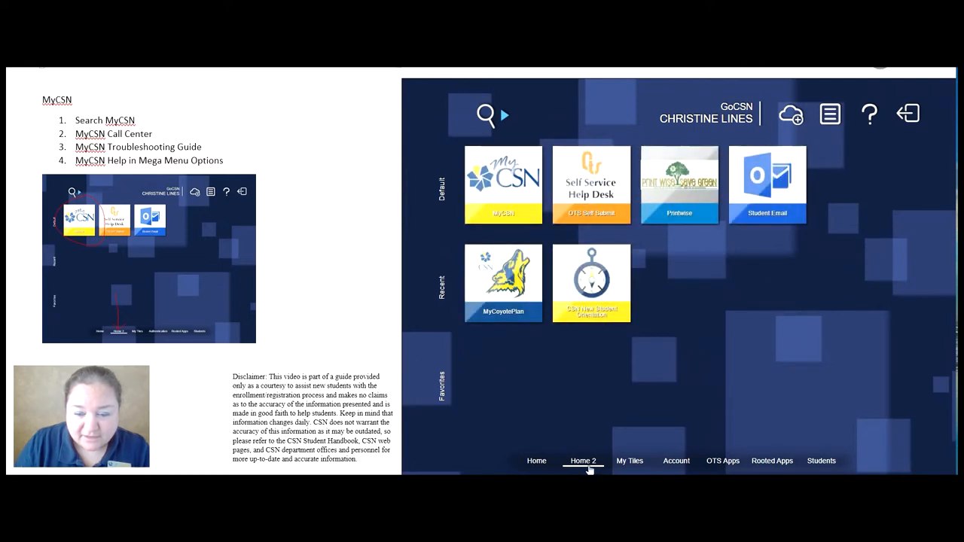
pyautogui.moveTo(431, 194)
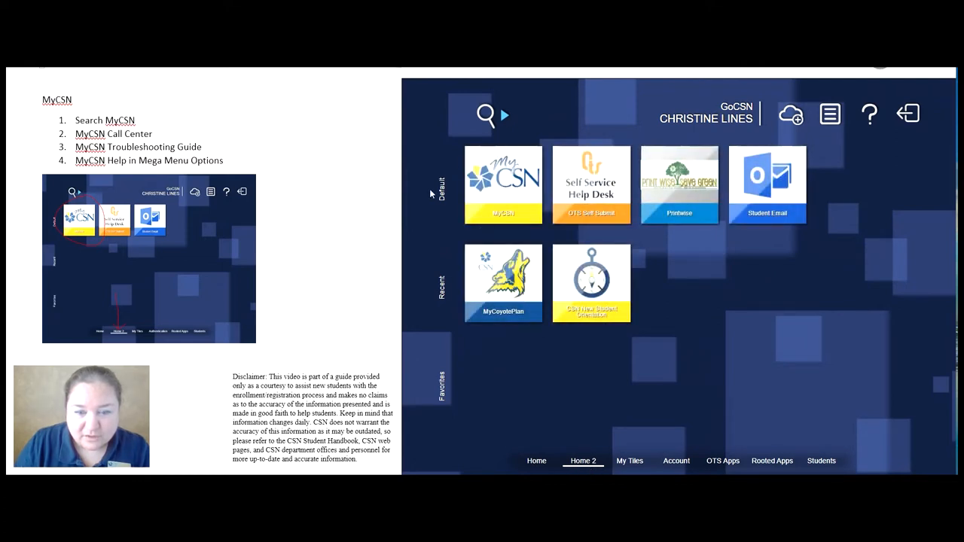
pyautogui.moveTo(502, 193)
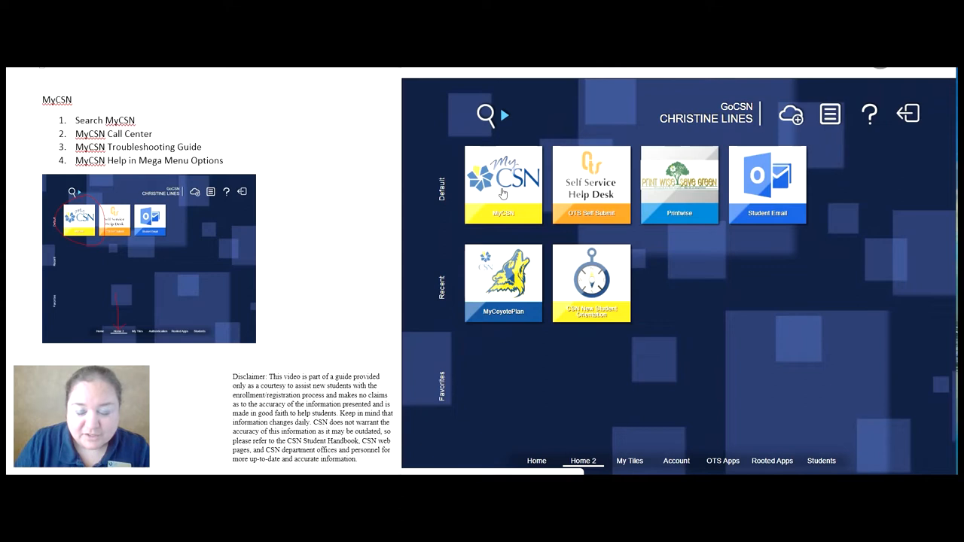
# Launch MyCSN from the tiles, sign in, and choose Student Homepage from My Homepage.
pyautogui.click(503, 184)
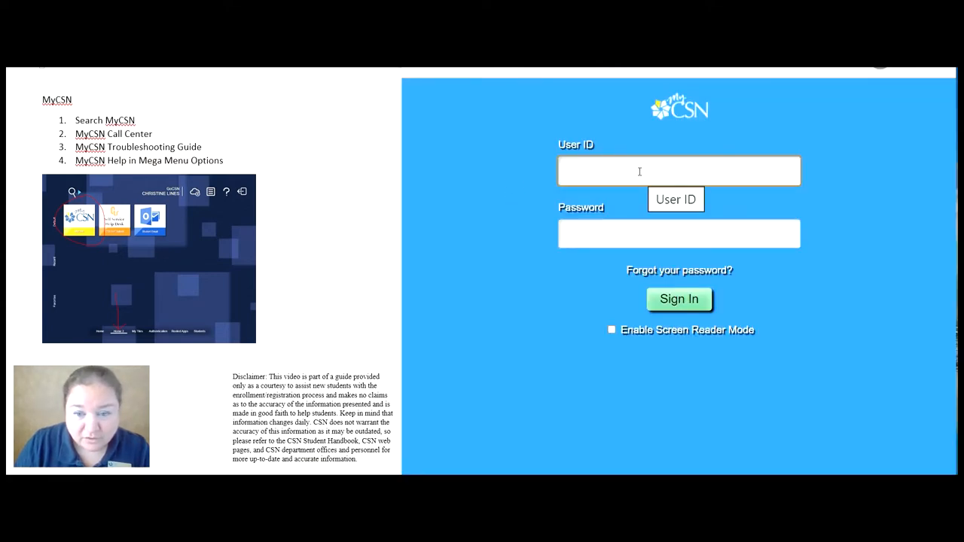
pyautogui.moveTo(645, 131)
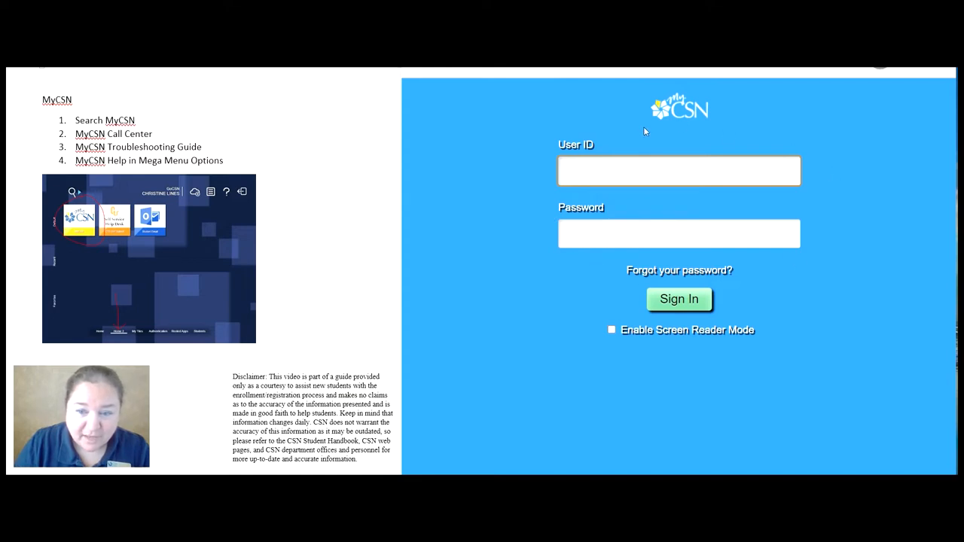
pyautogui.moveTo(580, 255)
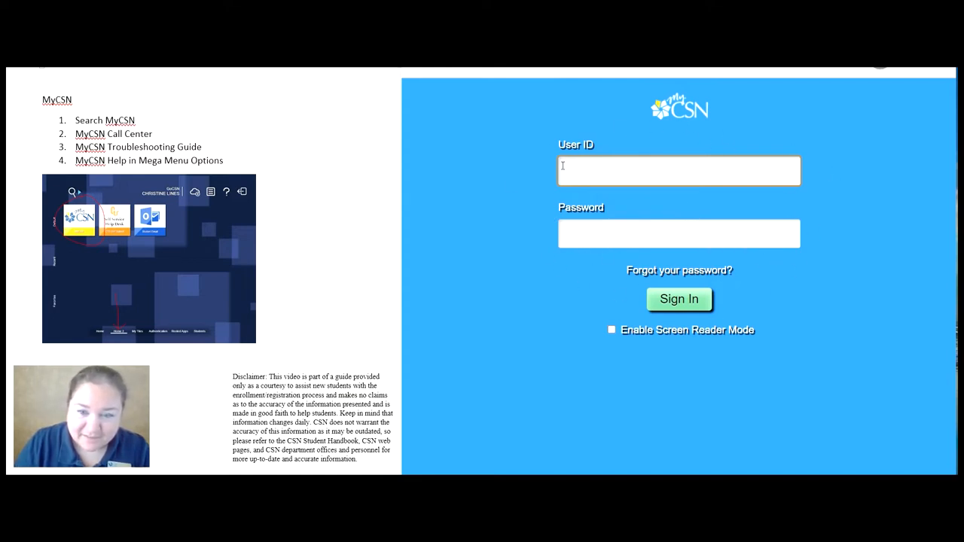
pyautogui.click(677, 298)
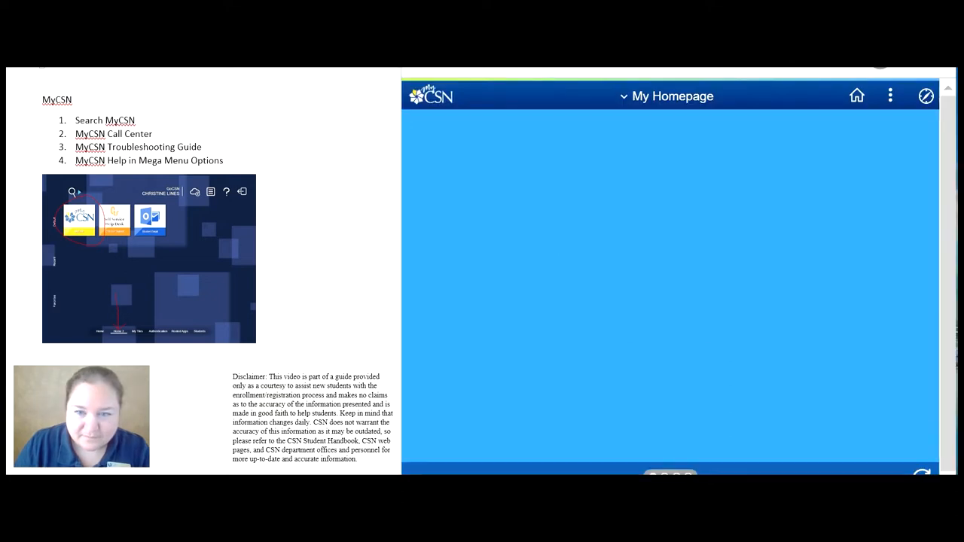
pyautogui.moveTo(623, 154)
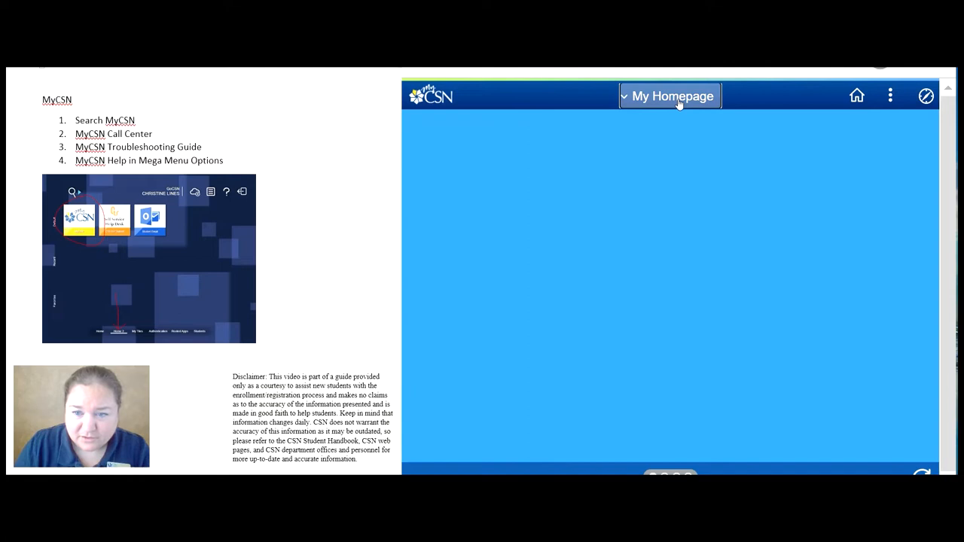
pyautogui.click(669, 96)
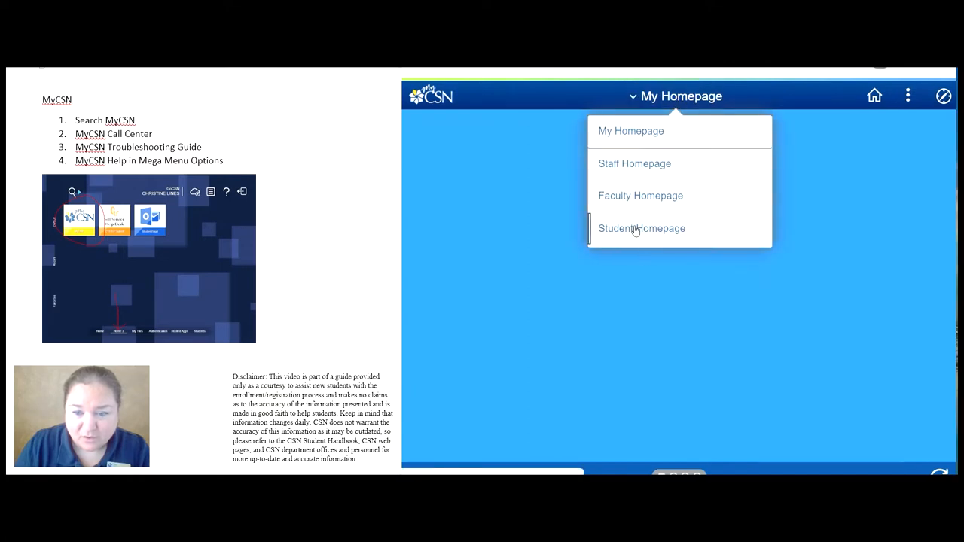
pyautogui.click(641, 229)
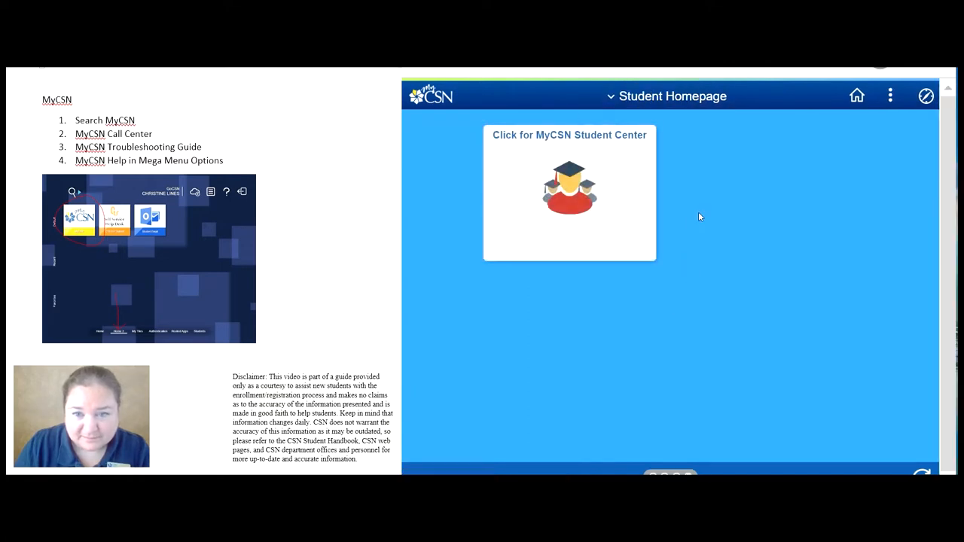
pyautogui.moveTo(545, 144)
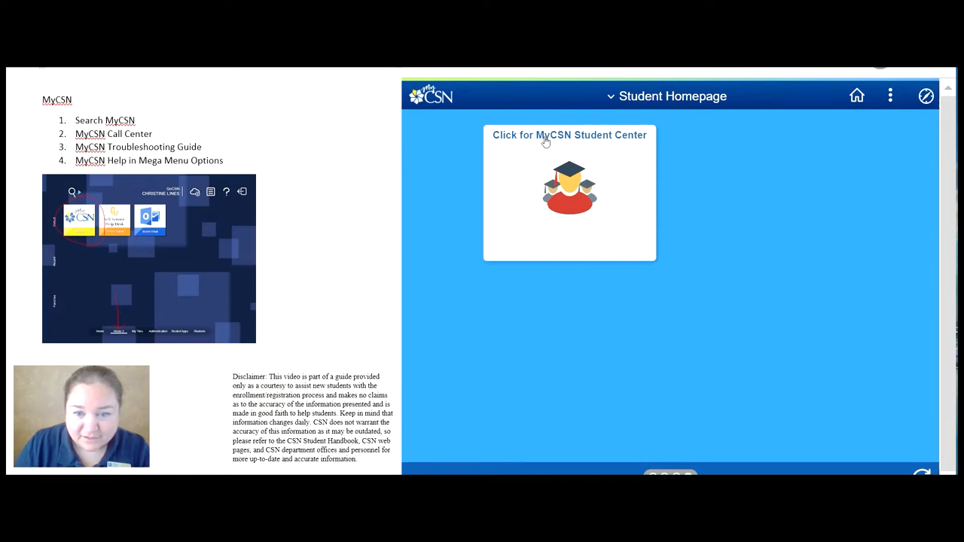
# Enter the MyCSN Student Center from the Student Homepage tile.
pyautogui.click(570, 193)
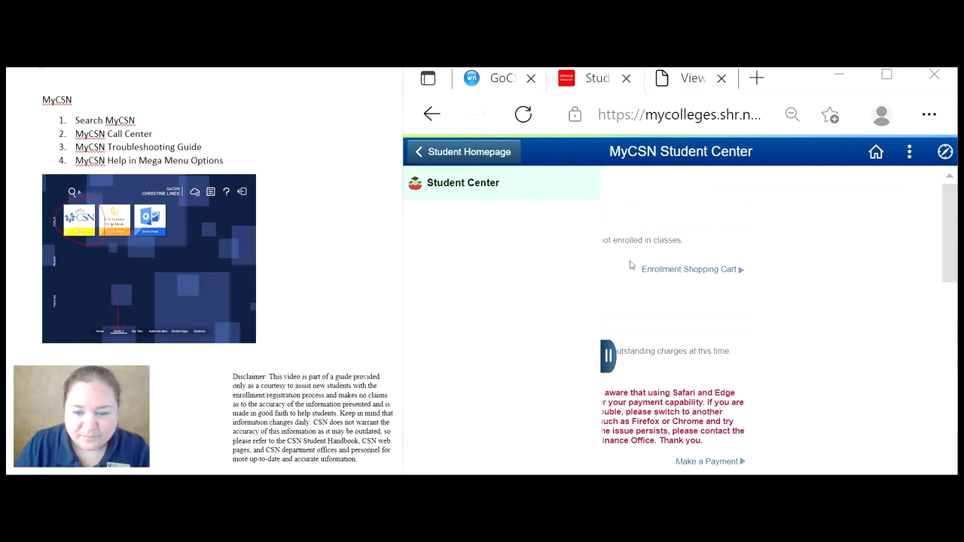
pyautogui.moveTo(606, 357)
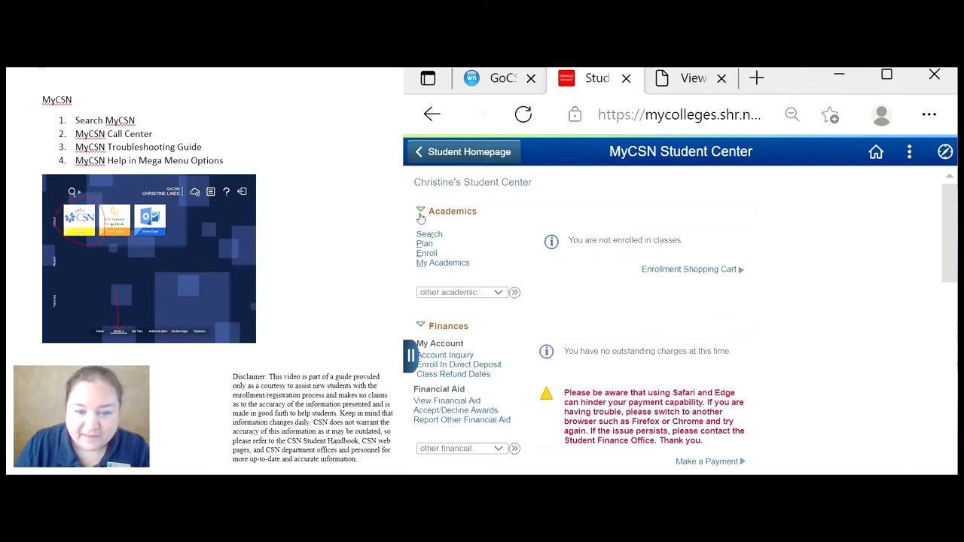
pyautogui.moveTo(594, 263)
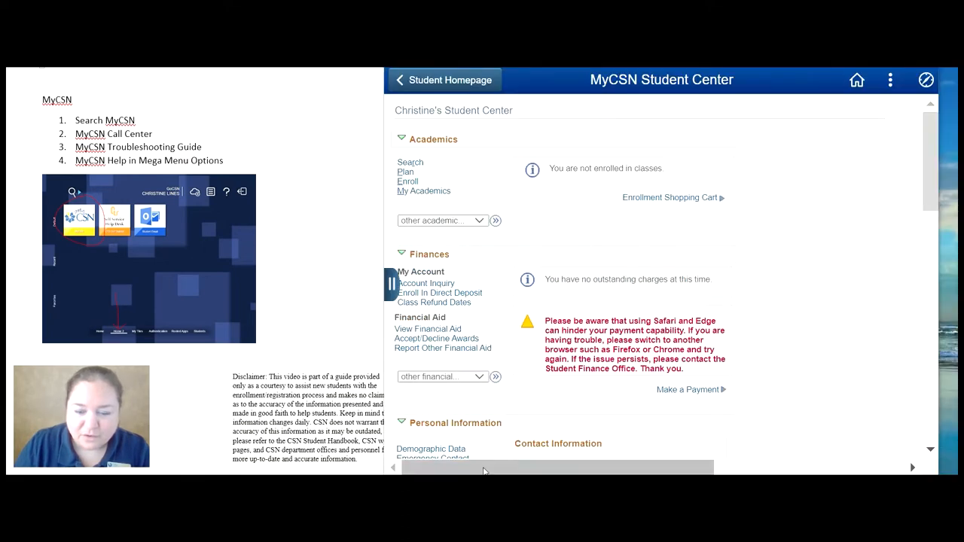
# Scroll the Student Center to its Holds, To Do List, Enrollment Dates and Advisor sections.
pyautogui.hscroll(3)
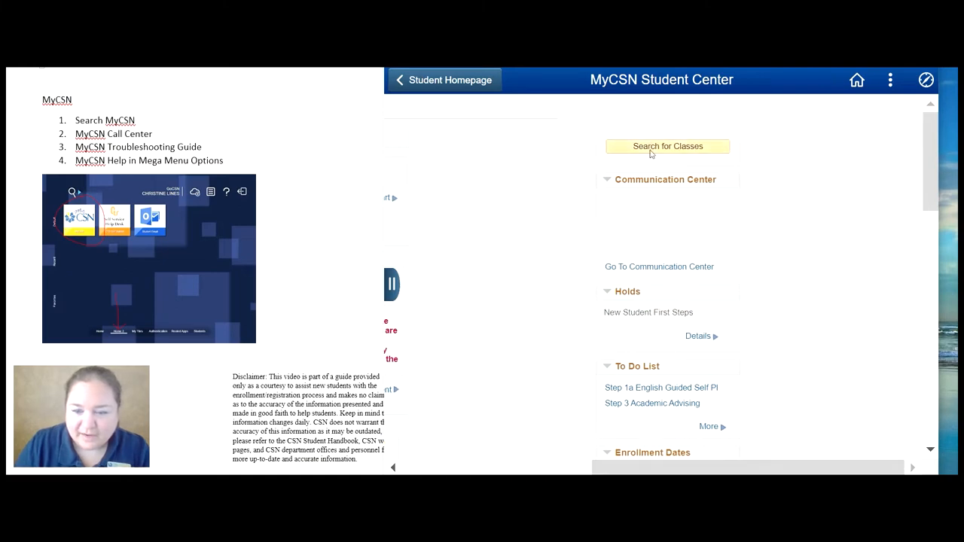
pyautogui.moveTo(647, 194)
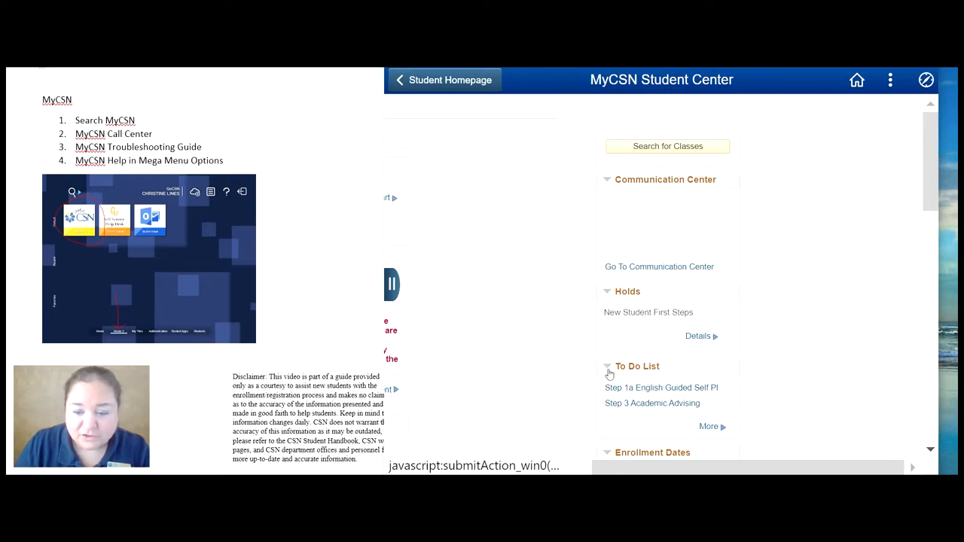
pyautogui.scroll(-3)
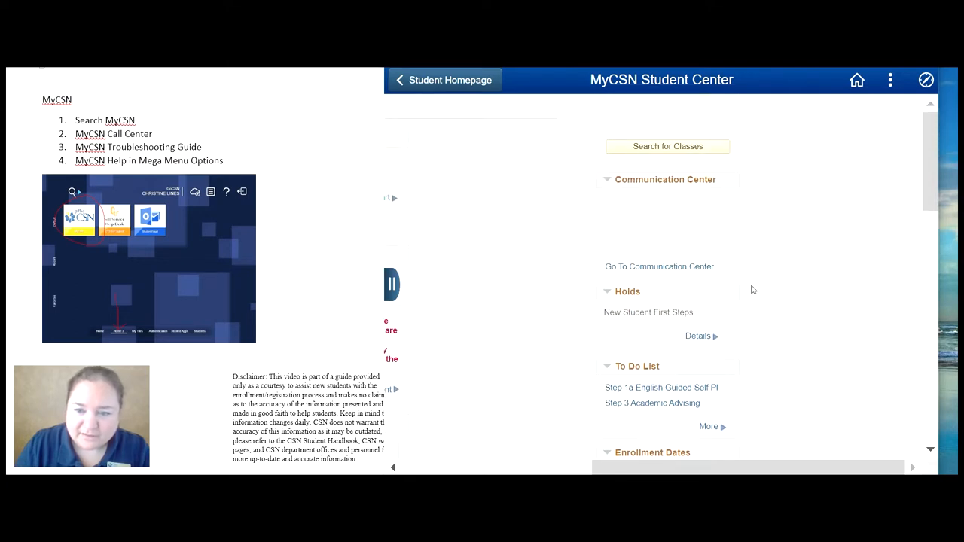
pyautogui.moveTo(631, 256)
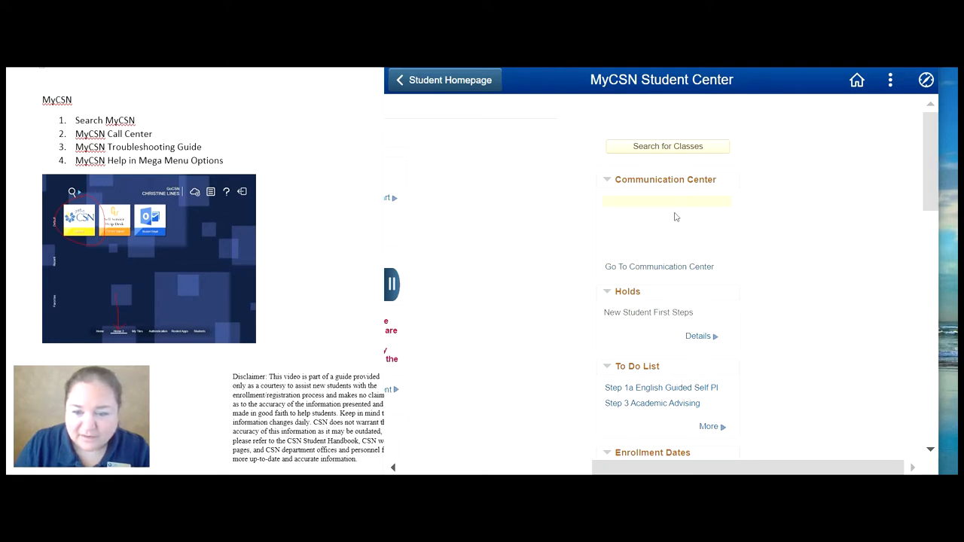
pyautogui.scroll(-3)
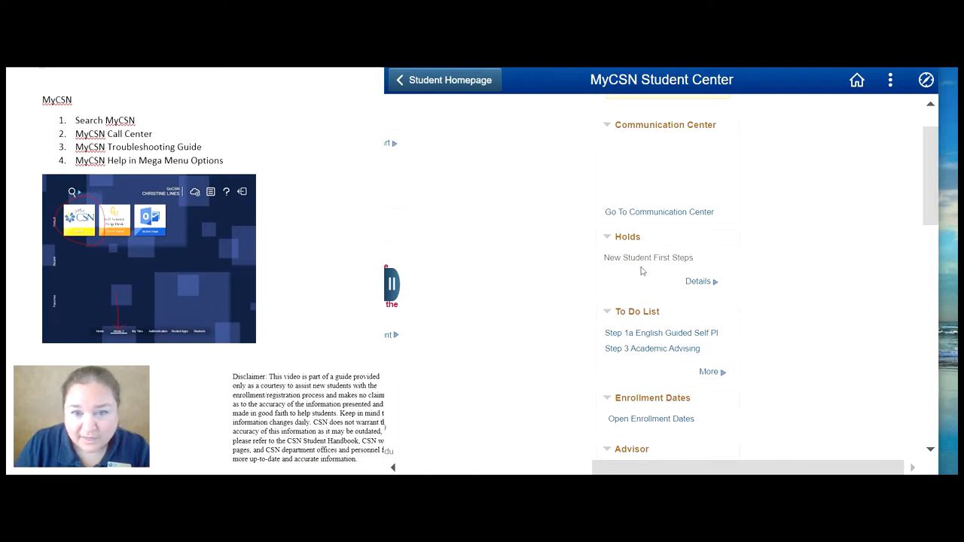
pyautogui.moveTo(668, 276)
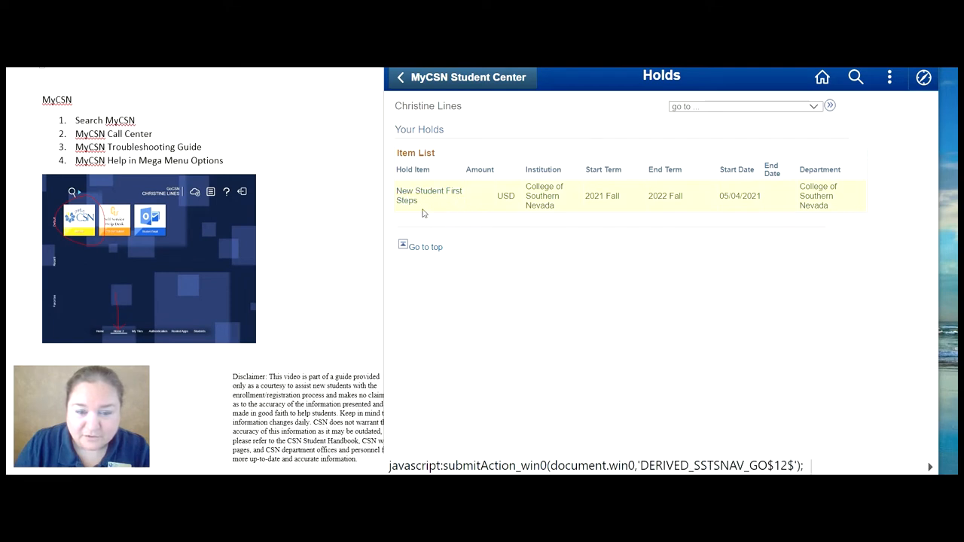
# View the Hold Item details for the New Student First Steps hold.
pyautogui.click(429, 190)
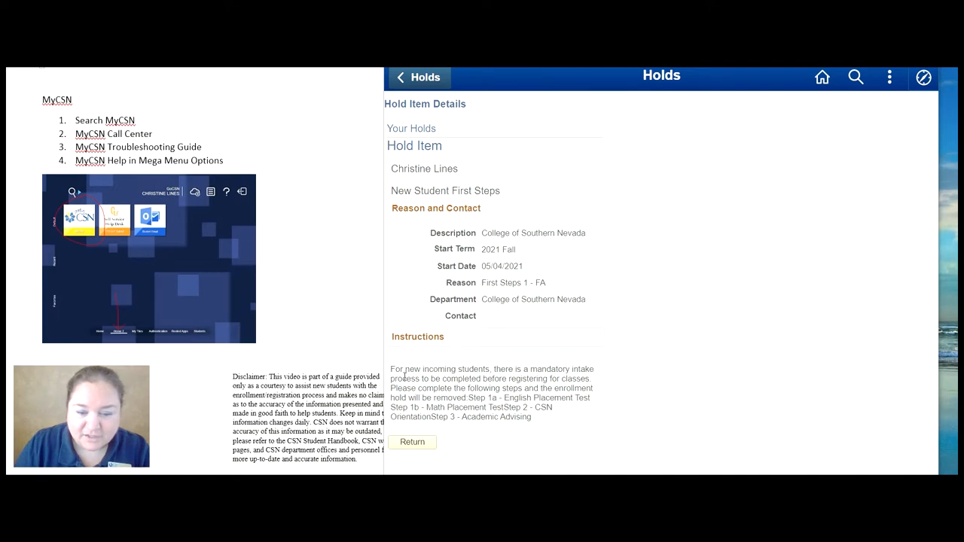
pyautogui.moveTo(494, 373)
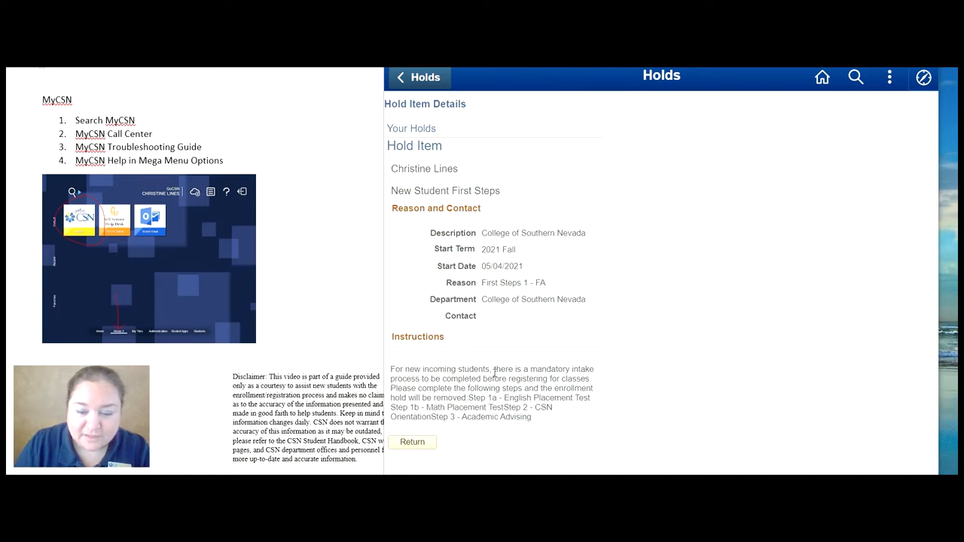
pyautogui.moveTo(624, 386)
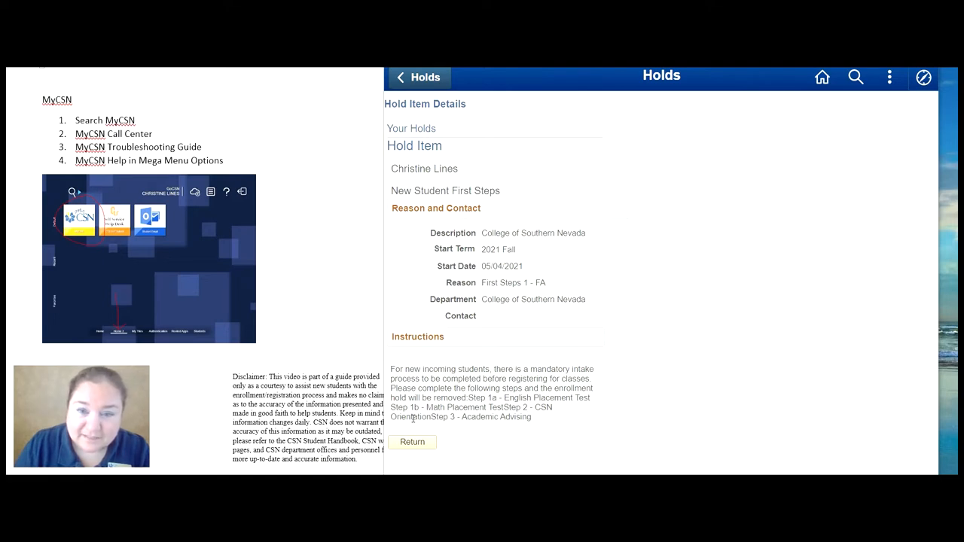
pyautogui.moveTo(563, 430)
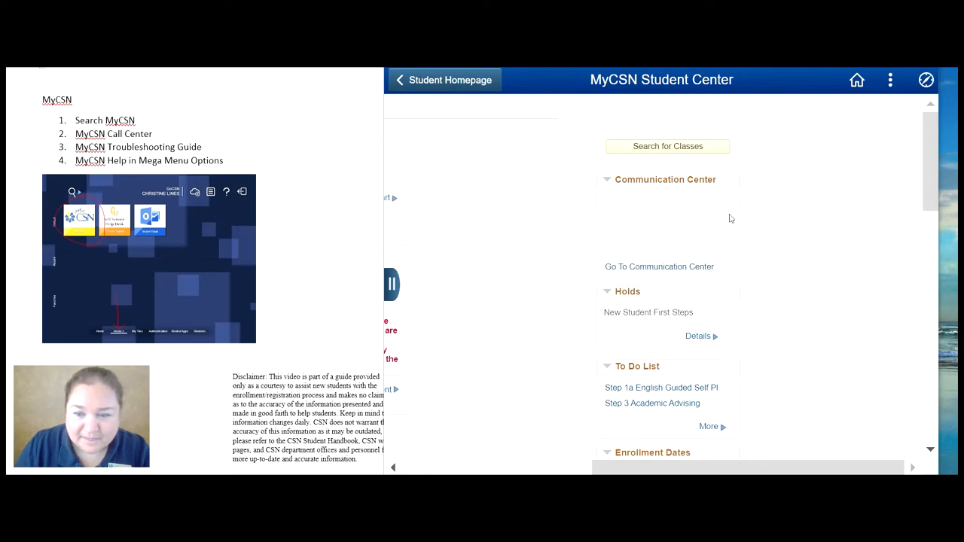
pyautogui.moveTo(666, 277)
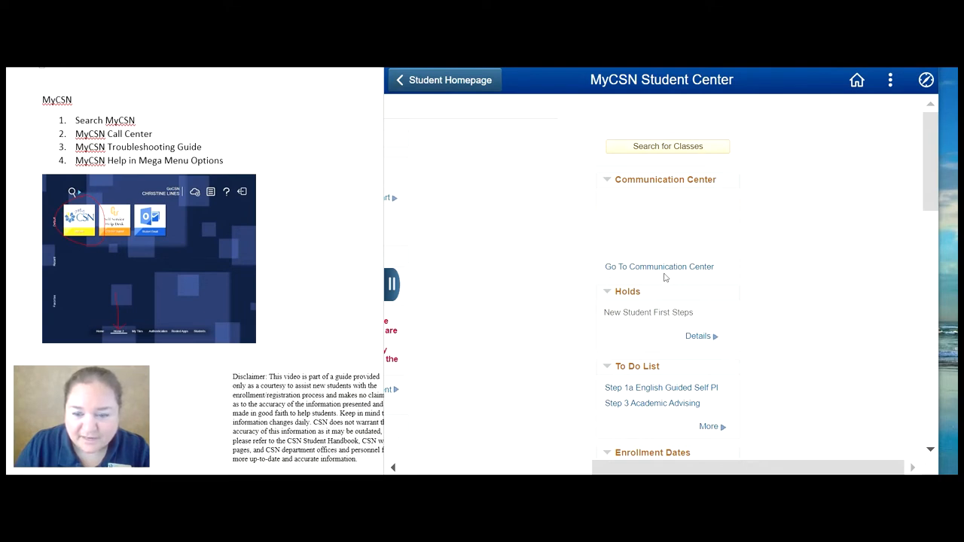
# Read the Step 1a English Guided Self Pl to-do item, then go back to the Student Homepage.
pyautogui.scroll(-3)
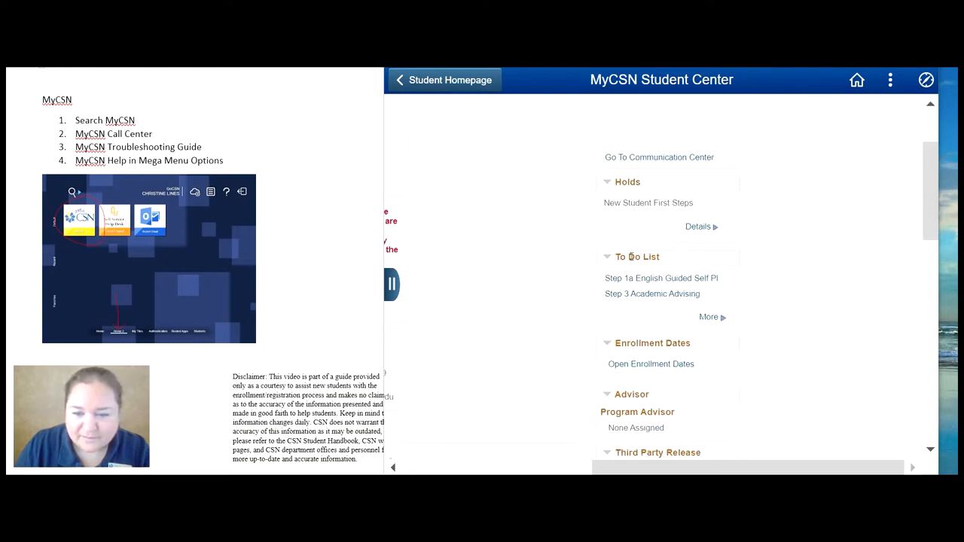
pyautogui.moveTo(642, 279)
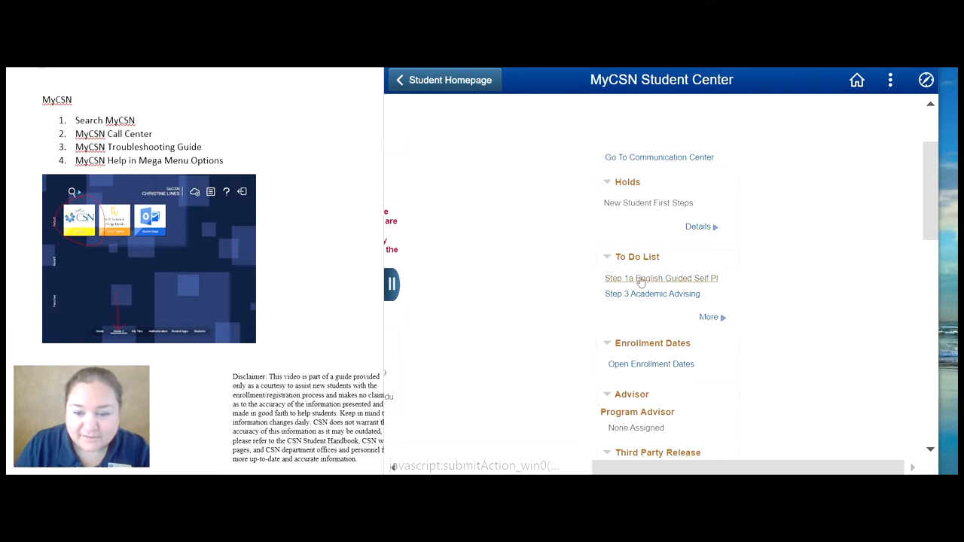
pyautogui.click(660, 277)
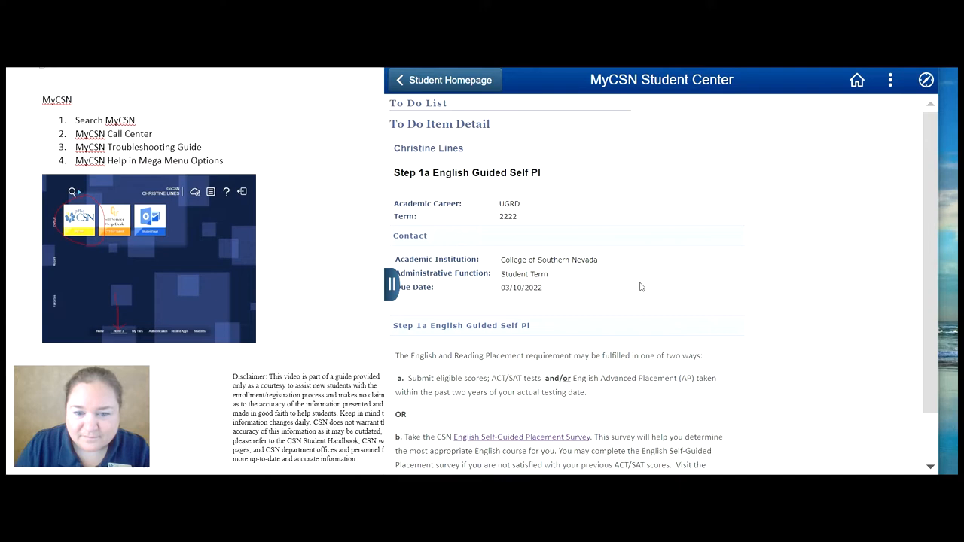
pyautogui.scroll(-3)
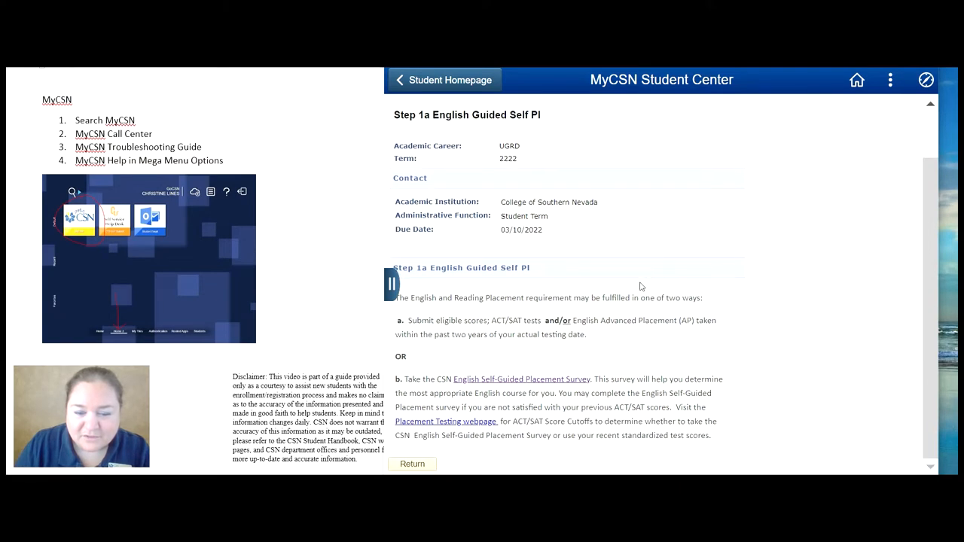
pyautogui.moveTo(517, 277)
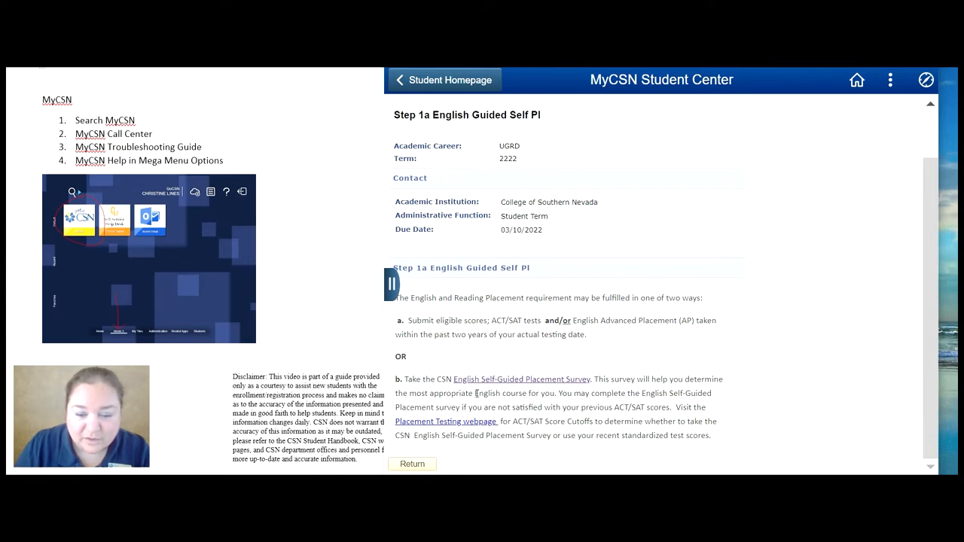
pyautogui.moveTo(535, 386)
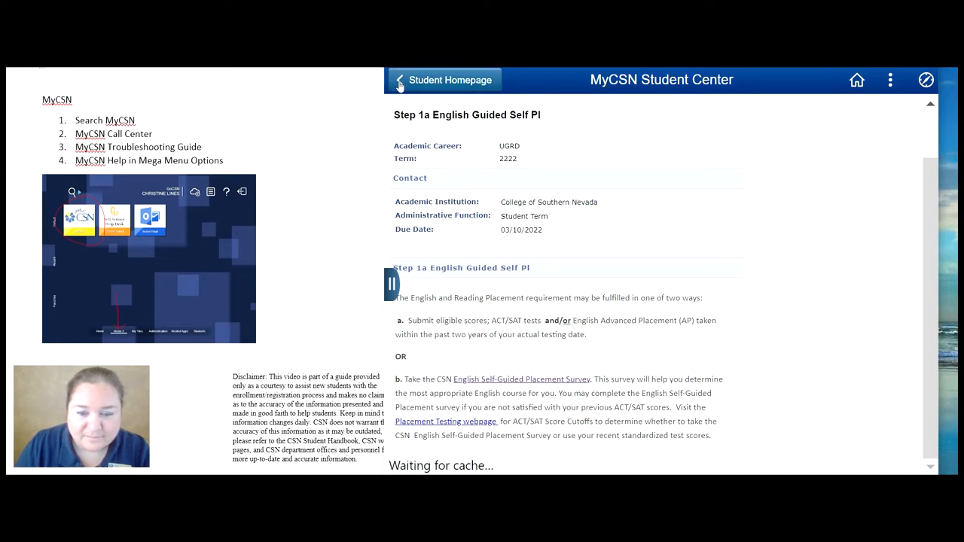
pyautogui.click(448, 79)
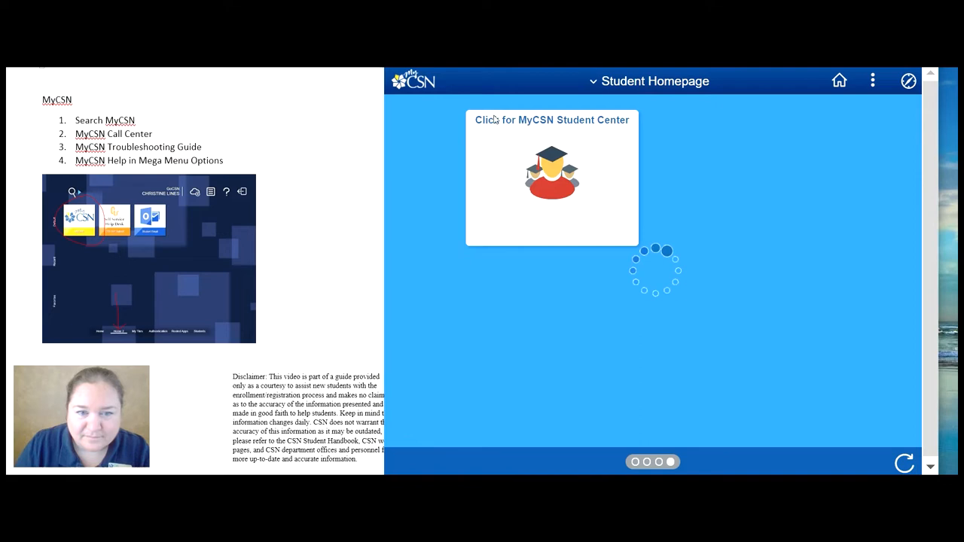
# Re-enter the MyCSN Student Center from the Student Homepage tile.
pyautogui.click(551, 178)
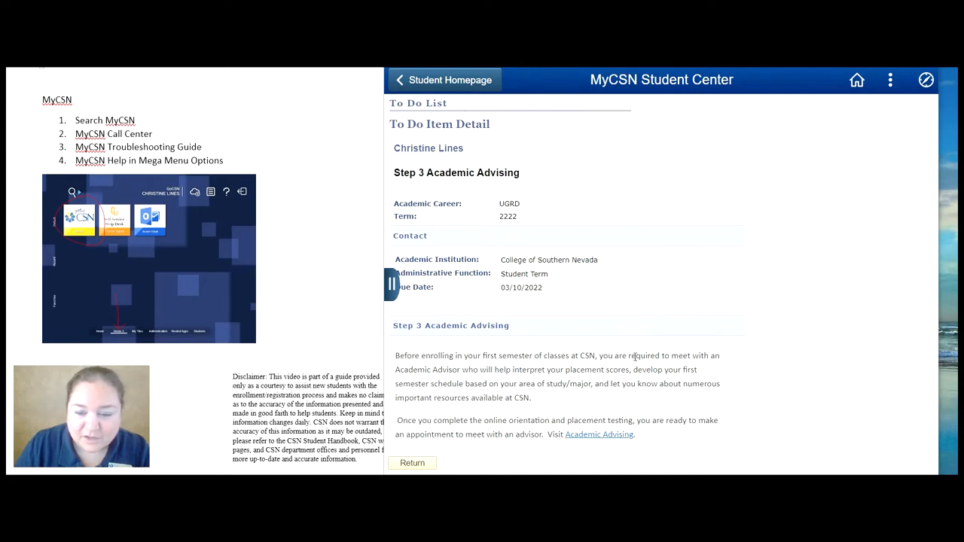
pyautogui.moveTo(442, 381)
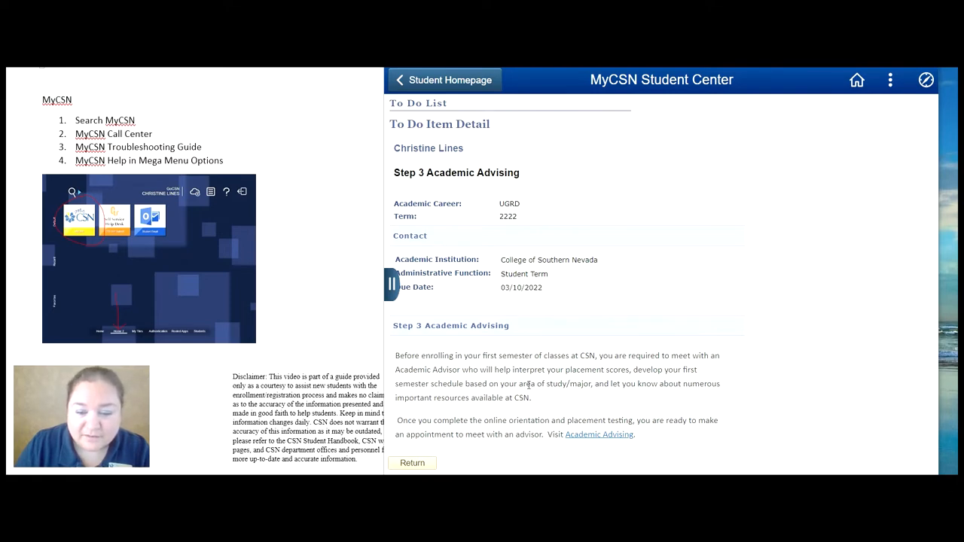
pyautogui.moveTo(448, 388)
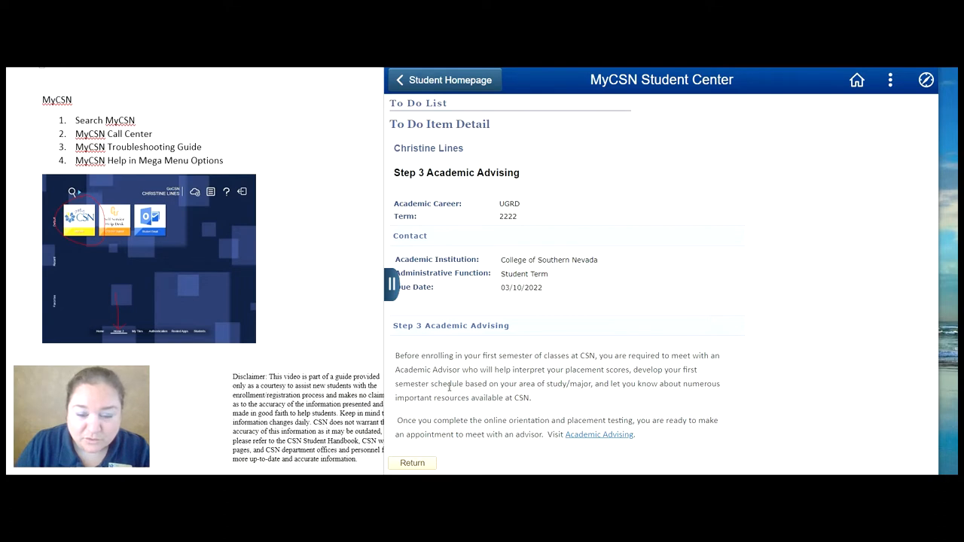
pyautogui.moveTo(544, 394)
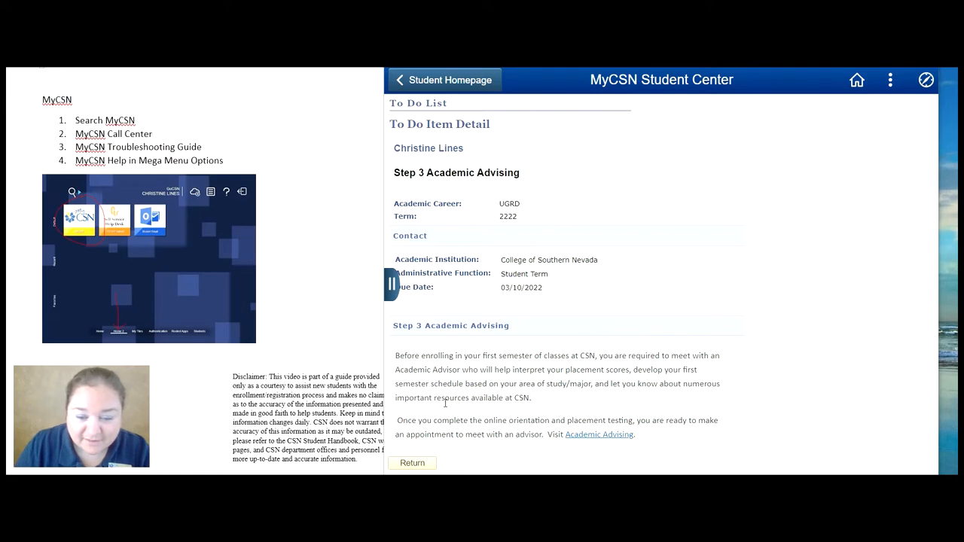
pyautogui.moveTo(494, 433)
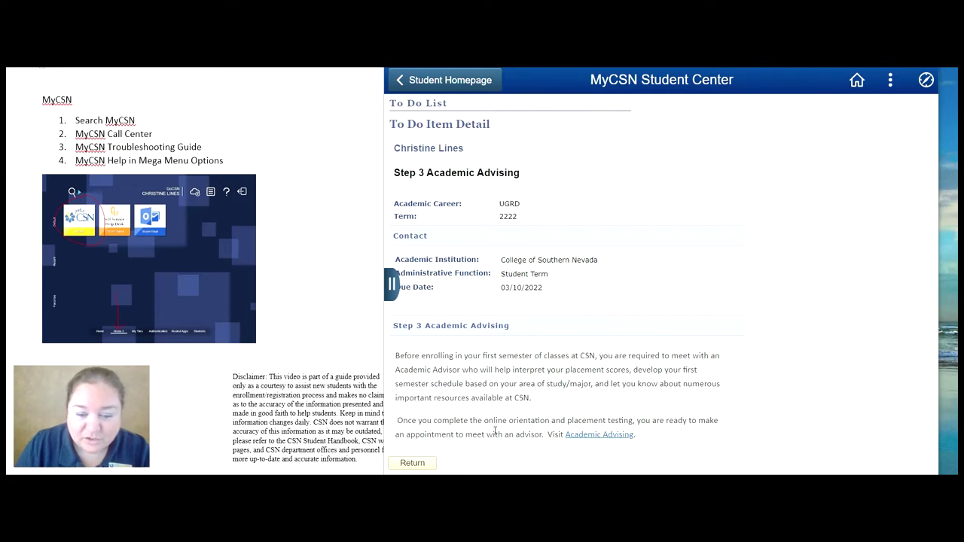
pyautogui.moveTo(595, 429)
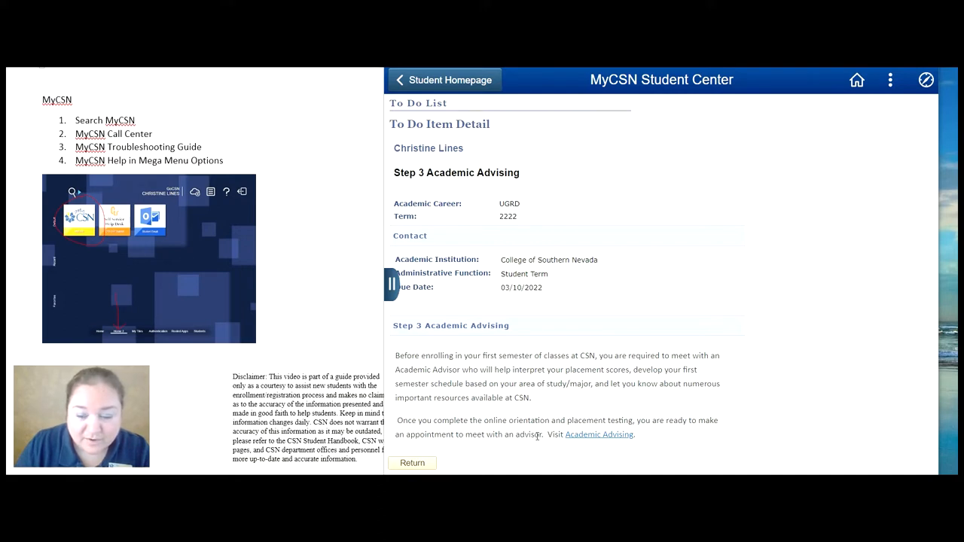
pyautogui.moveTo(548, 433)
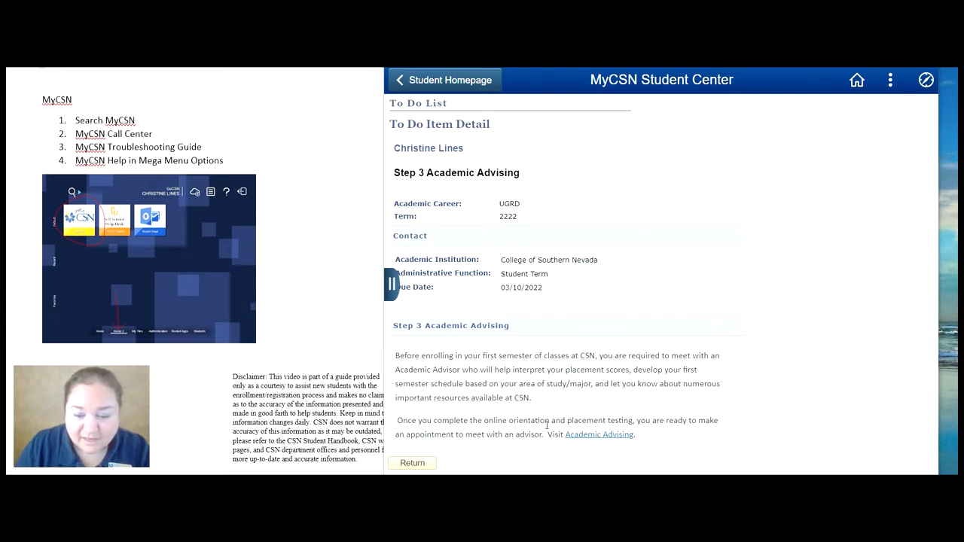
pyautogui.moveTo(542, 404)
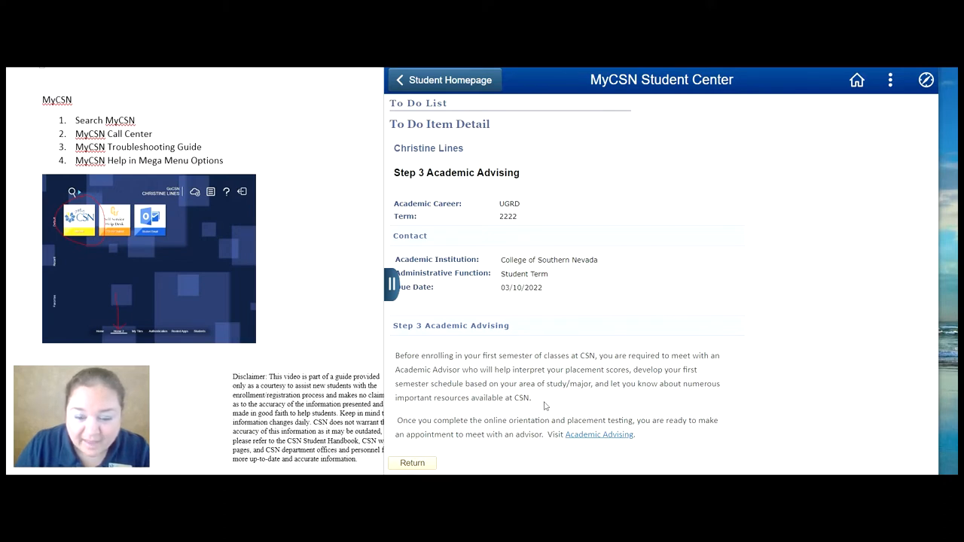
pyautogui.moveTo(569, 401)
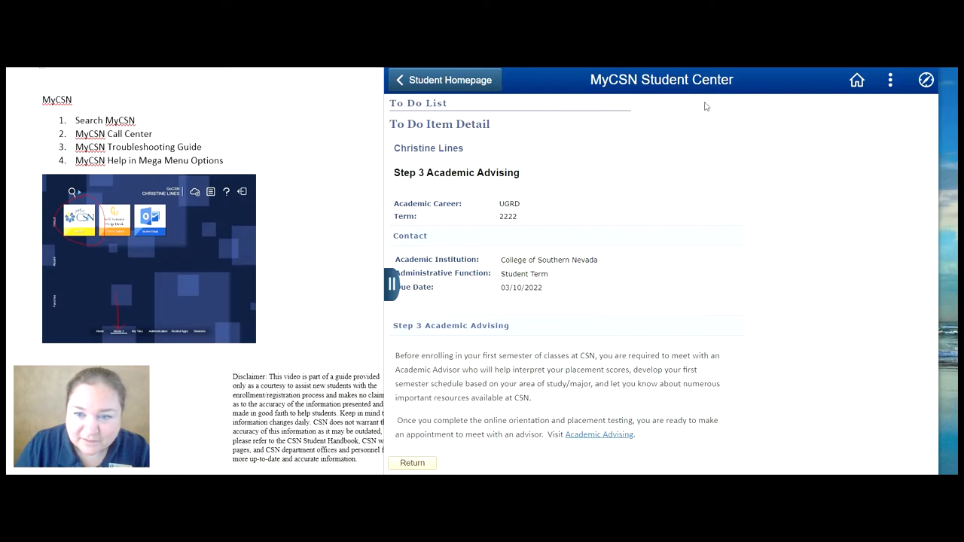
pyautogui.moveTo(660, 183)
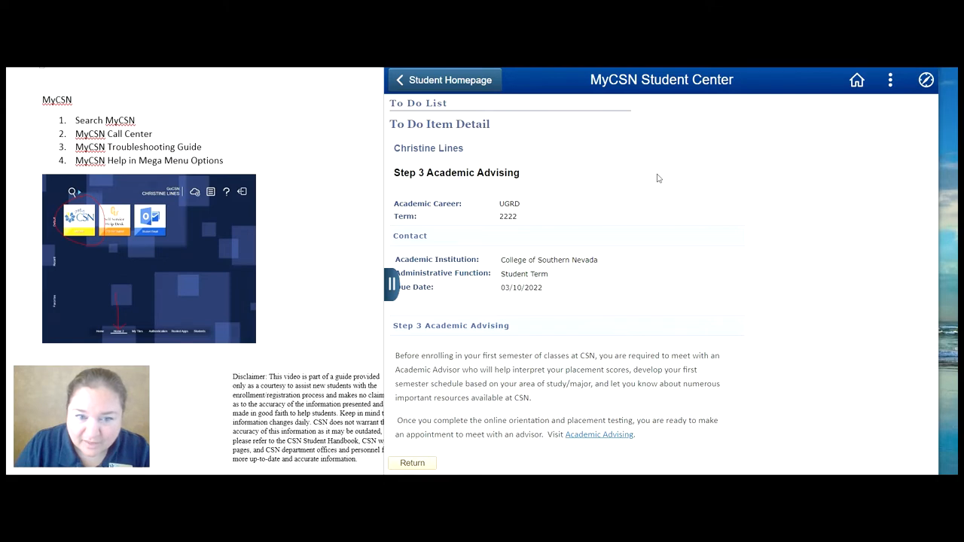
pyautogui.click(413, 463)
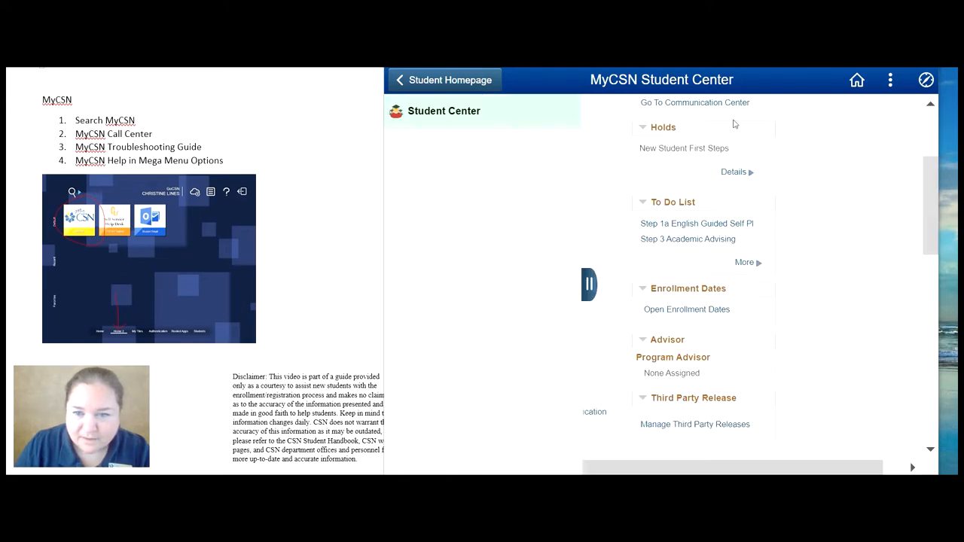
pyautogui.moveTo(673, 247)
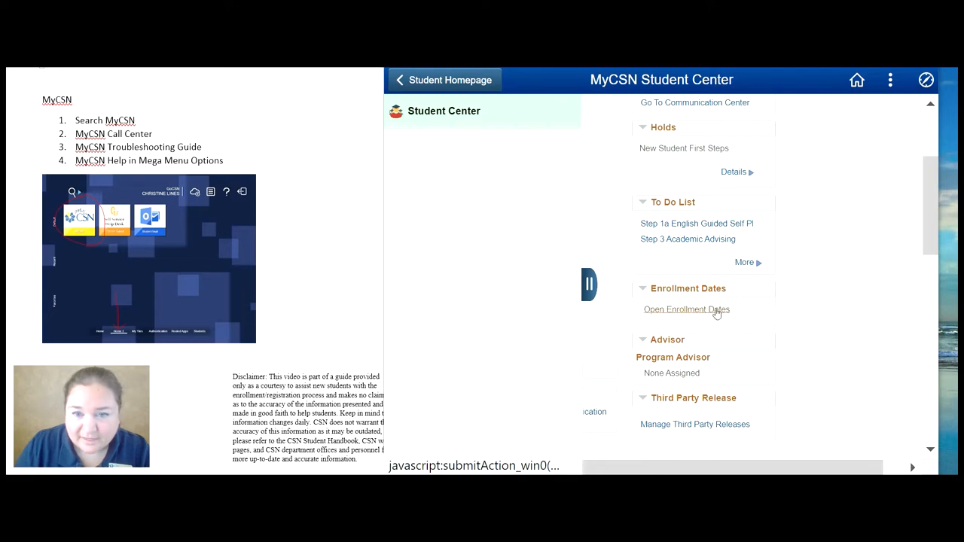
pyautogui.moveTo(672, 320)
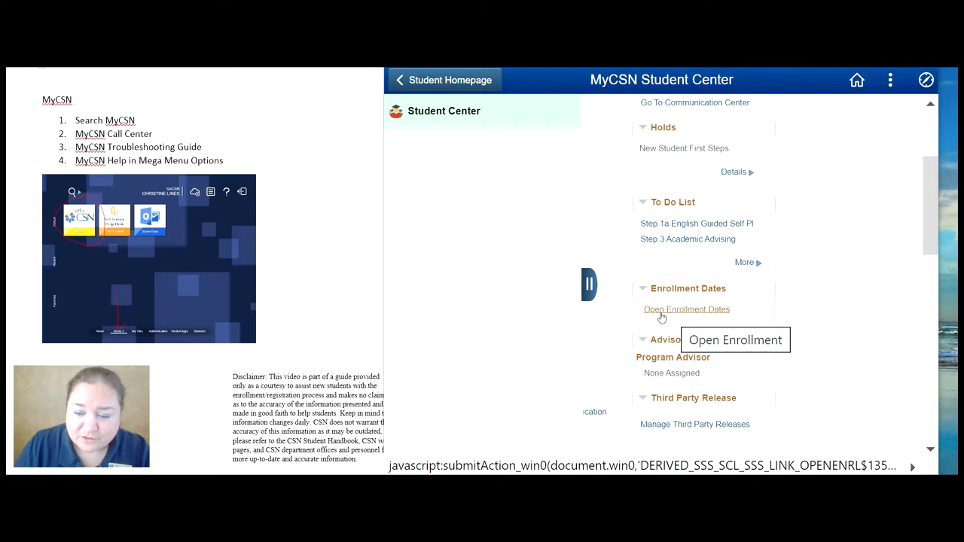
pyautogui.moveTo(702, 314)
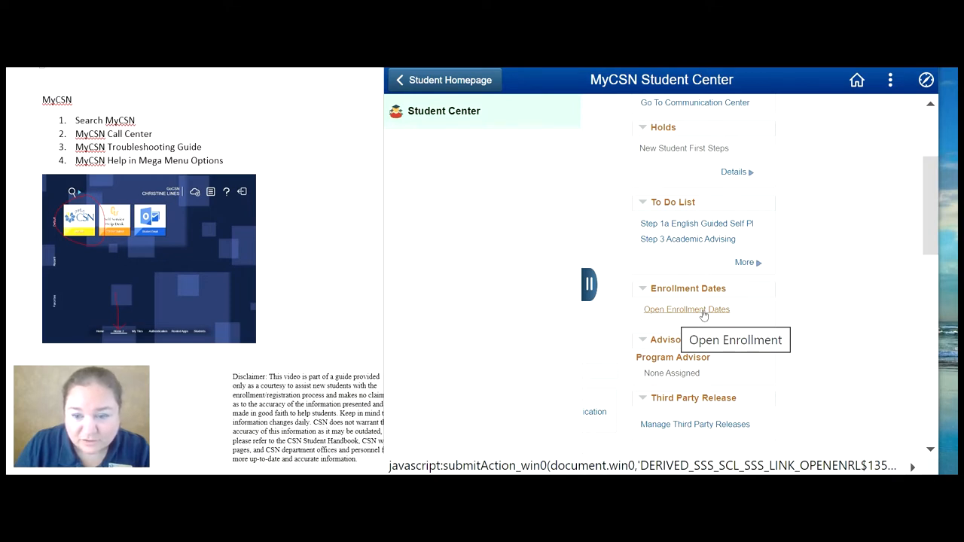
# Show the 2022 Spring Open Enrollment Dates from the Student Center.
pyautogui.click(686, 310)
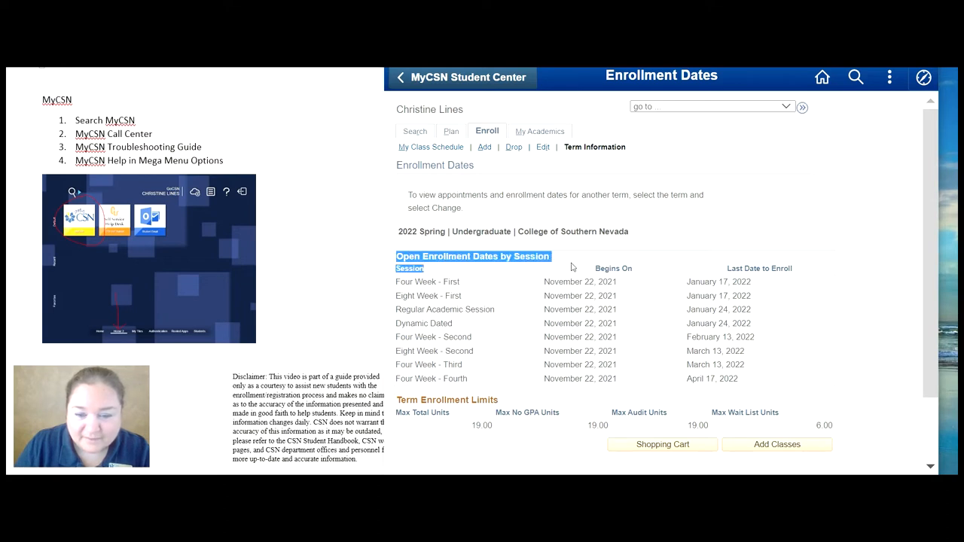
pyautogui.moveTo(546, 282)
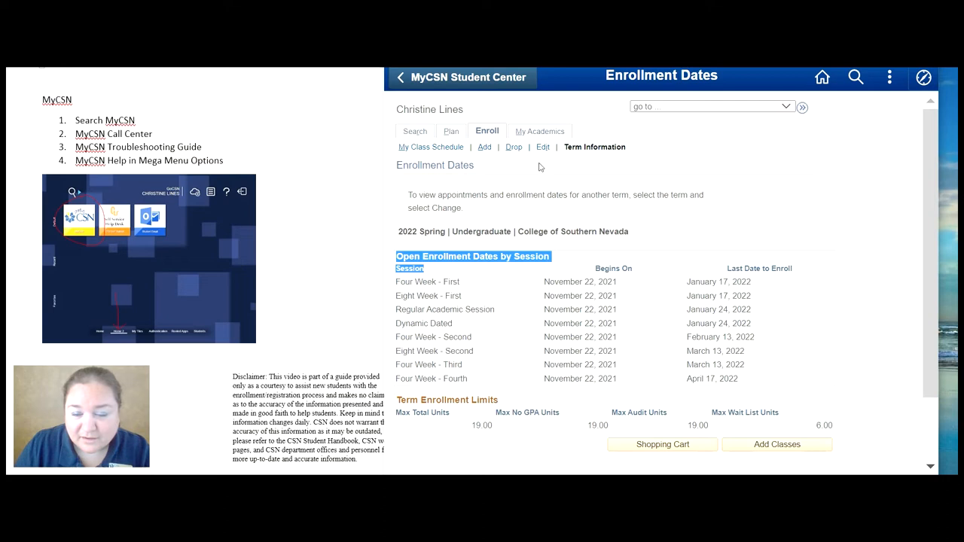
pyautogui.moveTo(530, 172)
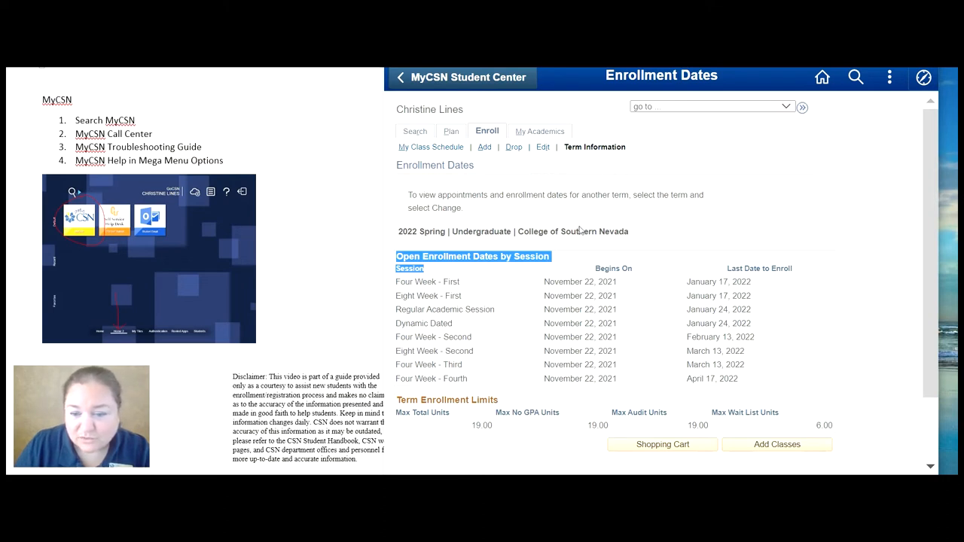
pyautogui.moveTo(552, 184)
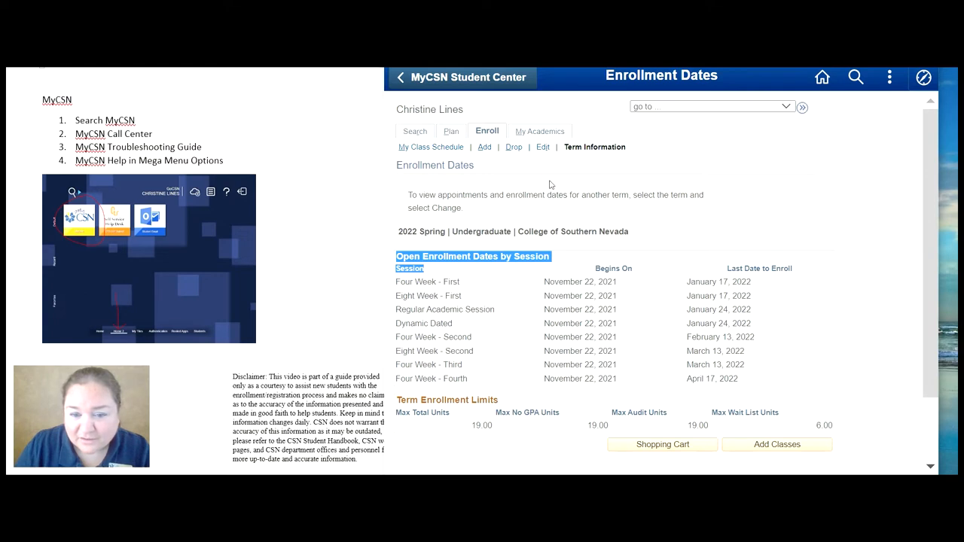
pyautogui.moveTo(561, 353)
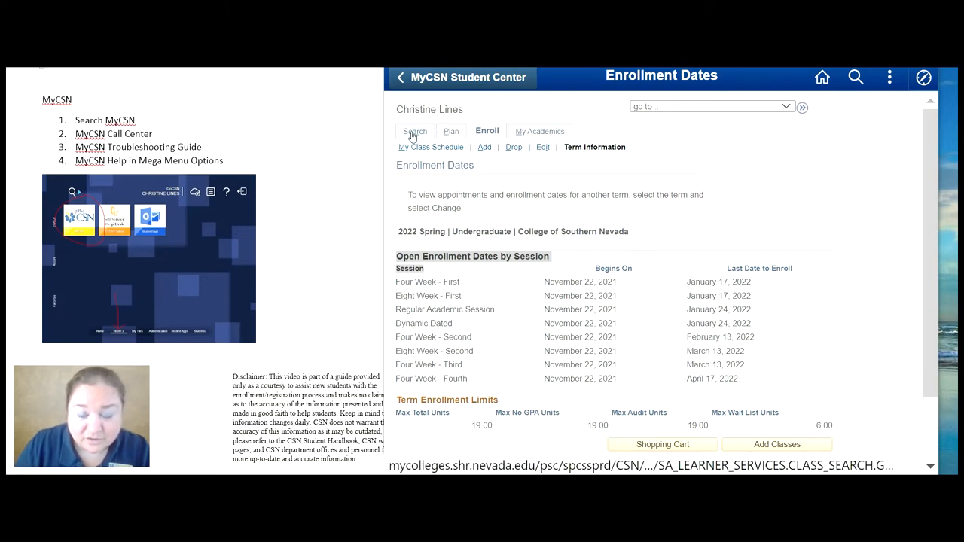
# Start a class search and choose ESL (English as a Second Language) from the E subjects.
pyautogui.click(414, 129)
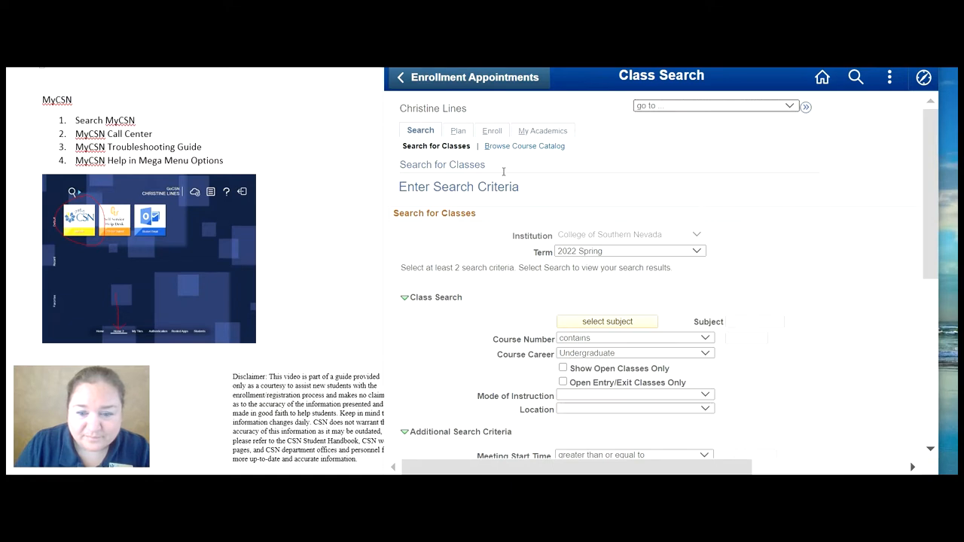
pyautogui.scroll(-3)
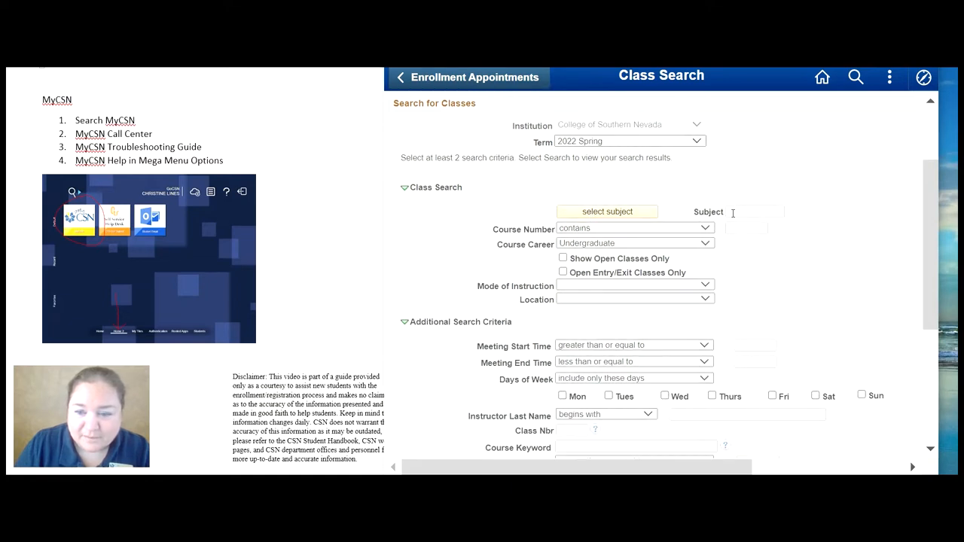
pyautogui.click(607, 211)
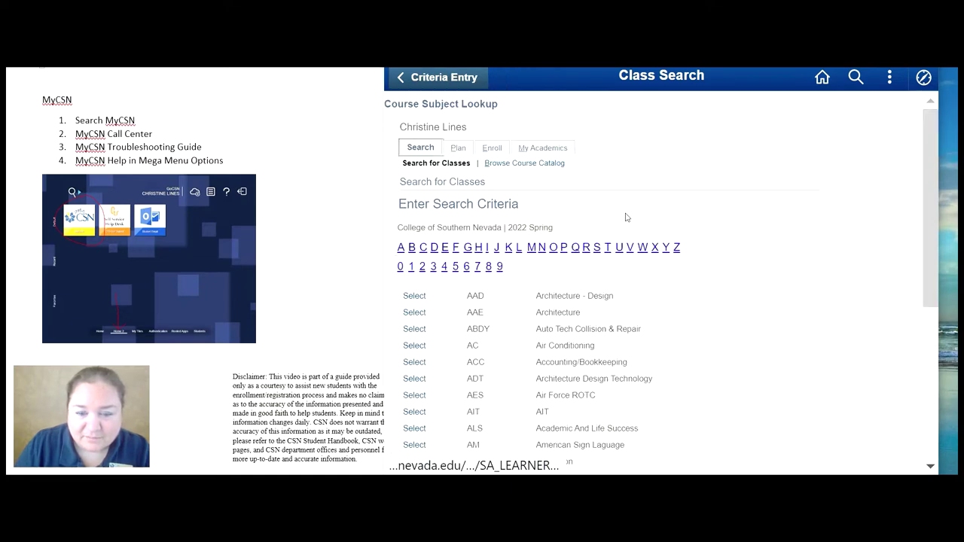
pyautogui.click(444, 247)
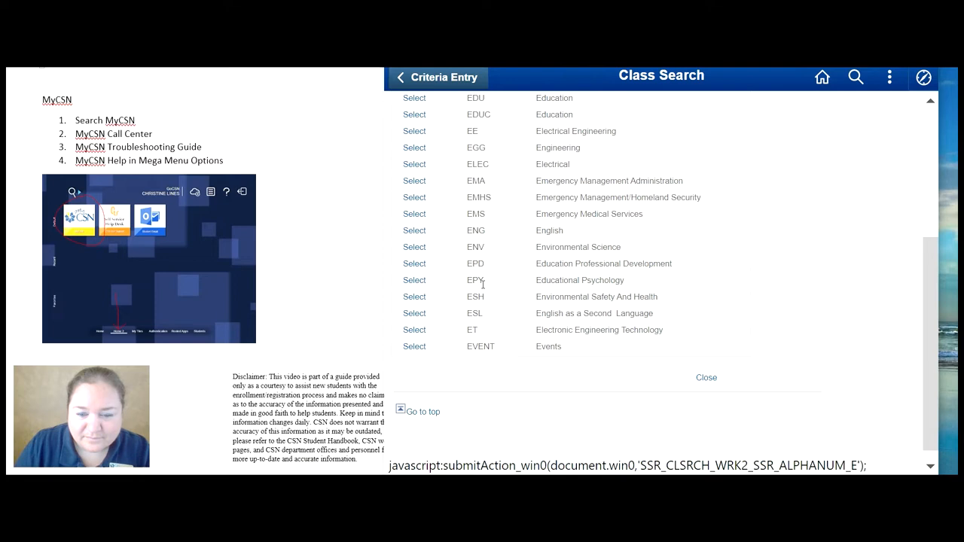
pyautogui.click(414, 313)
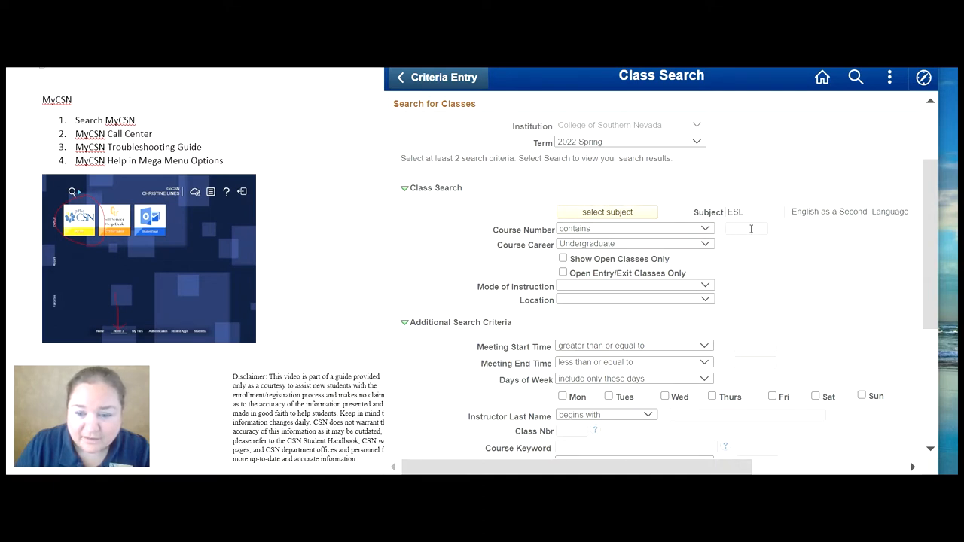
# Run the 2022 Spring class search for the ESL subject.
pyautogui.scroll(-3)
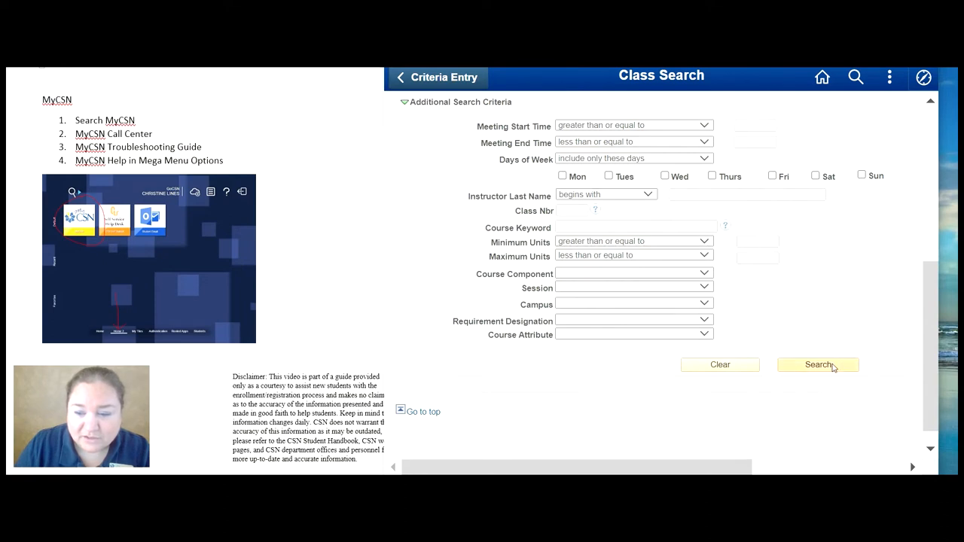
pyautogui.click(817, 365)
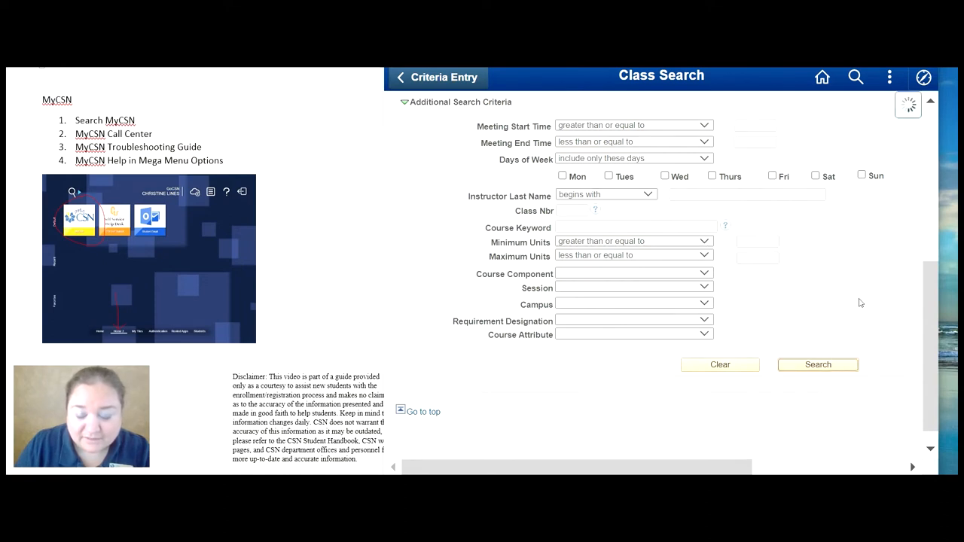
# Browse the 32 ESL sections found and highlight the first section's Online Campus location.
pyautogui.click(818, 364)
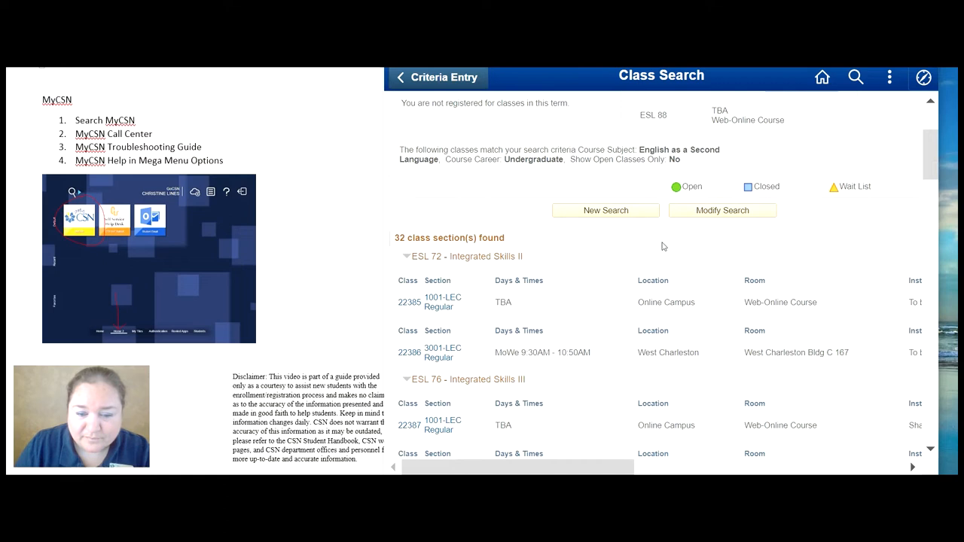
pyautogui.scroll(-3)
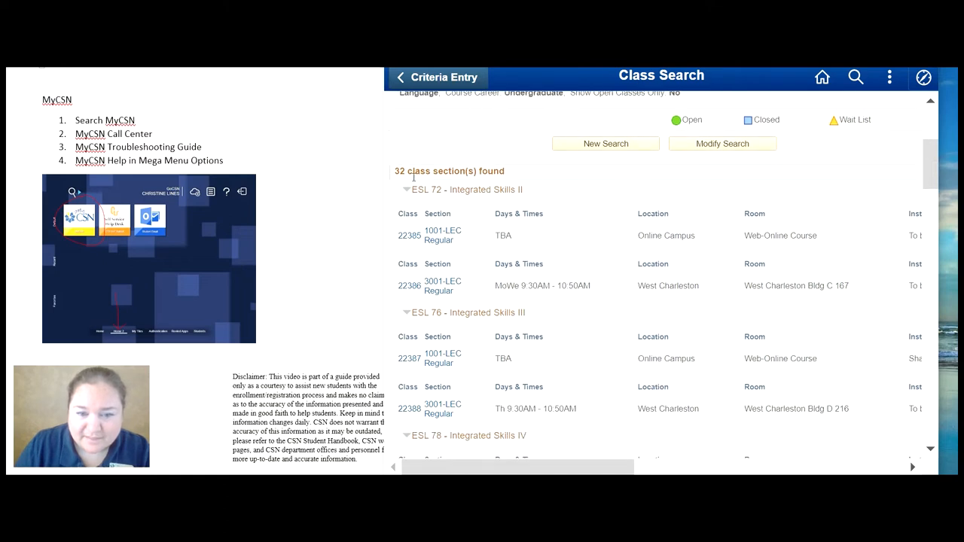
pyautogui.moveTo(467, 183)
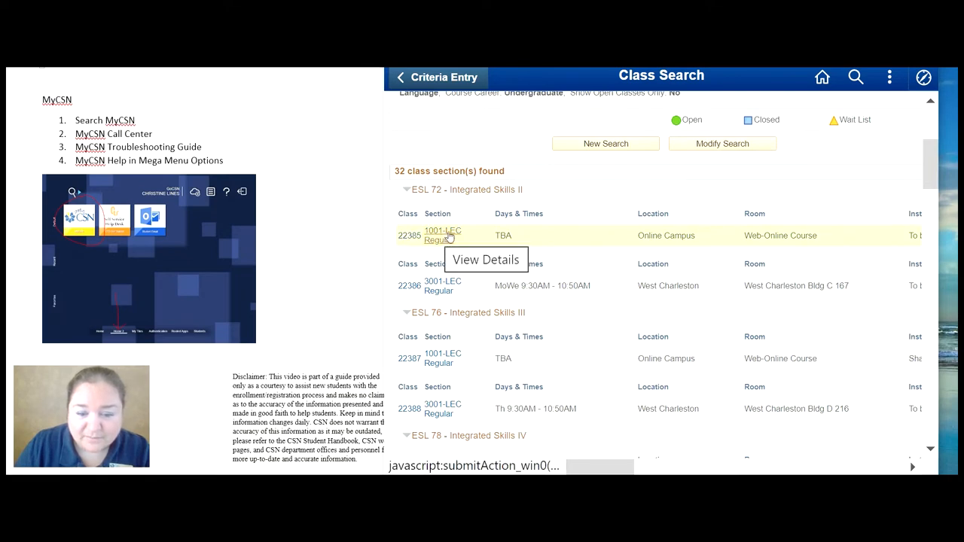
pyautogui.moveTo(641, 229)
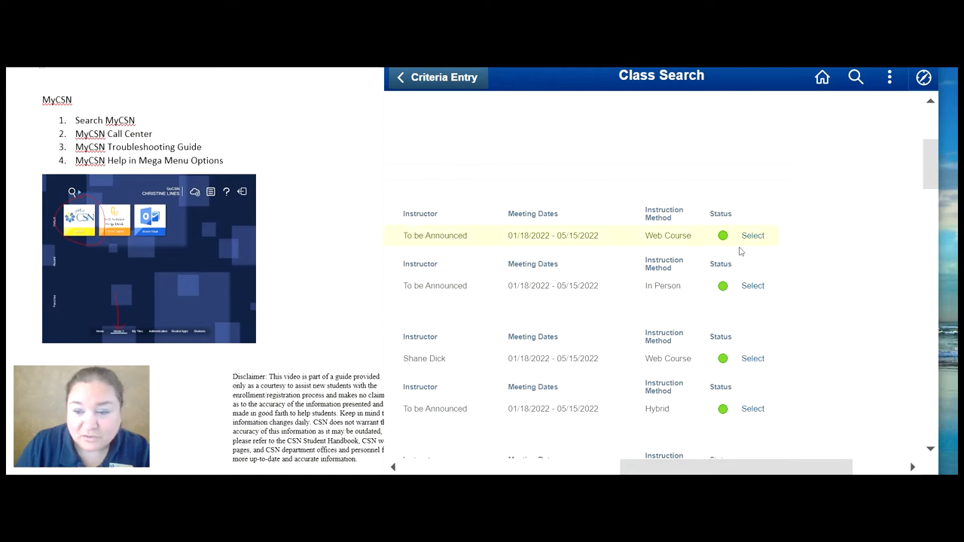
pyautogui.moveTo(745, 248)
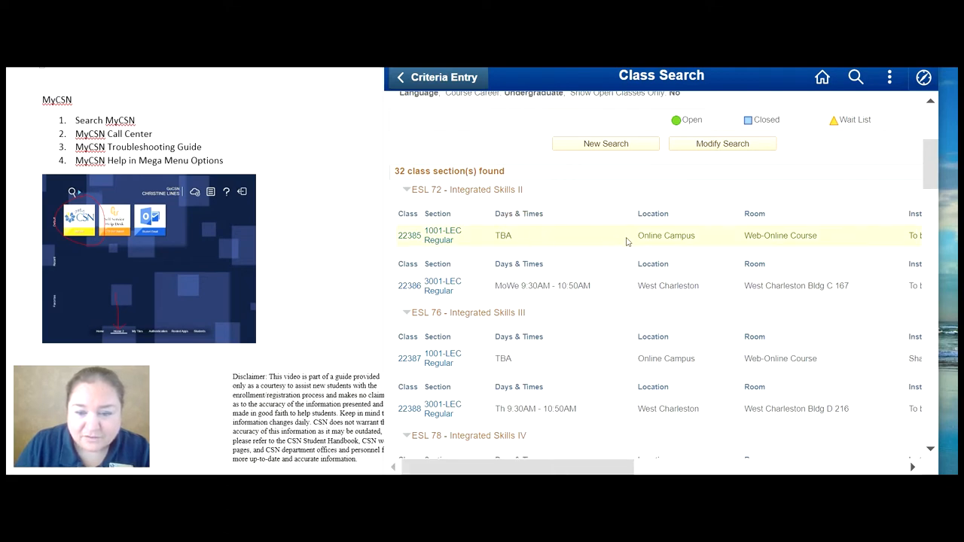
pyautogui.doubleClick(666, 235)
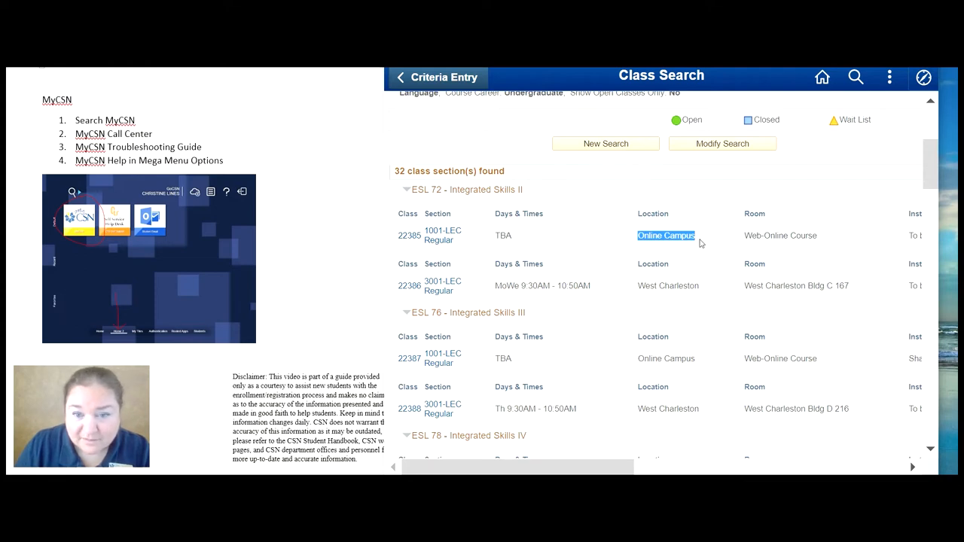
pyautogui.scroll(-3)
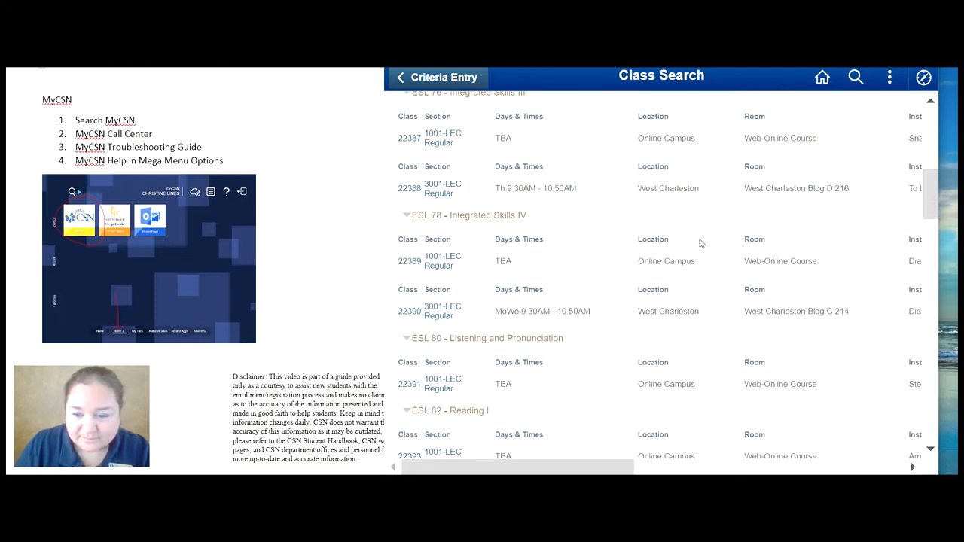
pyautogui.moveTo(612, 452)
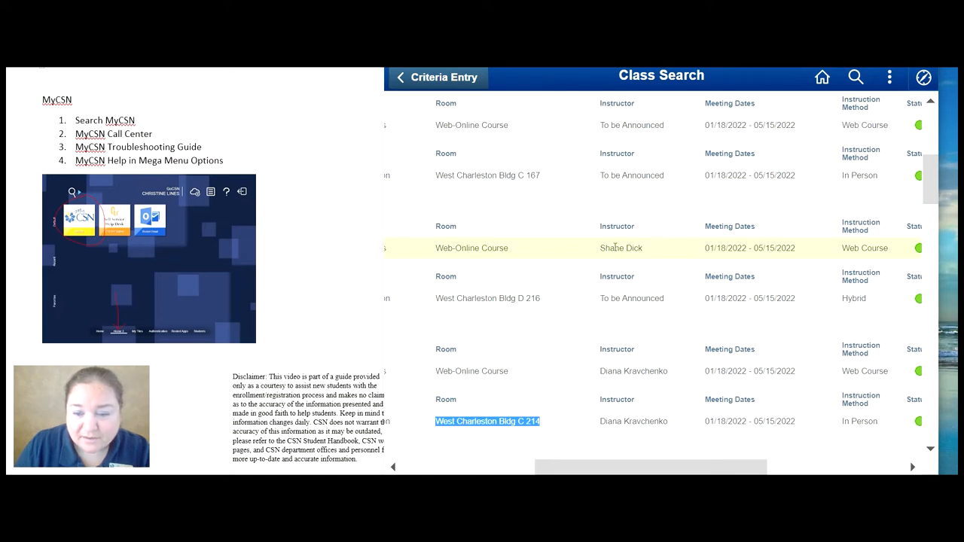
pyautogui.moveTo(645, 247)
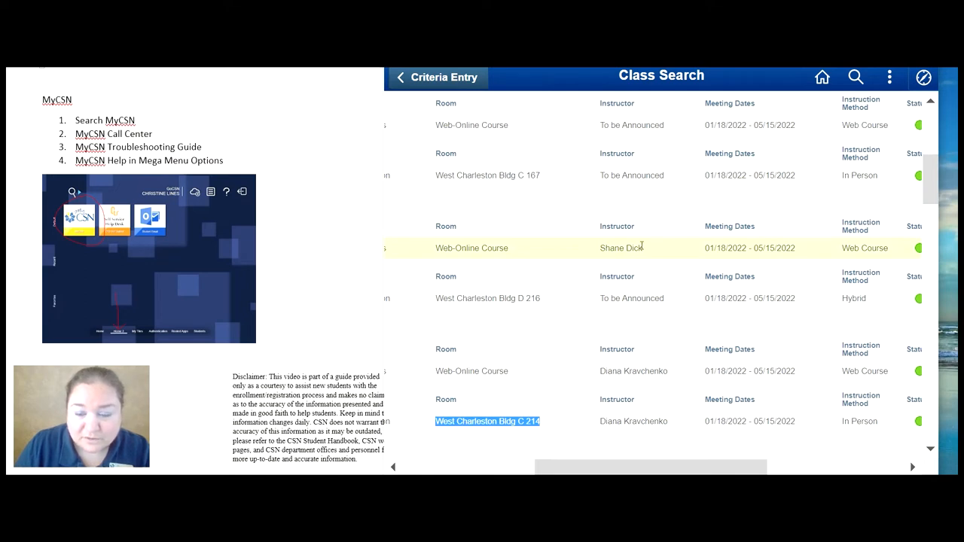
pyautogui.moveTo(600, 256)
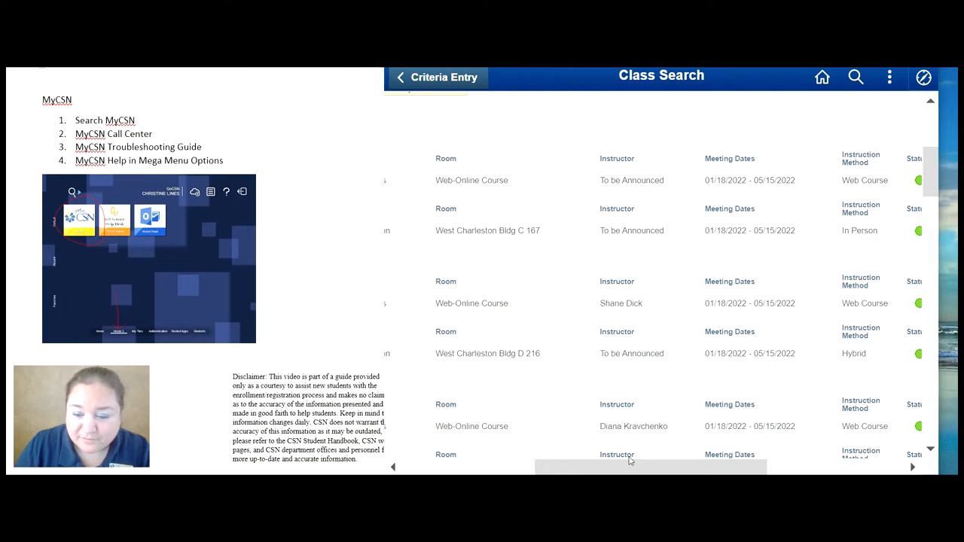
pyautogui.scroll(-3)
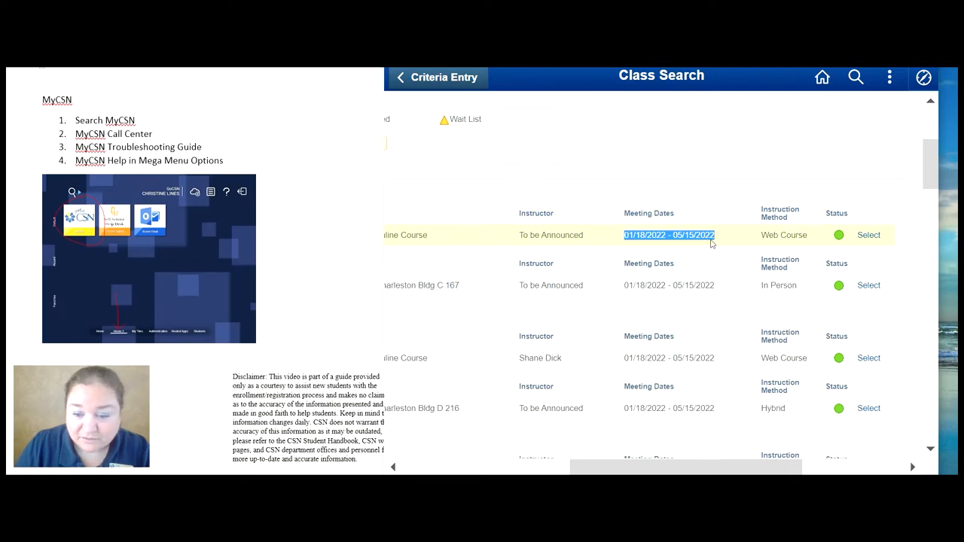
pyautogui.scroll(-3)
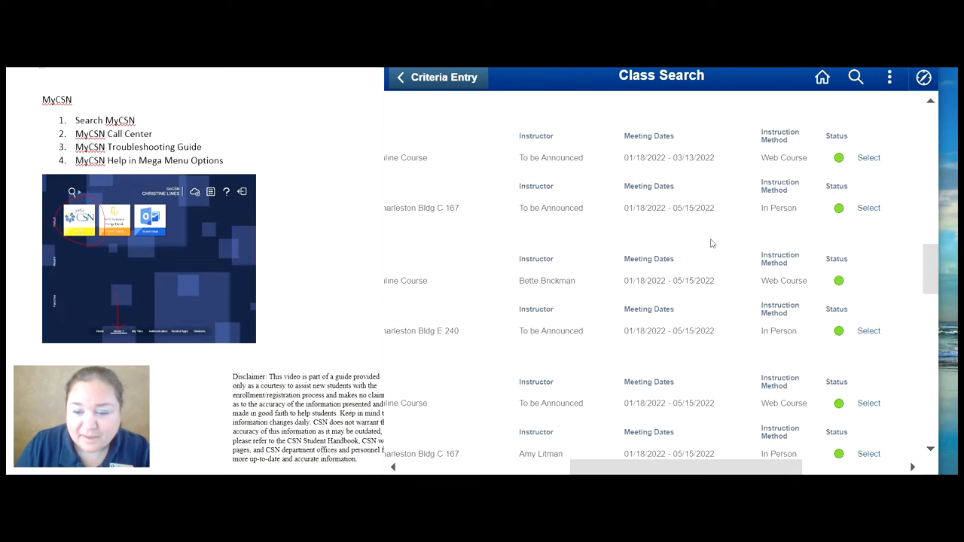
pyautogui.scroll(-3)
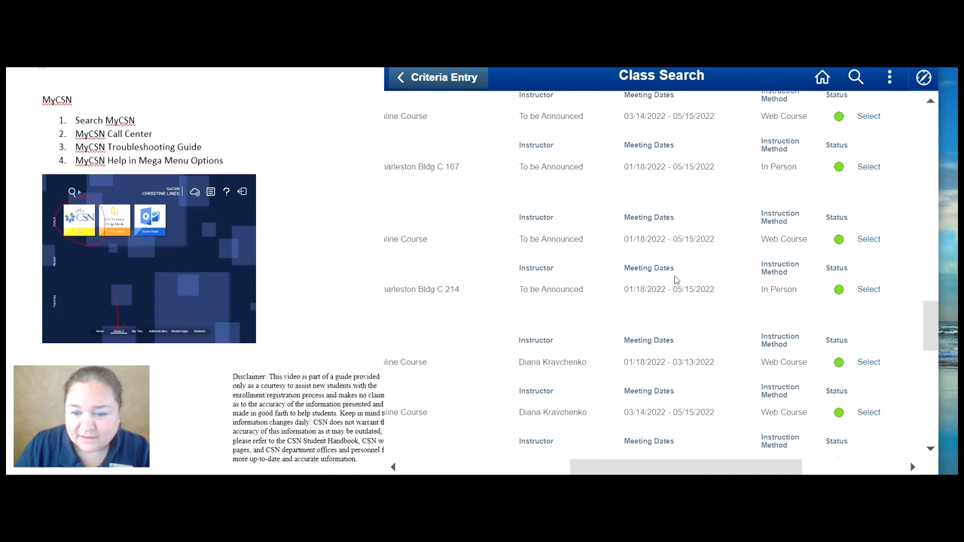
pyautogui.scroll(-3)
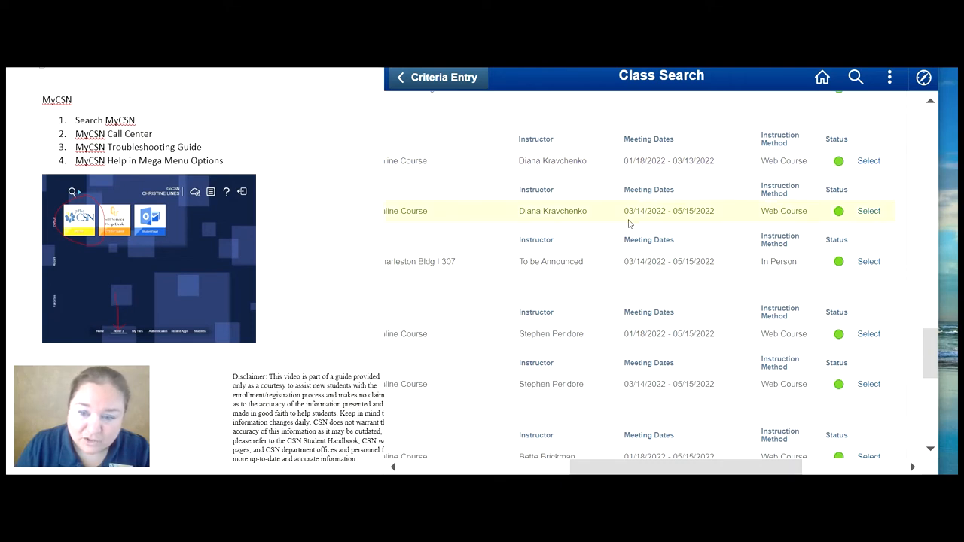
pyautogui.moveTo(687, 220)
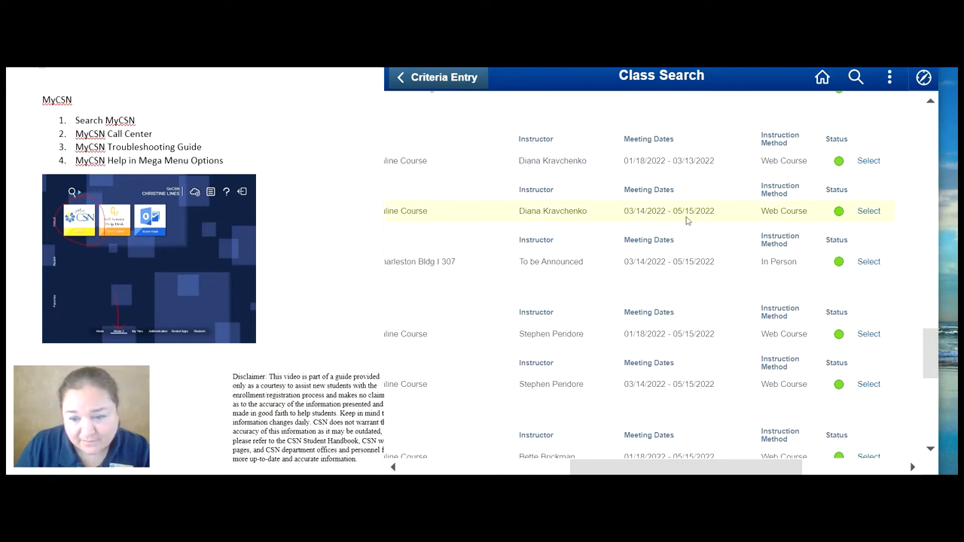
pyautogui.scroll(-3)
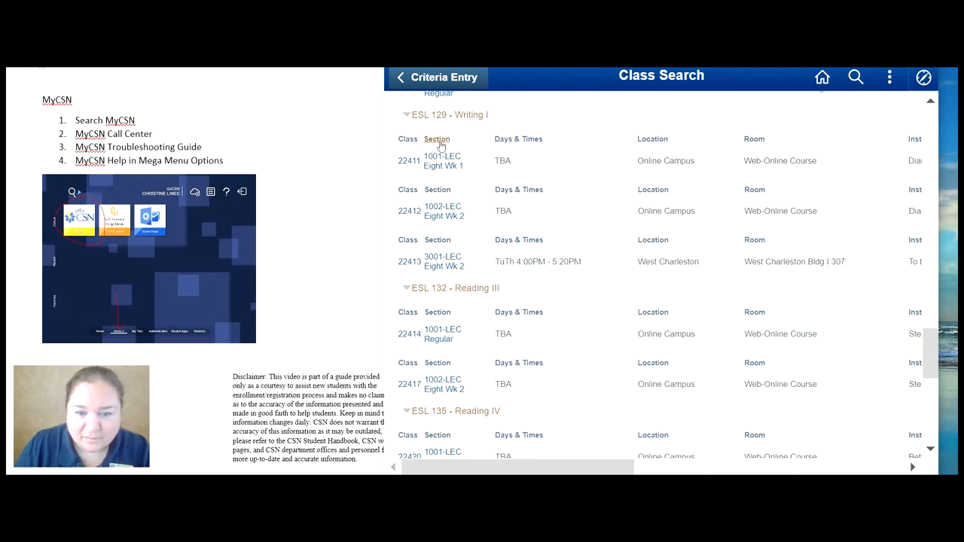
pyautogui.hscroll(3)
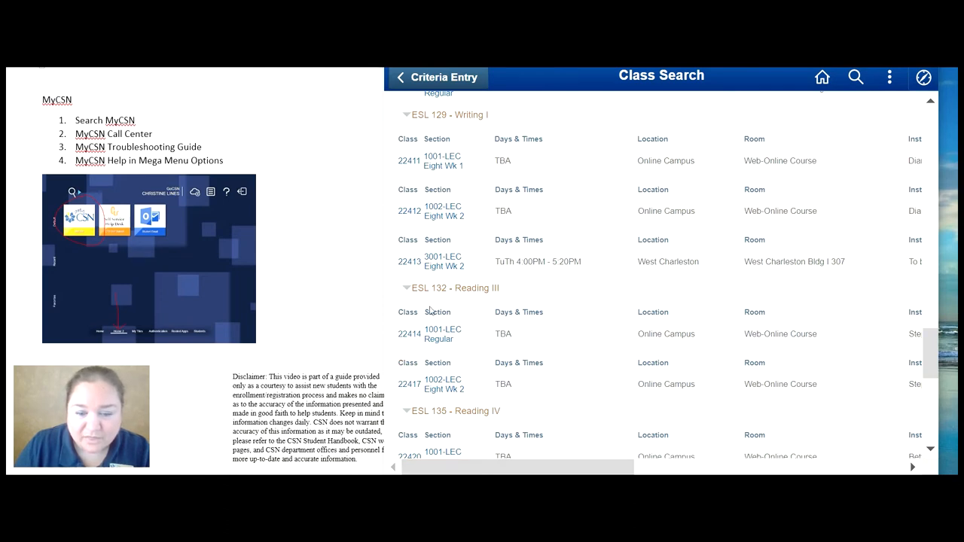
pyautogui.moveTo(525, 371)
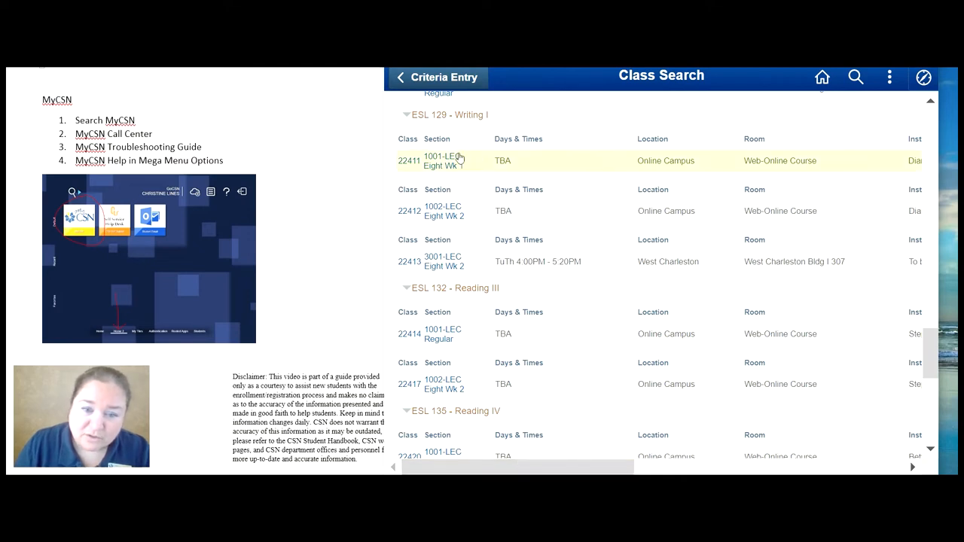
pyautogui.moveTo(470, 268)
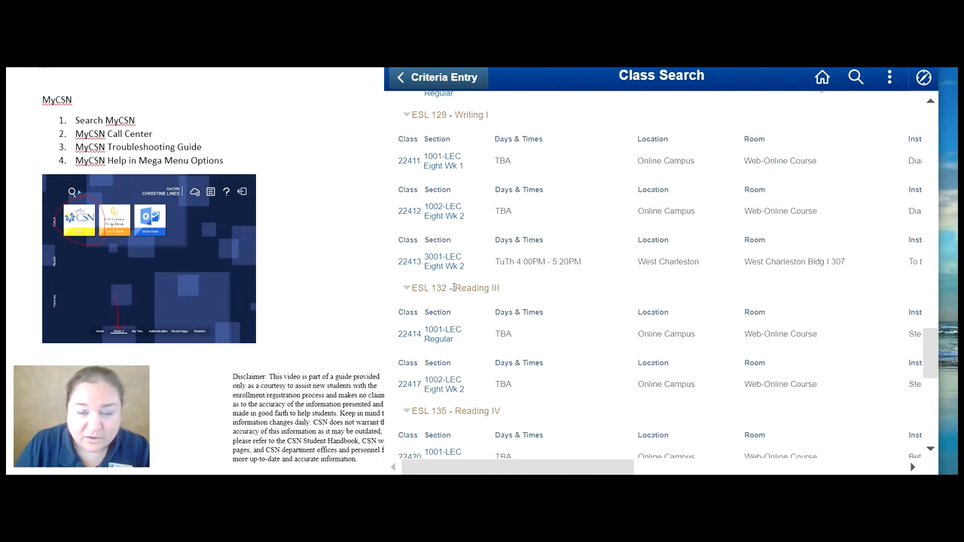
pyautogui.moveTo(461, 232)
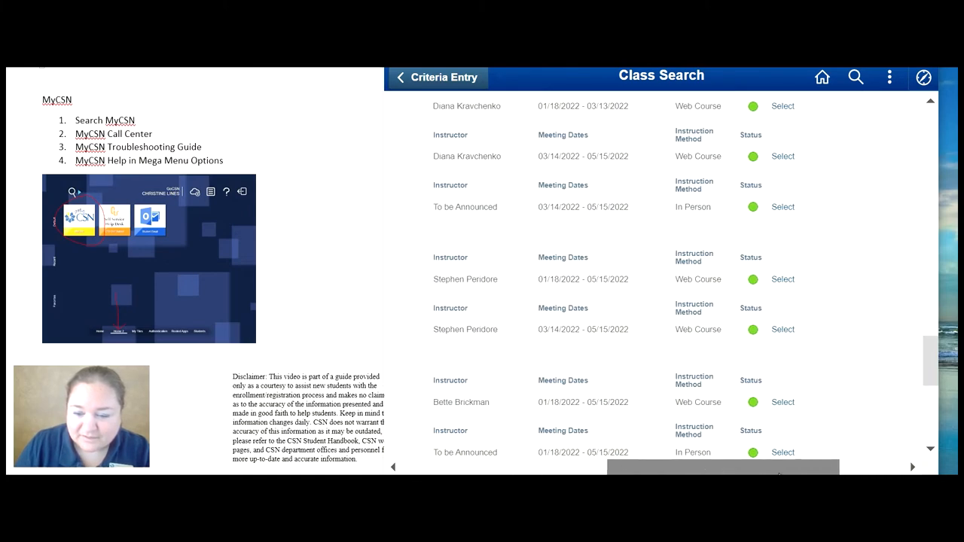
# Select the online ESL 135-1001 Reading IV section and review its enrollment preferences and notes.
pyautogui.click(763, 402)
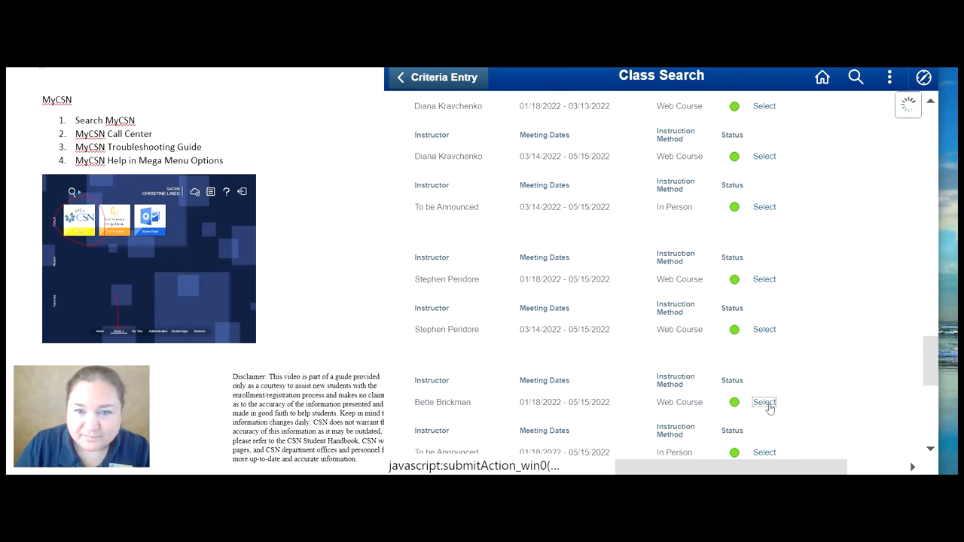
pyautogui.click(763, 402)
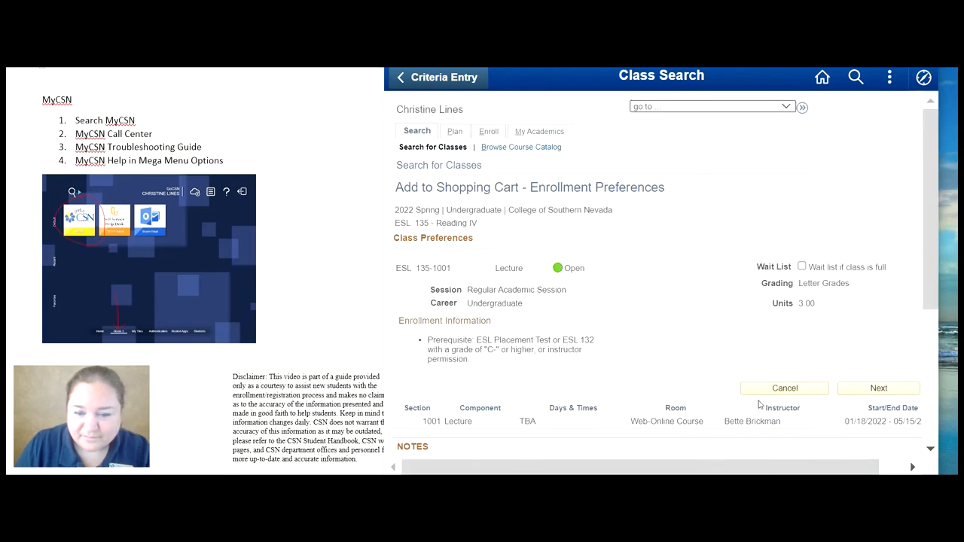
pyautogui.scroll(-3)
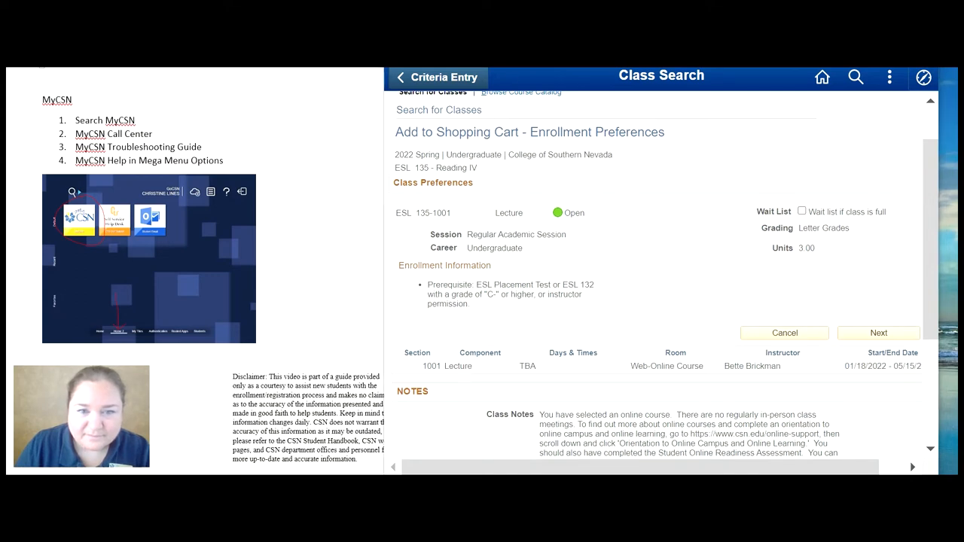
pyautogui.scroll(-3)
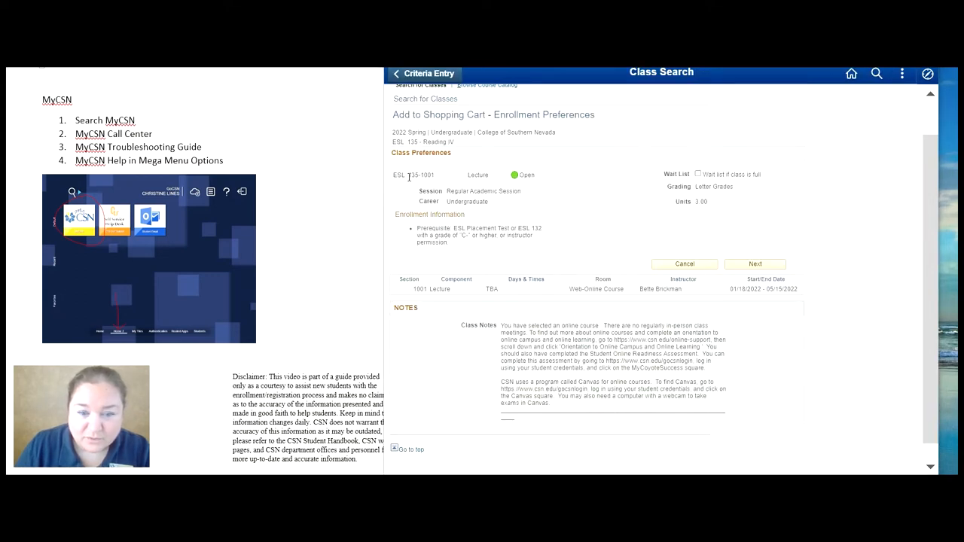
pyautogui.doubleClick(410, 175)
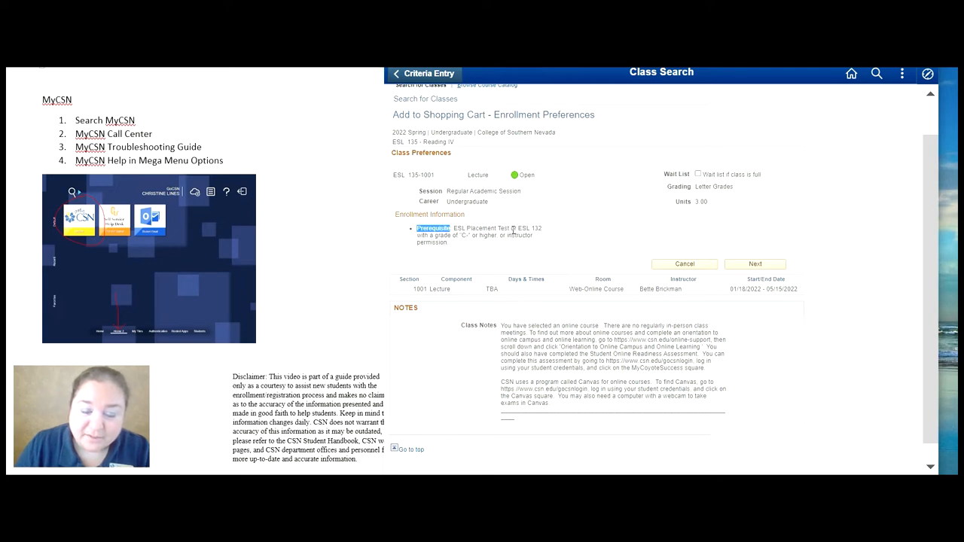
pyautogui.moveTo(545, 232)
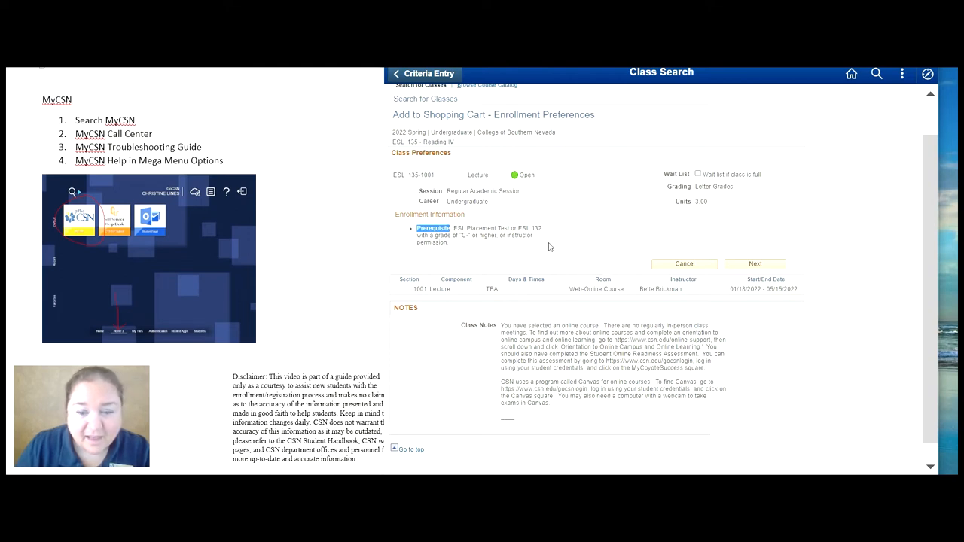
pyautogui.moveTo(451, 235)
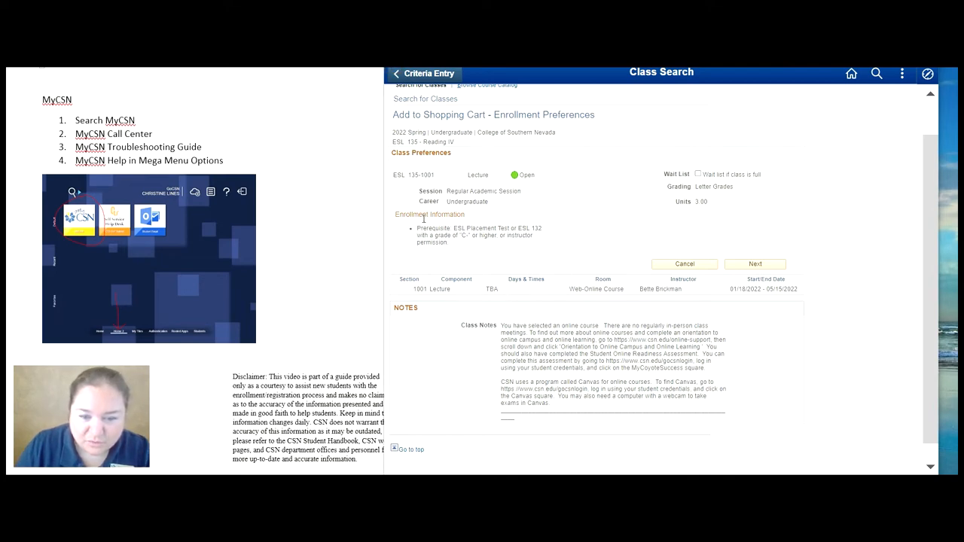
pyautogui.moveTo(631, 298)
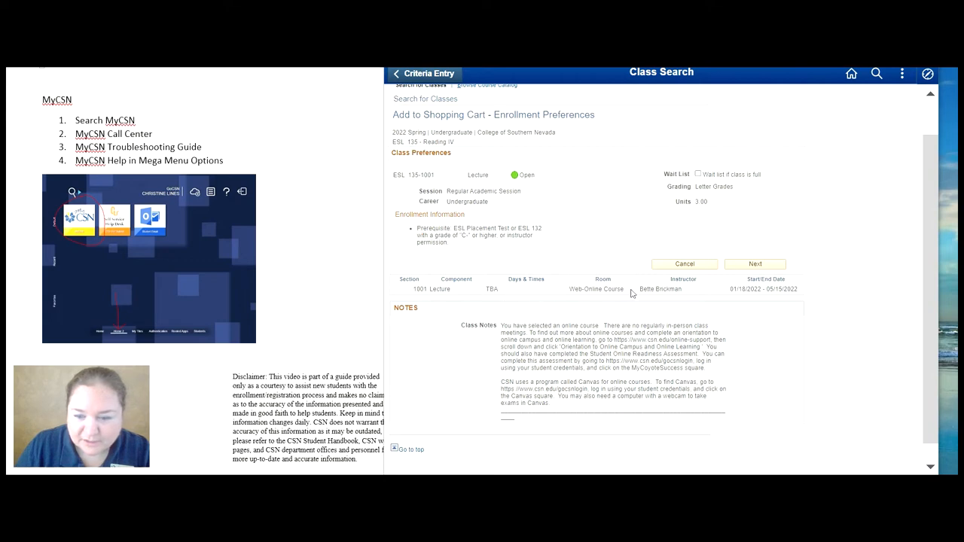
pyautogui.moveTo(570, 327)
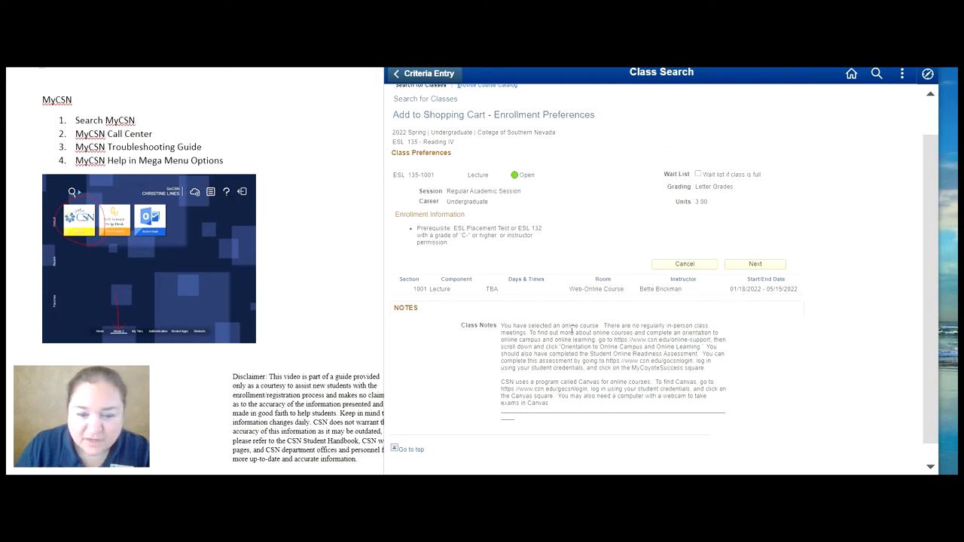
pyautogui.moveTo(399, 316)
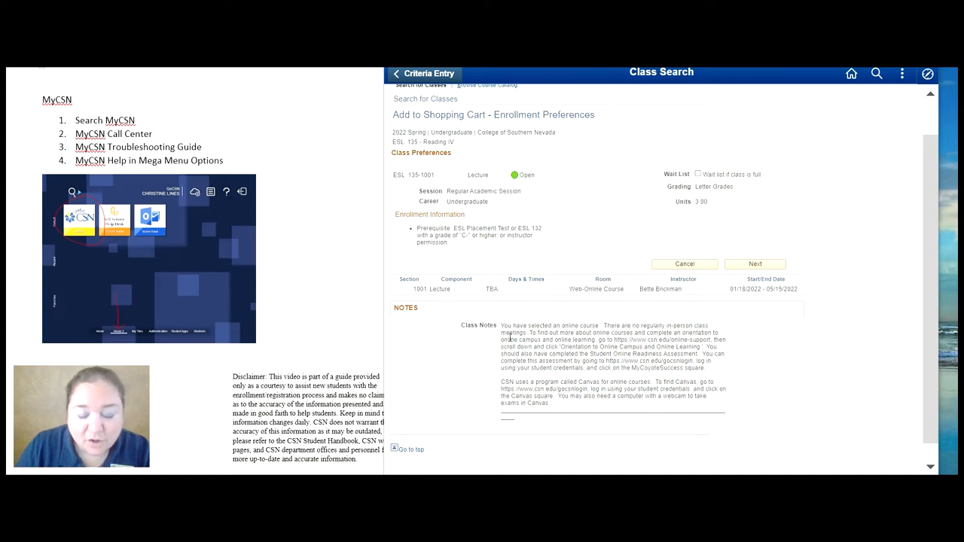
pyautogui.moveTo(497, 340)
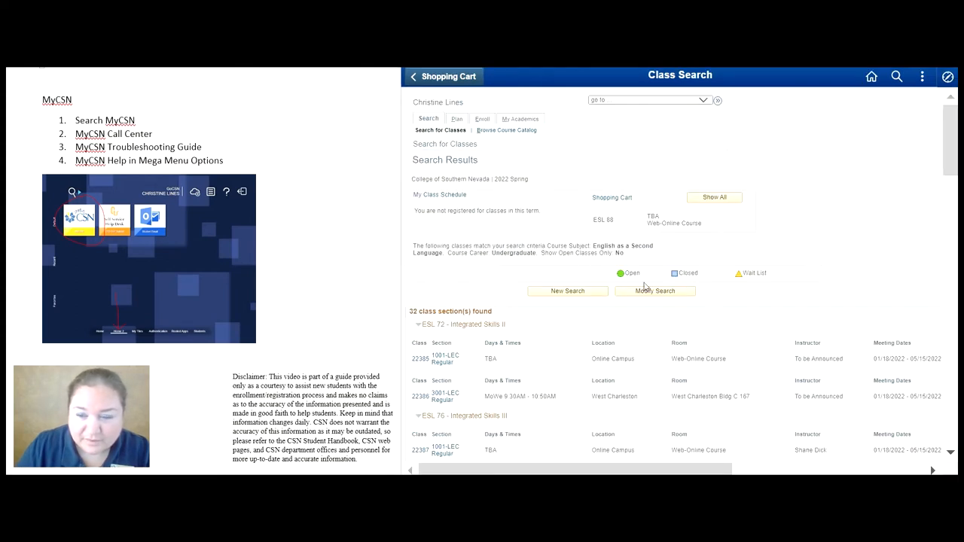
pyautogui.moveTo(714, 199)
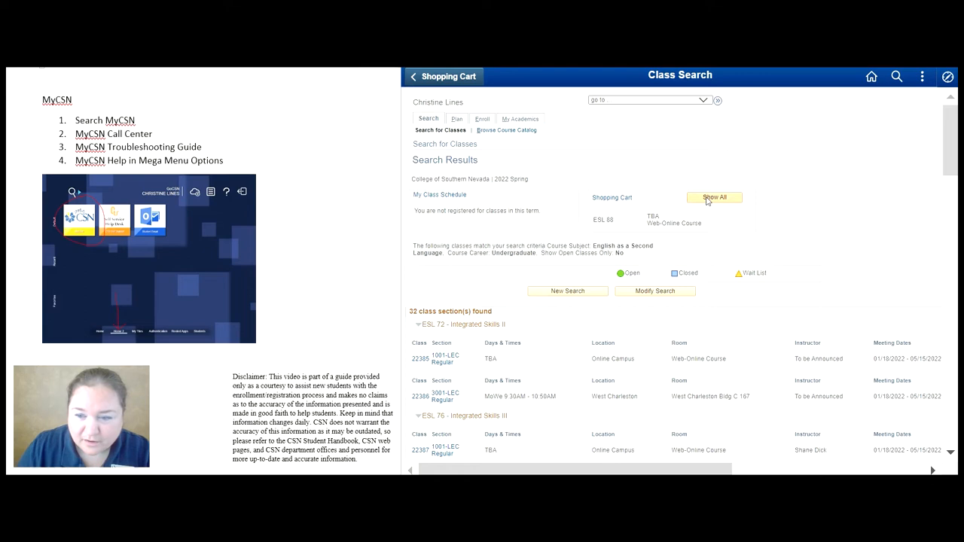
pyautogui.moveTo(611, 198)
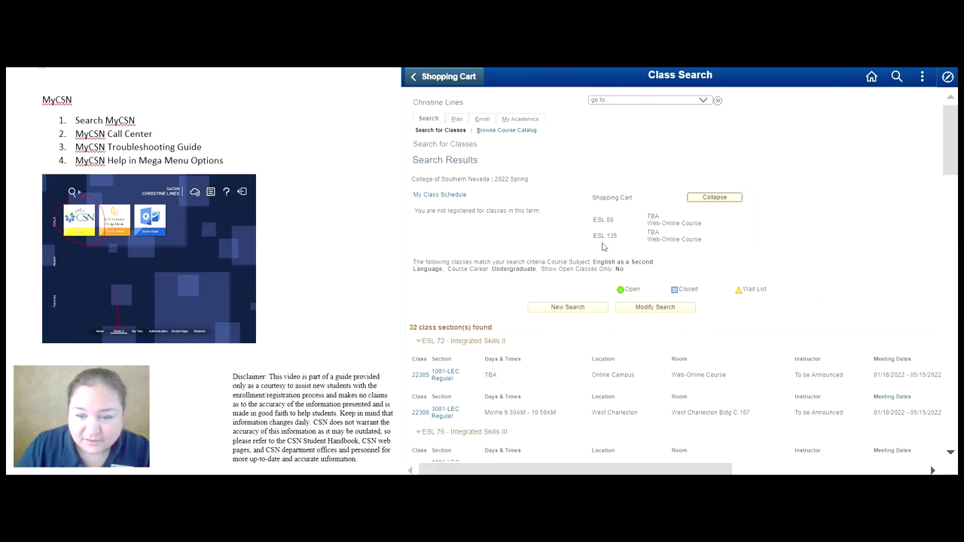
pyautogui.moveTo(599, 238)
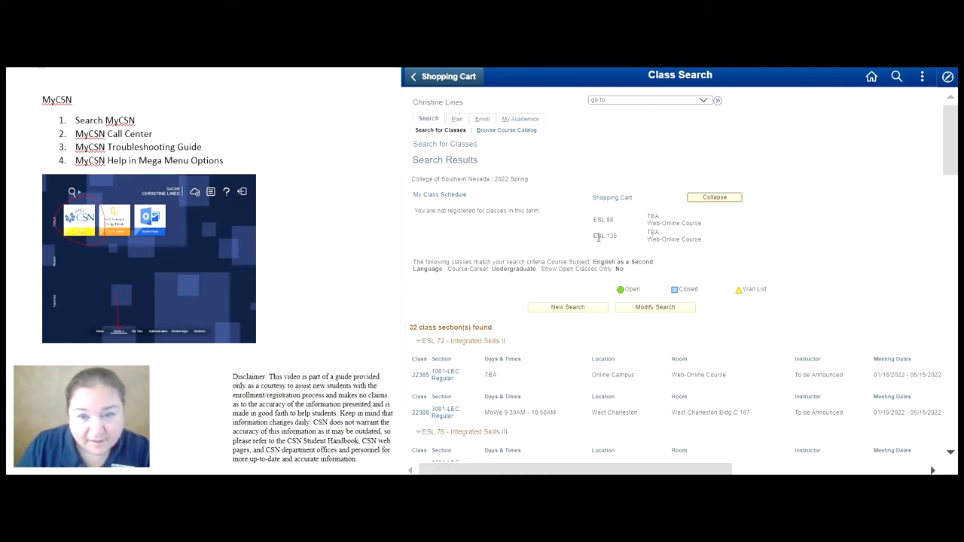
pyautogui.moveTo(611, 197)
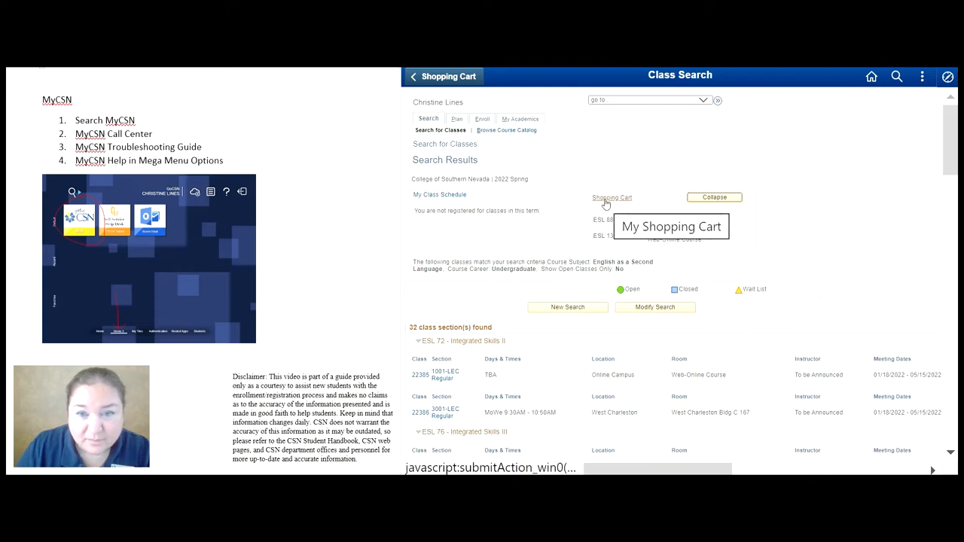
# Show the full Enrollment Shopping Cart with the ESL 90 and ESL 135 sections.
pyautogui.click(612, 197)
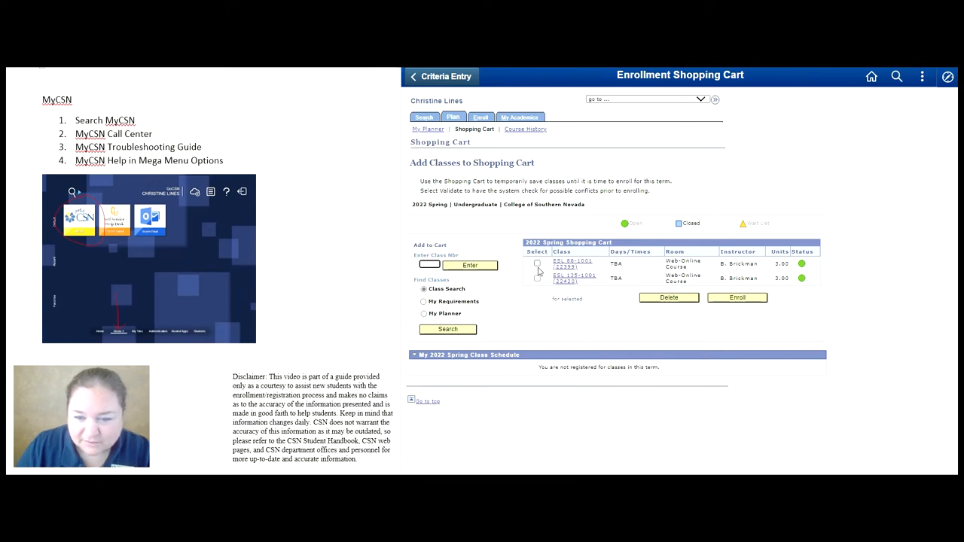
# Delete the ESL 90 section from the cart, leaving only ESL 135-1001.
pyautogui.click(536, 263)
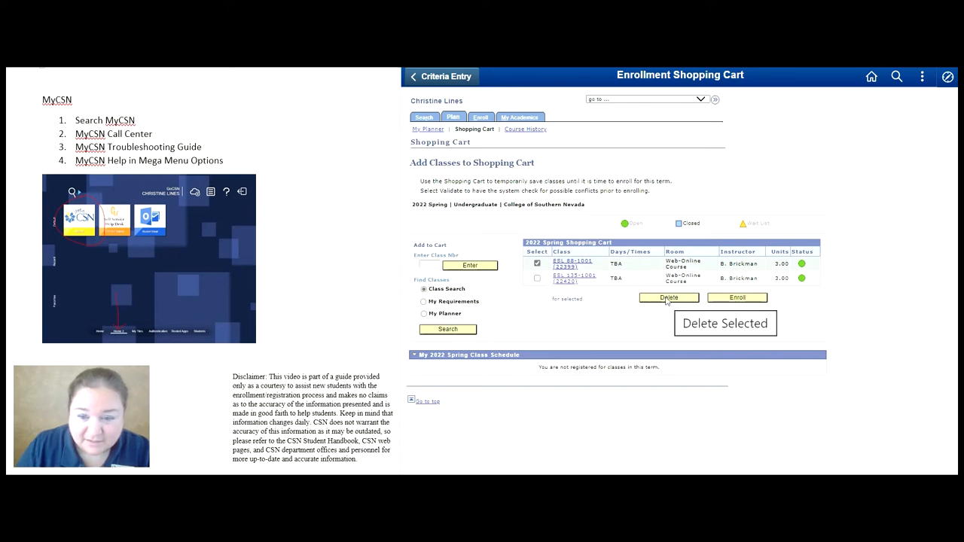
pyautogui.click(668, 298)
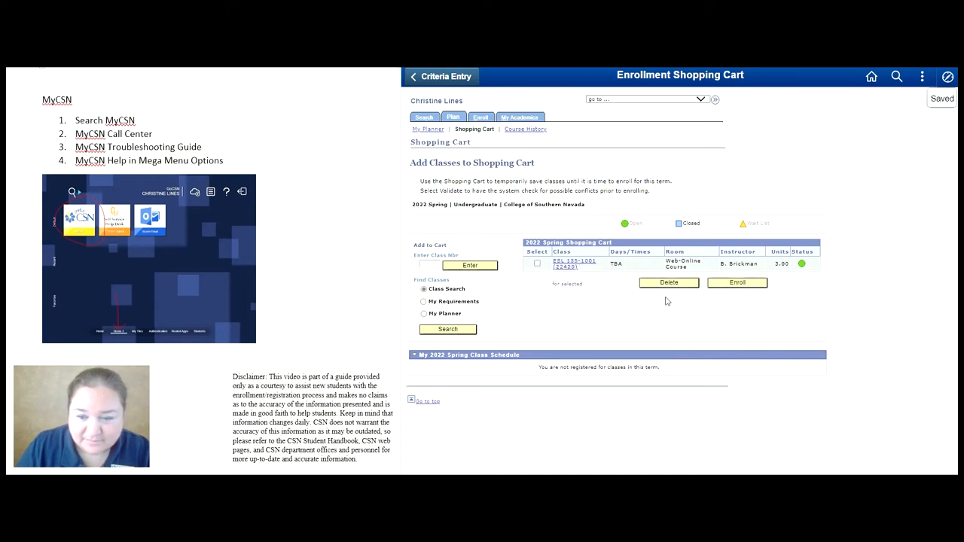
pyautogui.moveTo(632, 307)
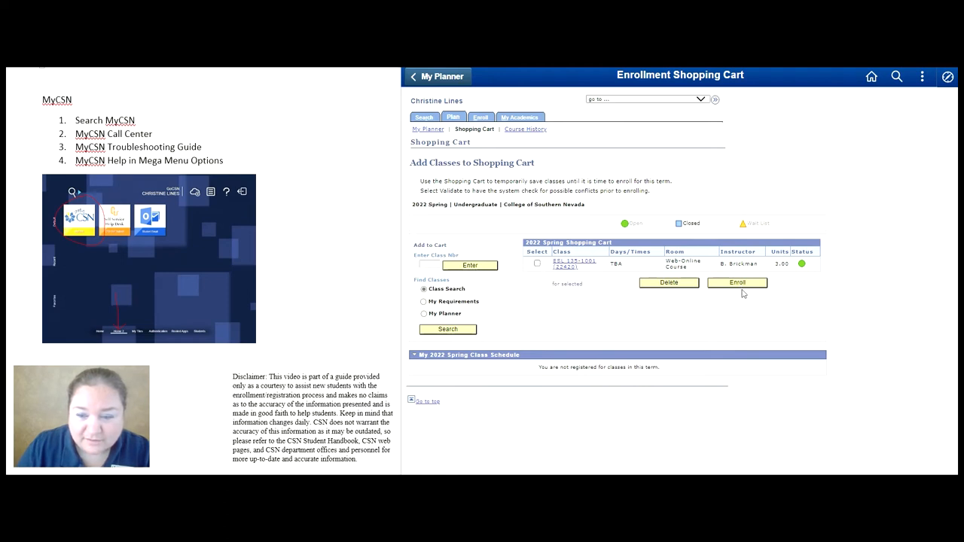
pyautogui.click(480, 117)
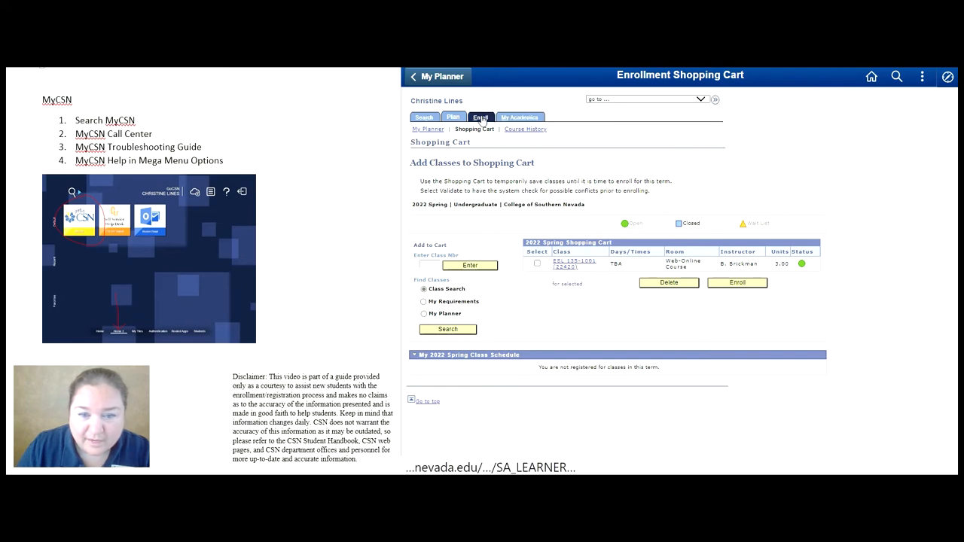
pyautogui.click(480, 118)
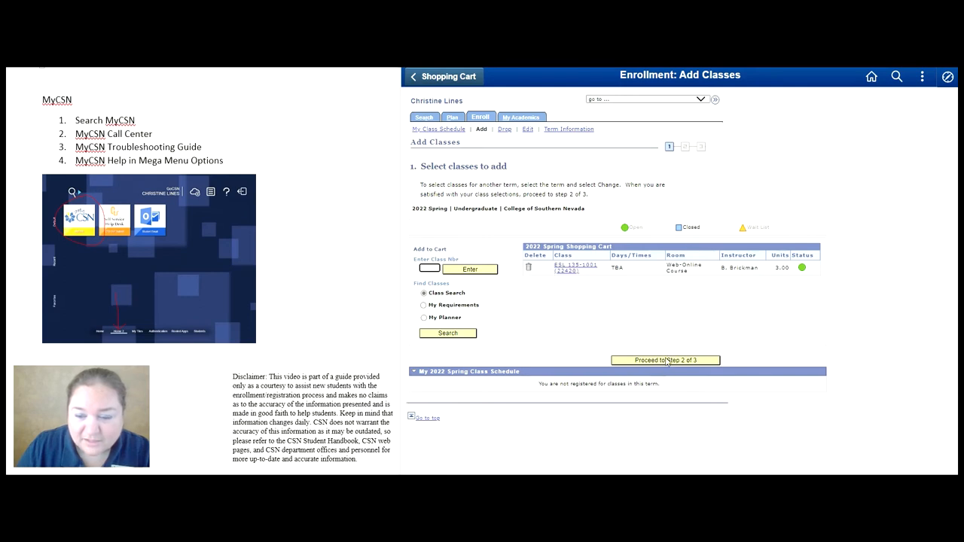
pyautogui.moveTo(666, 360)
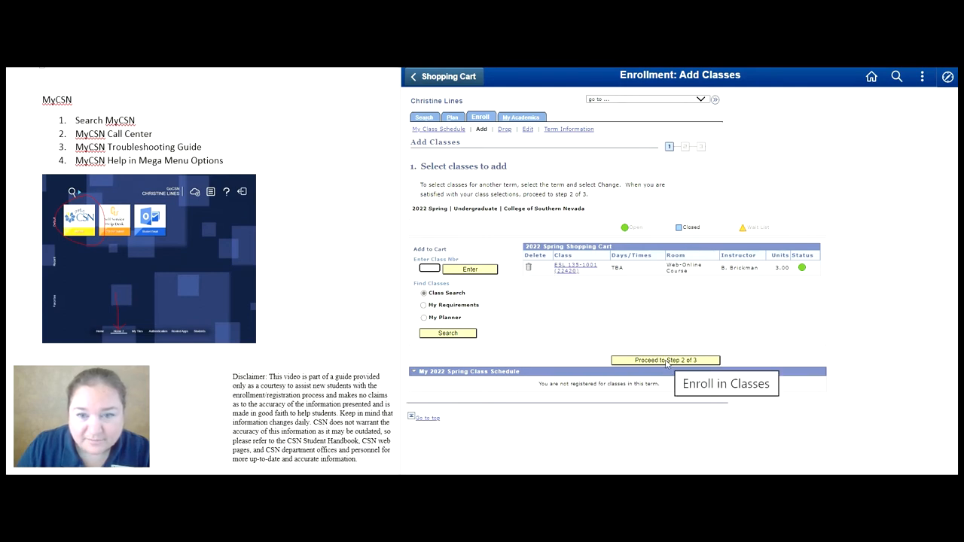
pyautogui.click(666, 360)
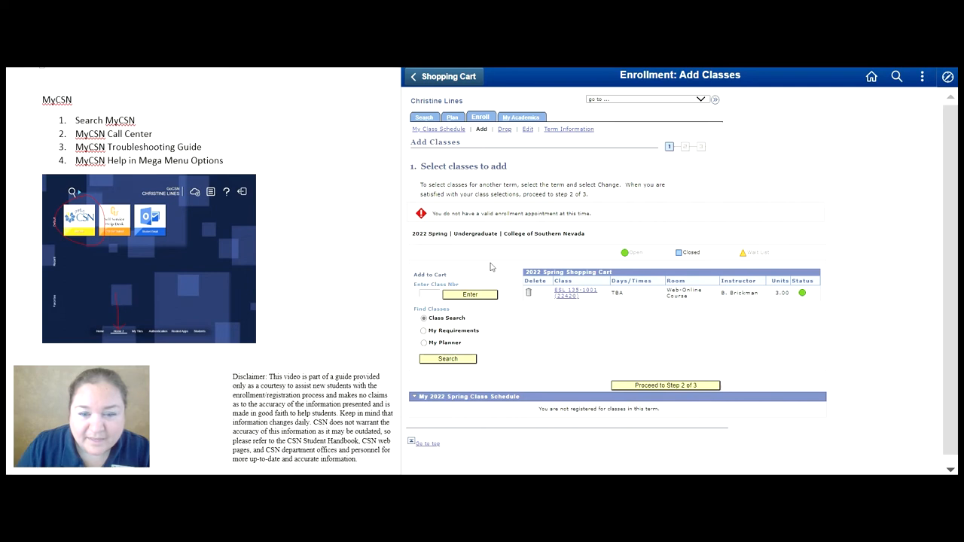
pyautogui.moveTo(518, 326)
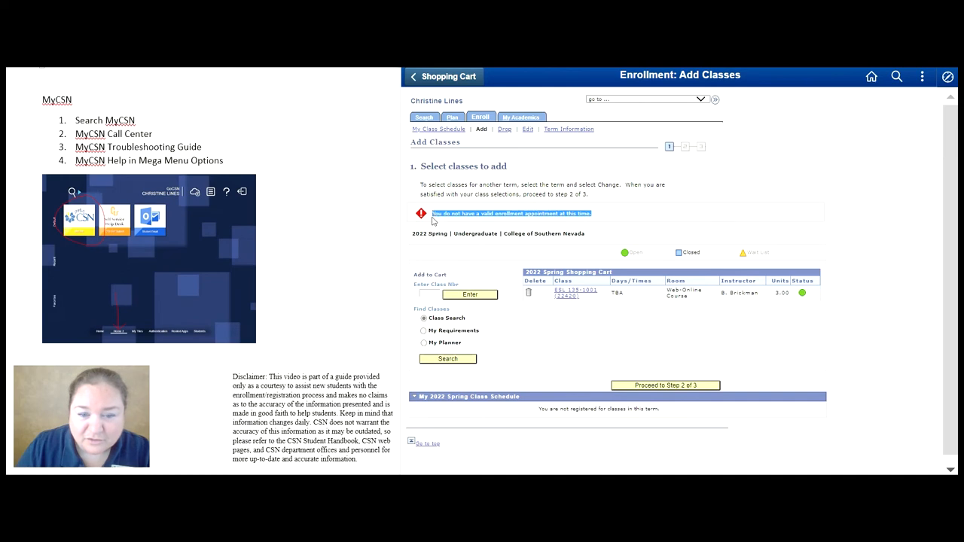
pyautogui.moveTo(485, 221)
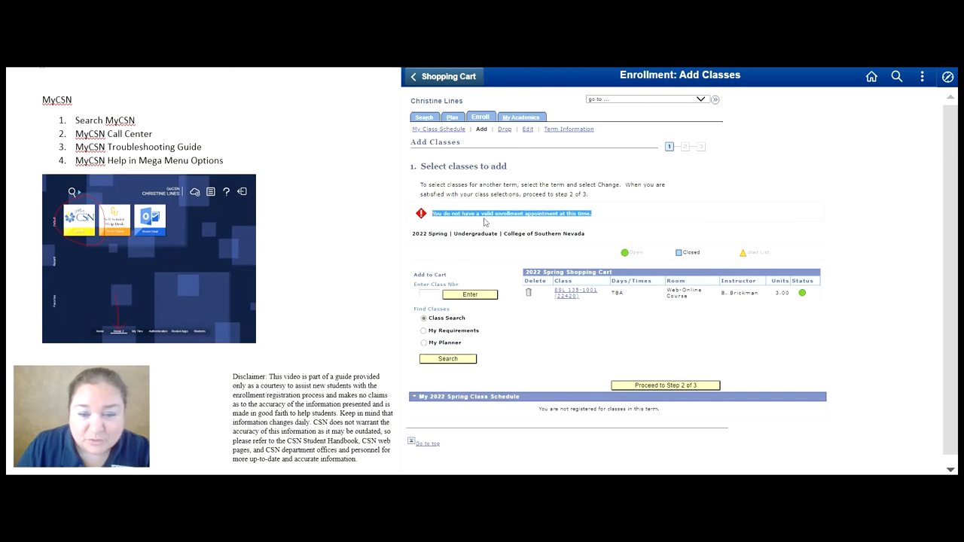
pyautogui.moveTo(551, 224)
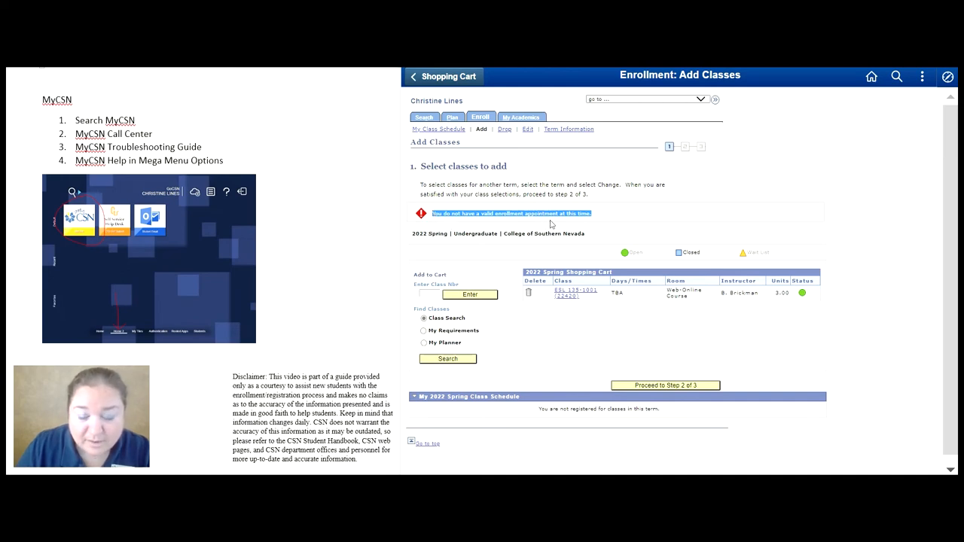
pyautogui.moveTo(595, 220)
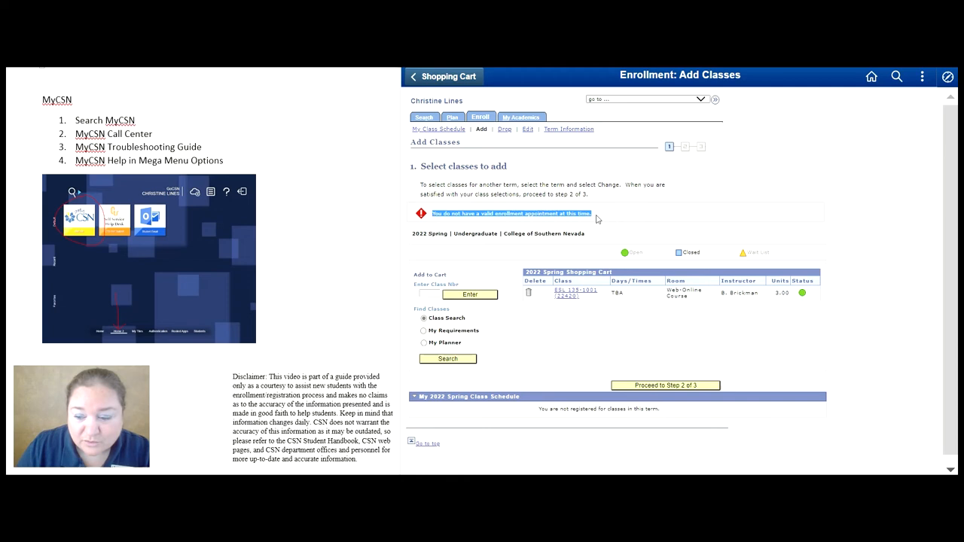
pyautogui.moveTo(457, 224)
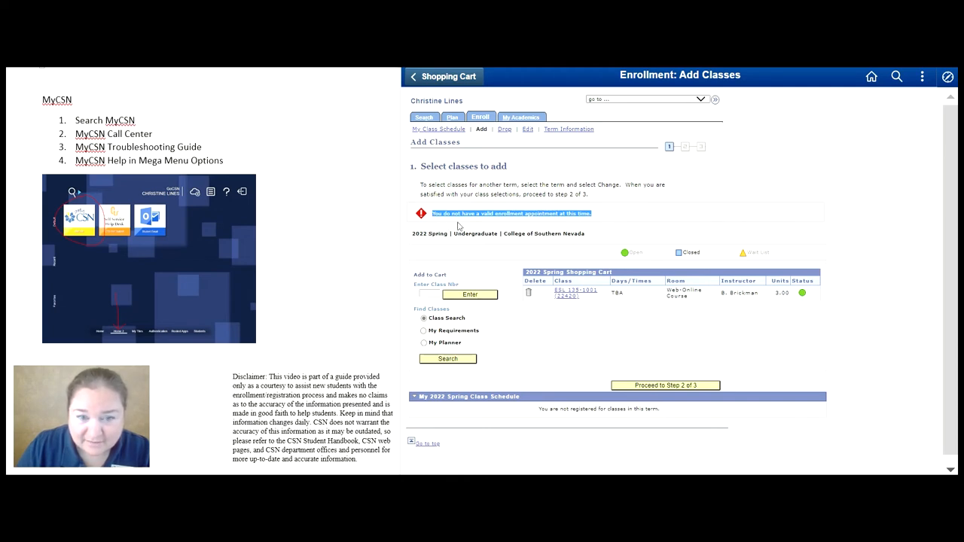
pyautogui.moveTo(633, 227)
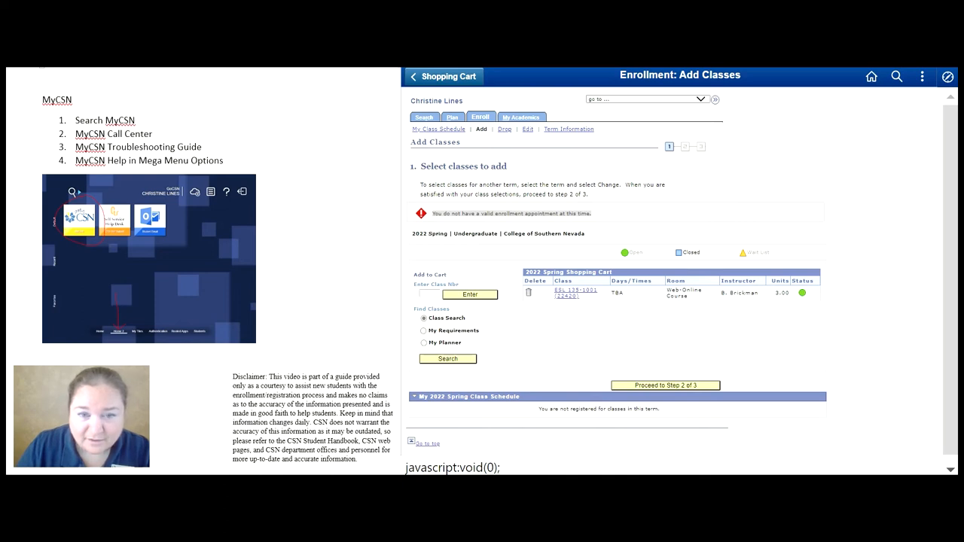
pyautogui.moveTo(428, 82)
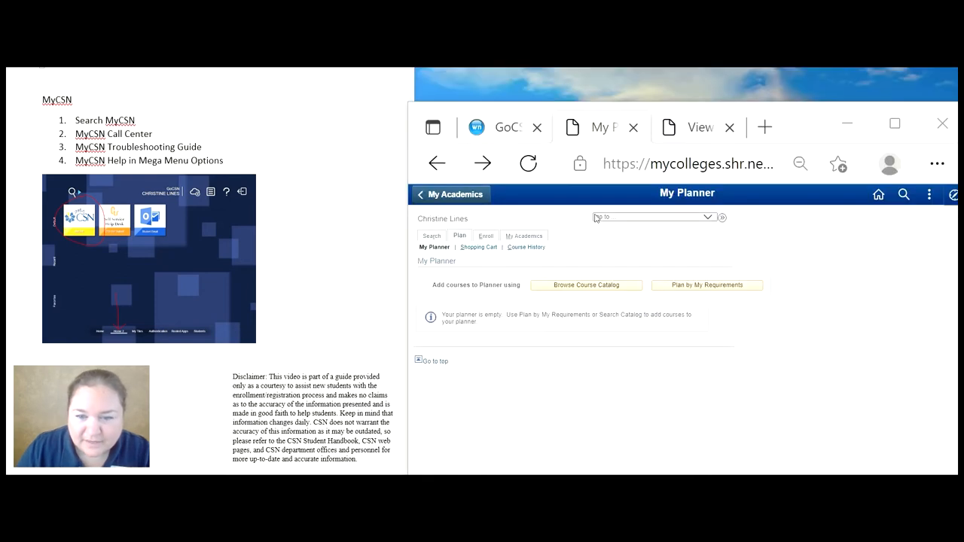
# Jump from My Planner back to the Student Center via the 'go to' list.
pyautogui.click(706, 216)
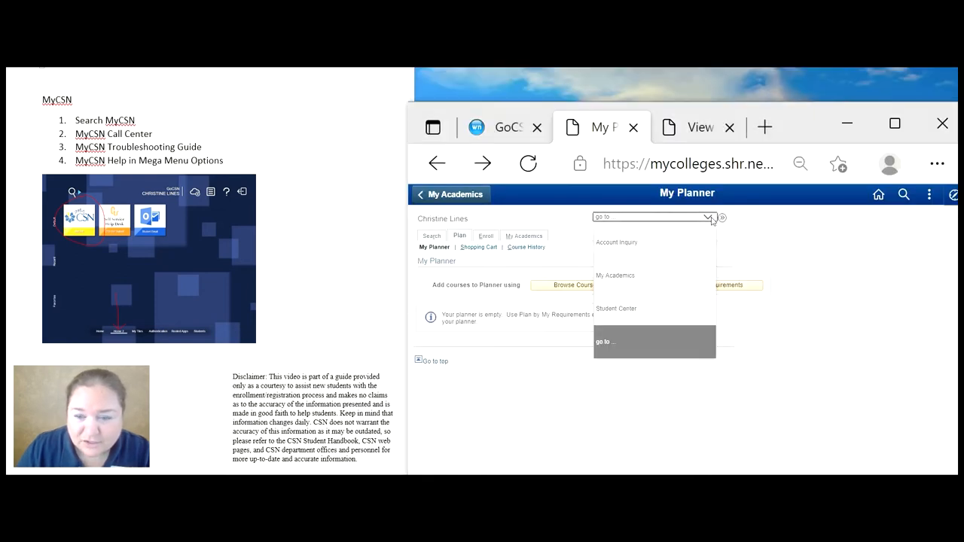
pyautogui.moveTo(611, 219)
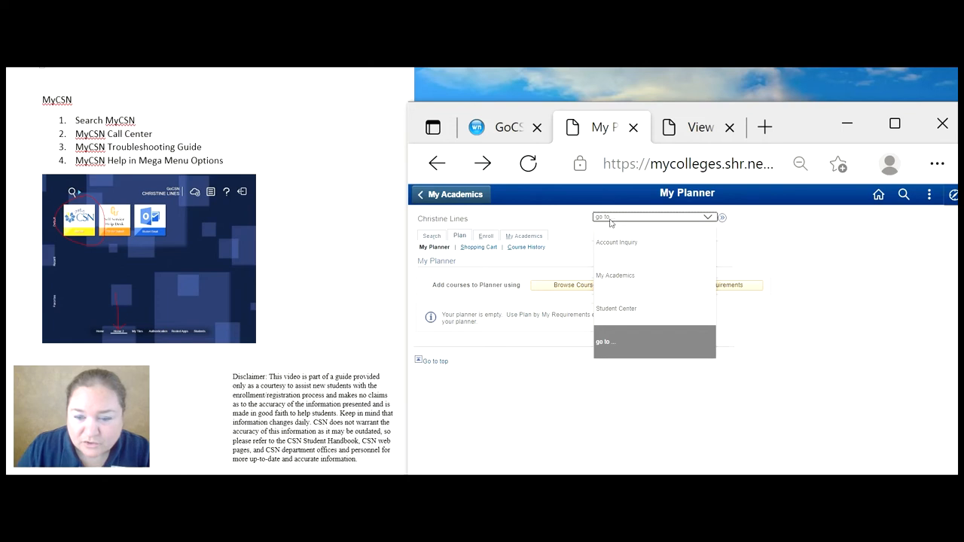
pyautogui.moveTo(622, 316)
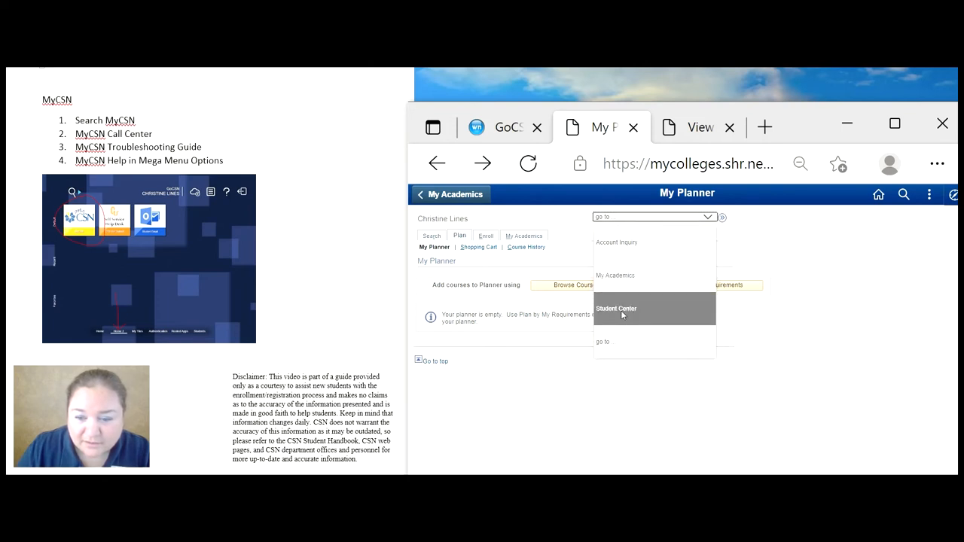
pyautogui.click(615, 308)
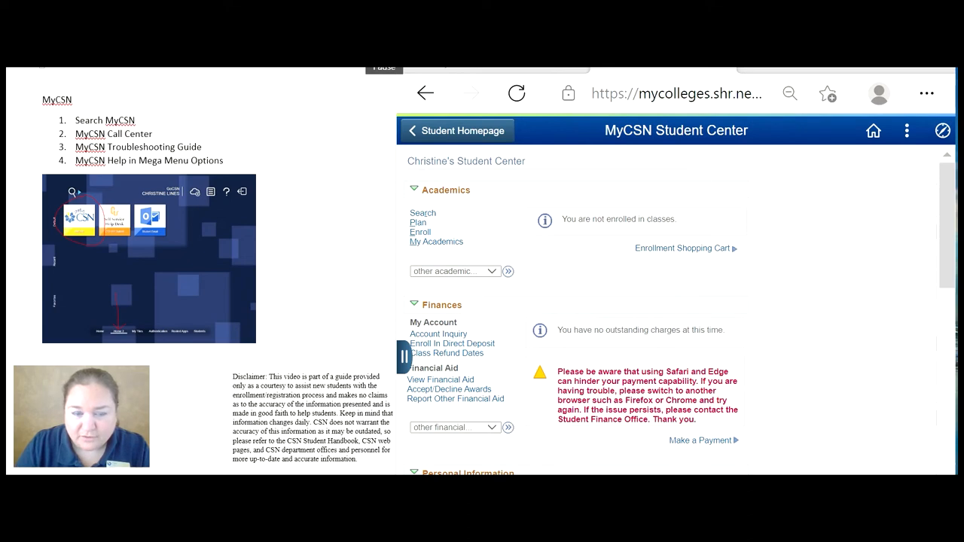
pyautogui.scroll(-3)
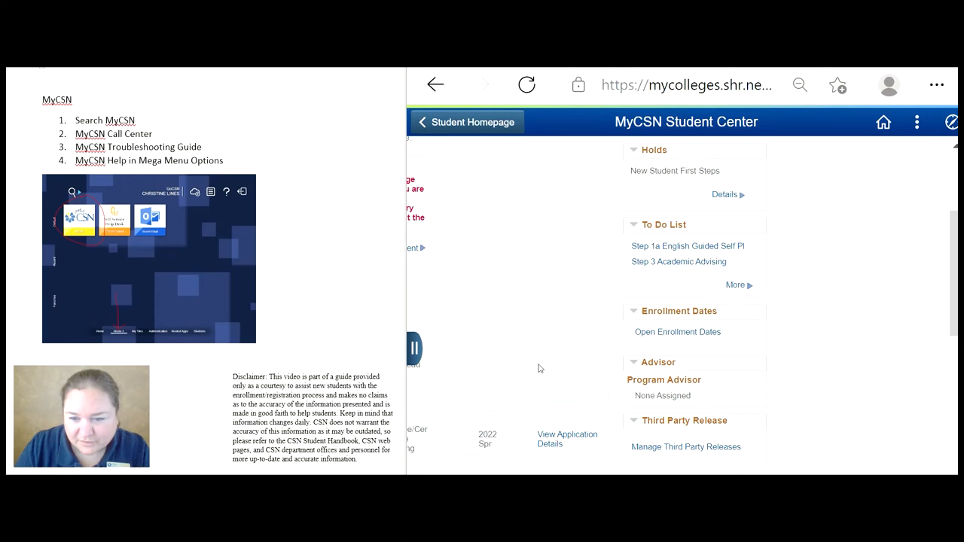
pyautogui.moveTo(783, 409)
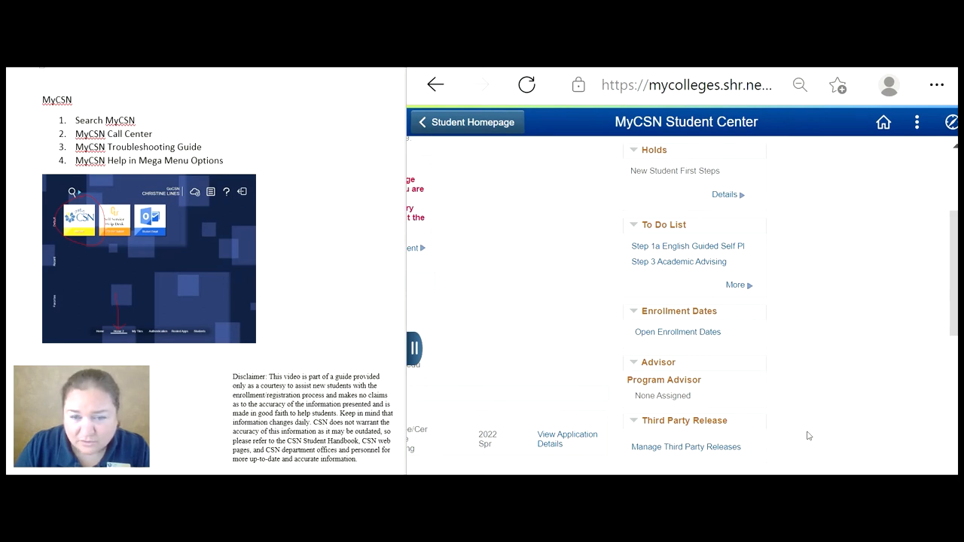
pyautogui.moveTo(685, 451)
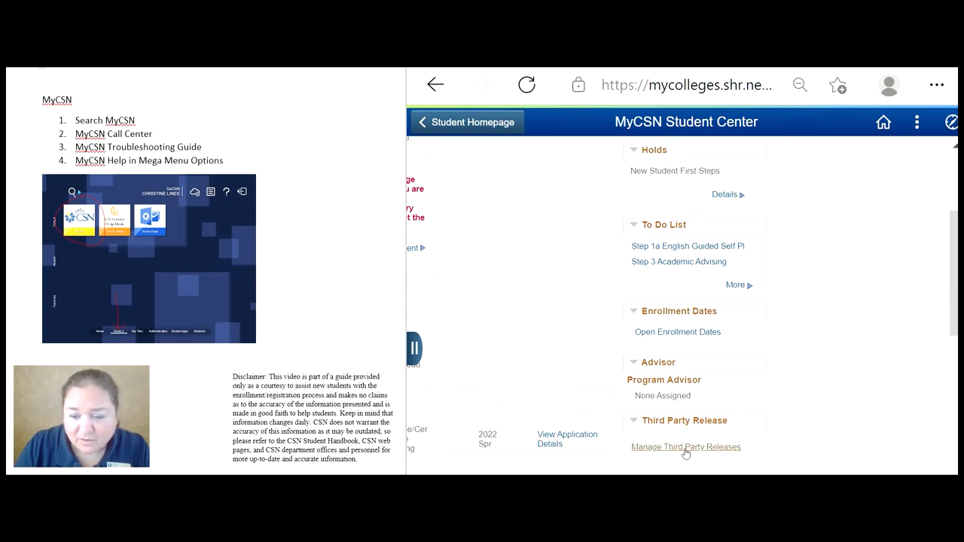
pyautogui.moveTo(749, 451)
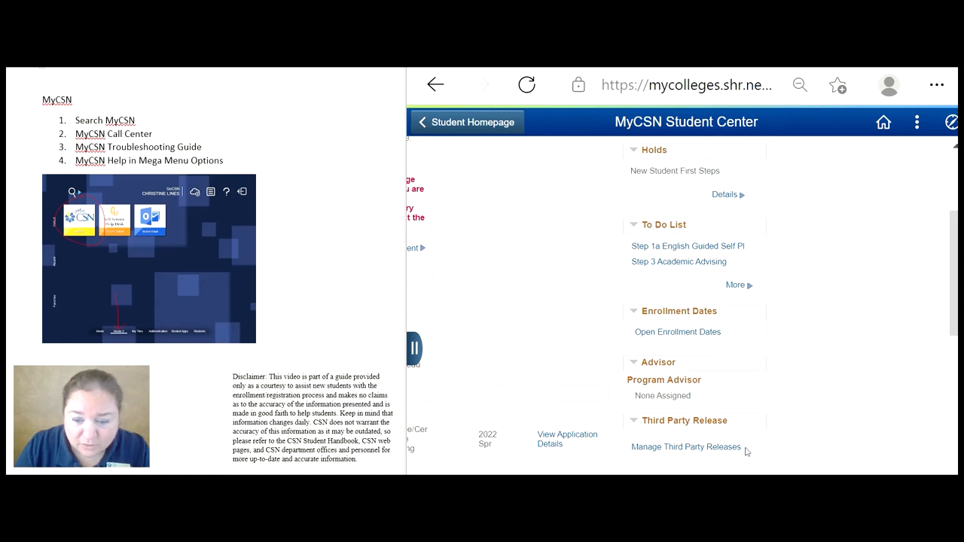
pyautogui.moveTo(656, 461)
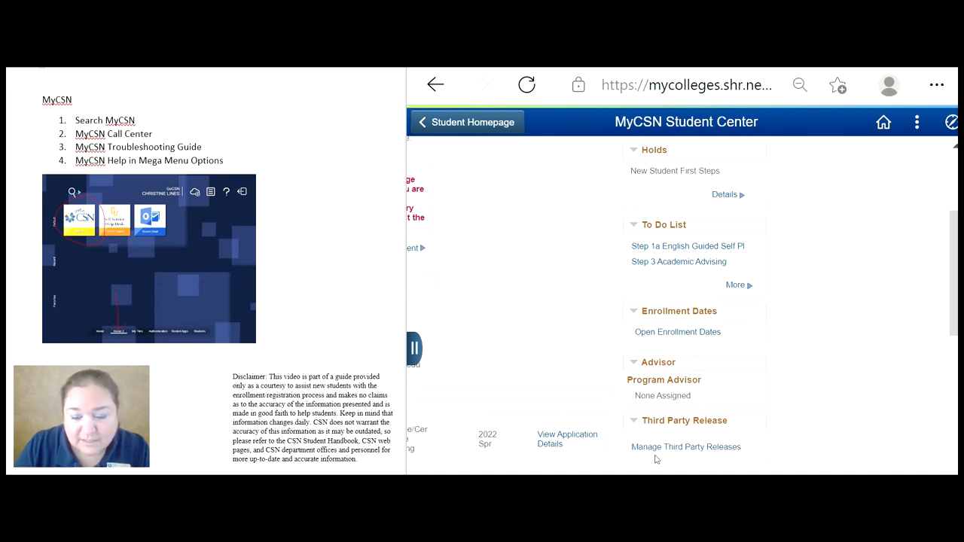
pyautogui.moveTo(704, 458)
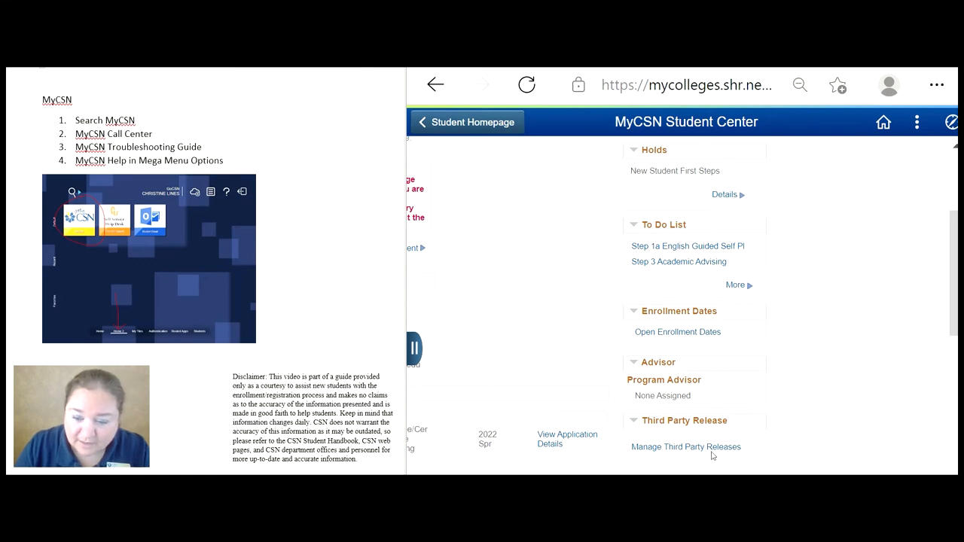
pyautogui.moveTo(646, 452)
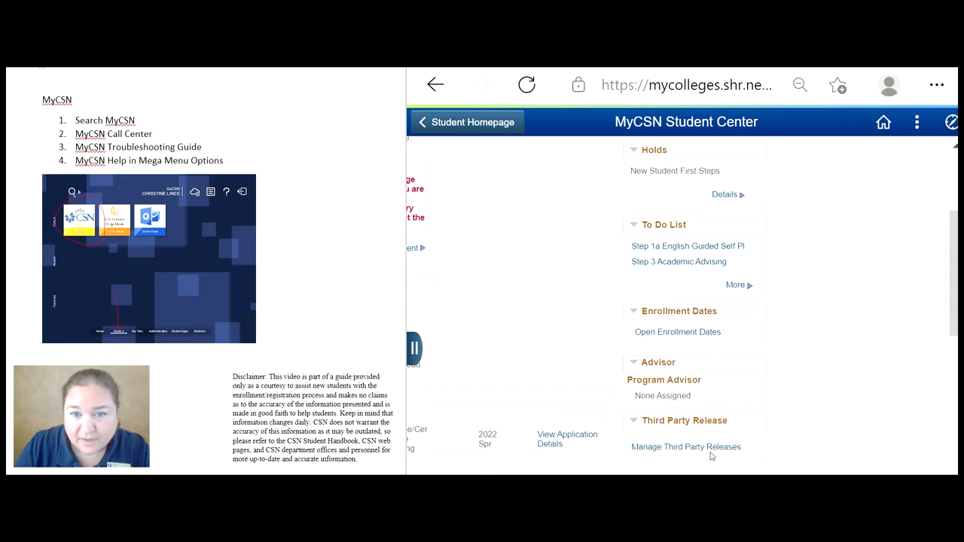
pyautogui.moveTo(786, 455)
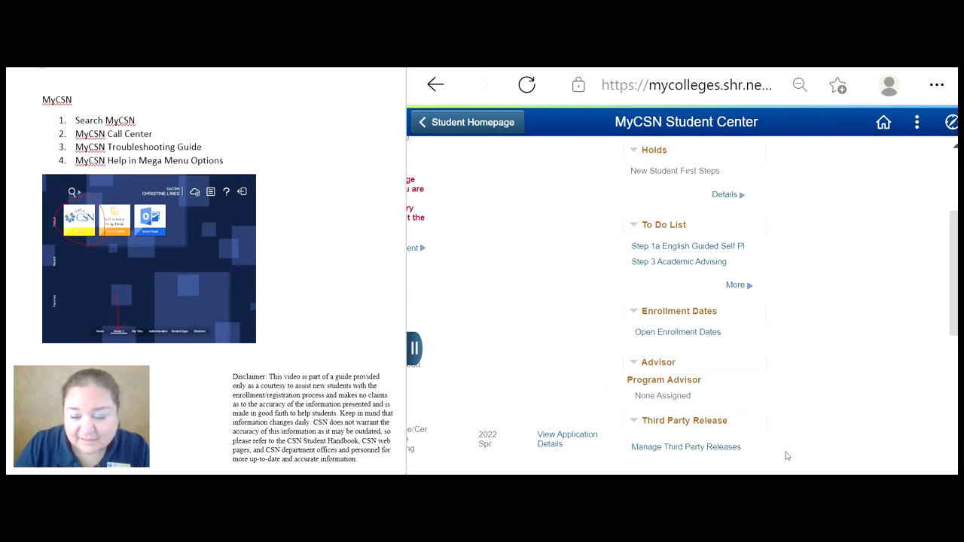
pyautogui.moveTo(810, 434)
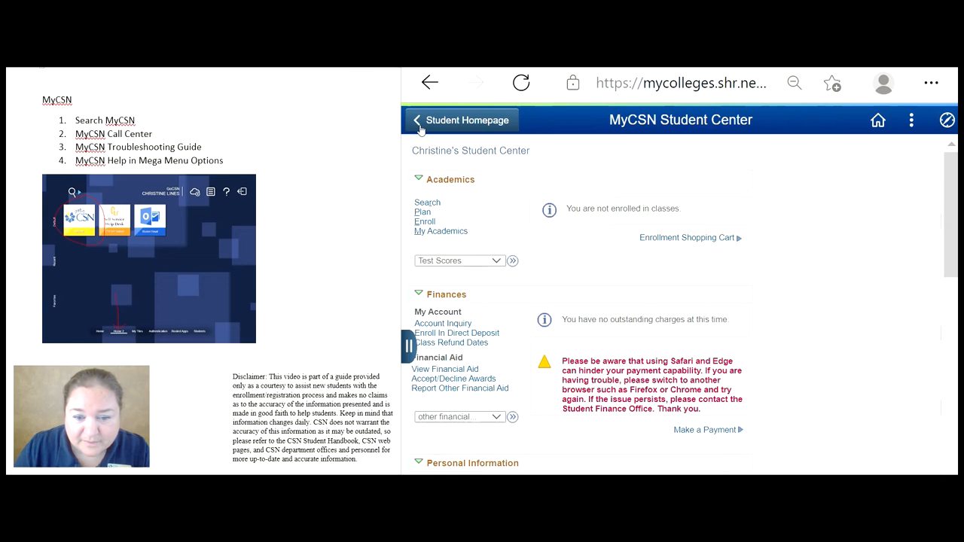
pyautogui.moveTo(440, 164)
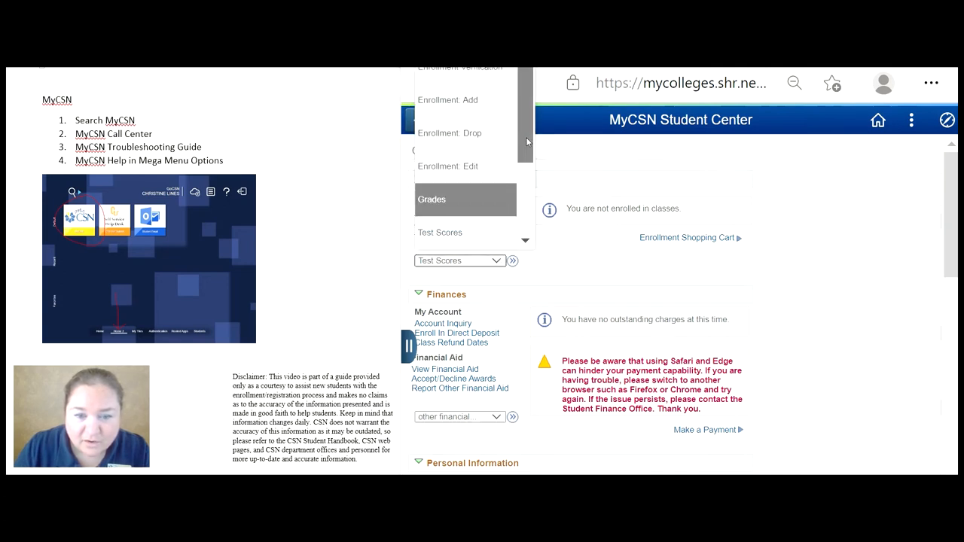
# Scroll the reloaded Student Center to its Academics and Finances sections.
pyautogui.scroll(-3)
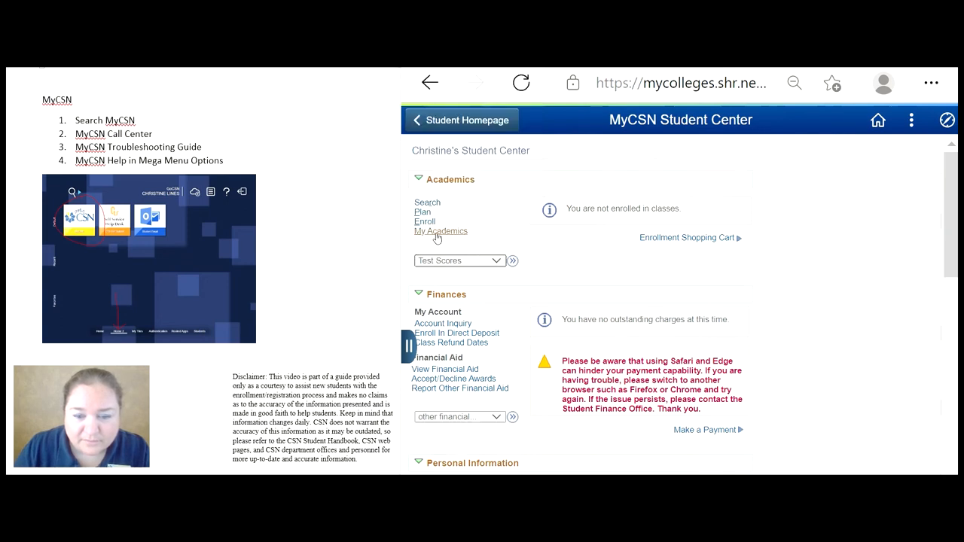
pyautogui.moveTo(512, 262)
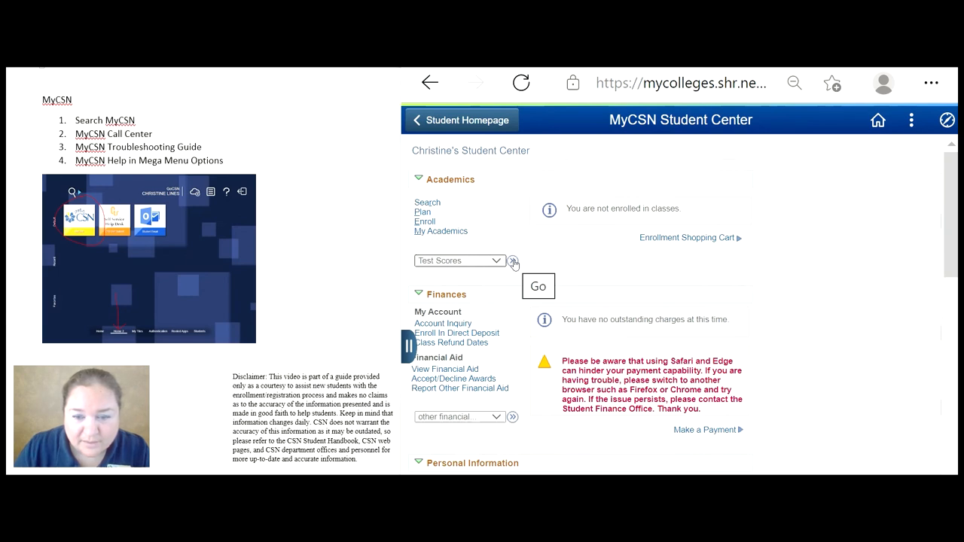
pyautogui.moveTo(629, 244)
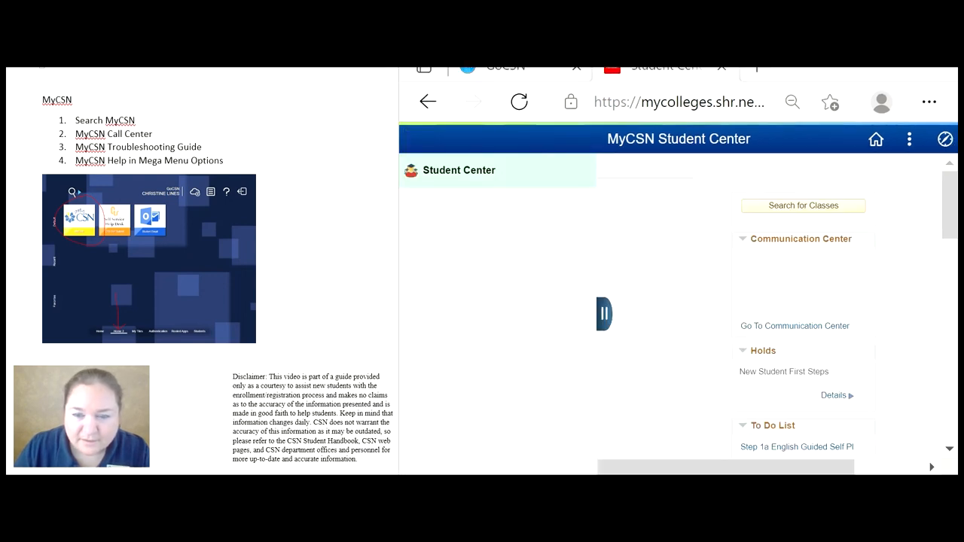
pyautogui.moveTo(894, 397)
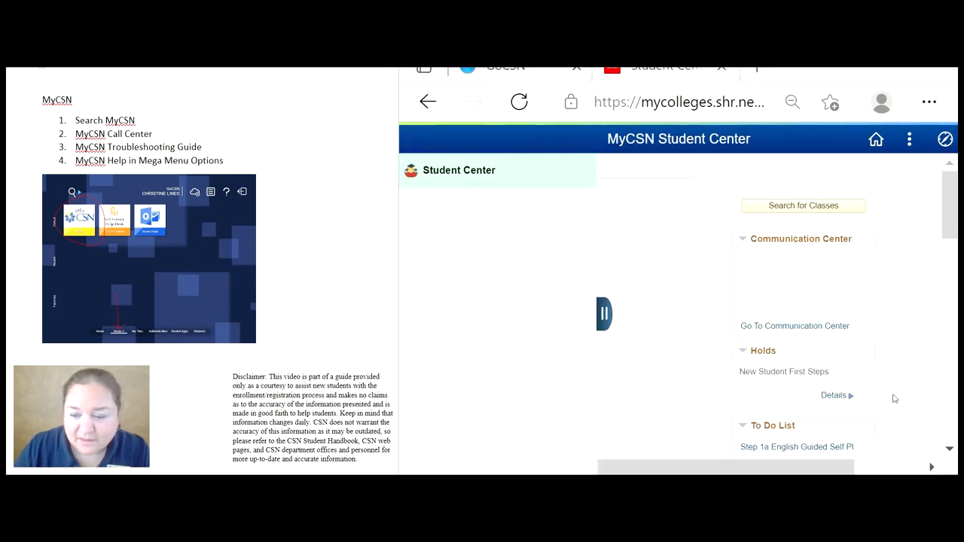
# View the To Do details for Step 1a English Guided Self Placement.
pyautogui.scroll(-3)
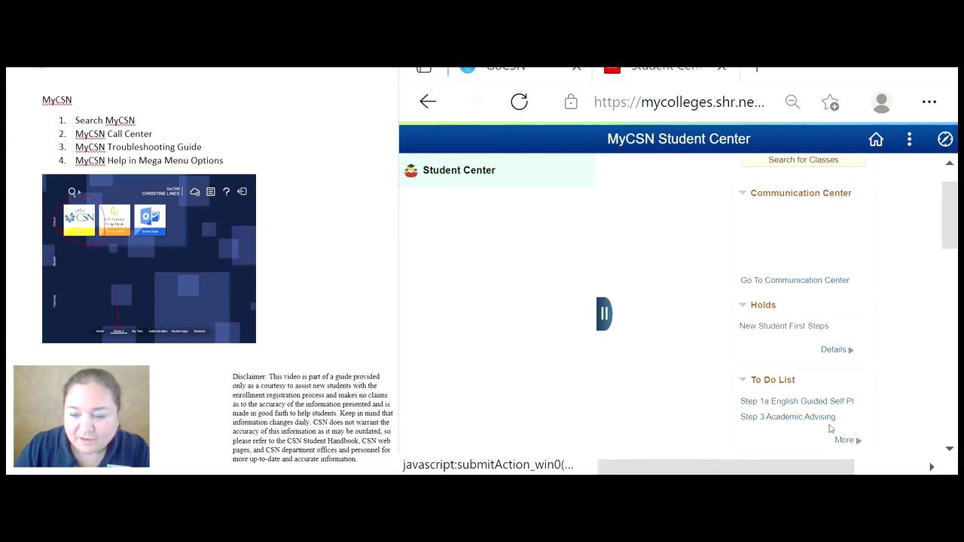
pyautogui.moveTo(794, 406)
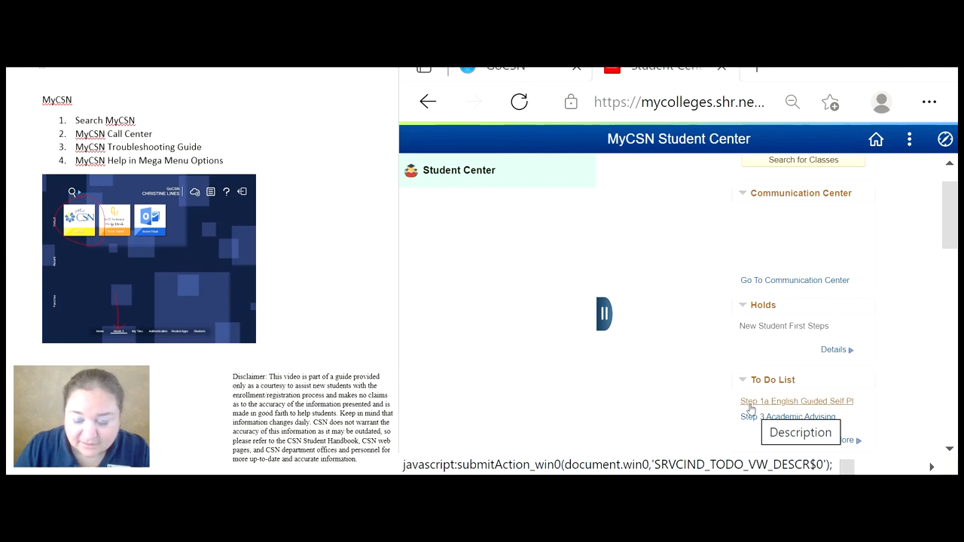
pyautogui.moveTo(735, 407)
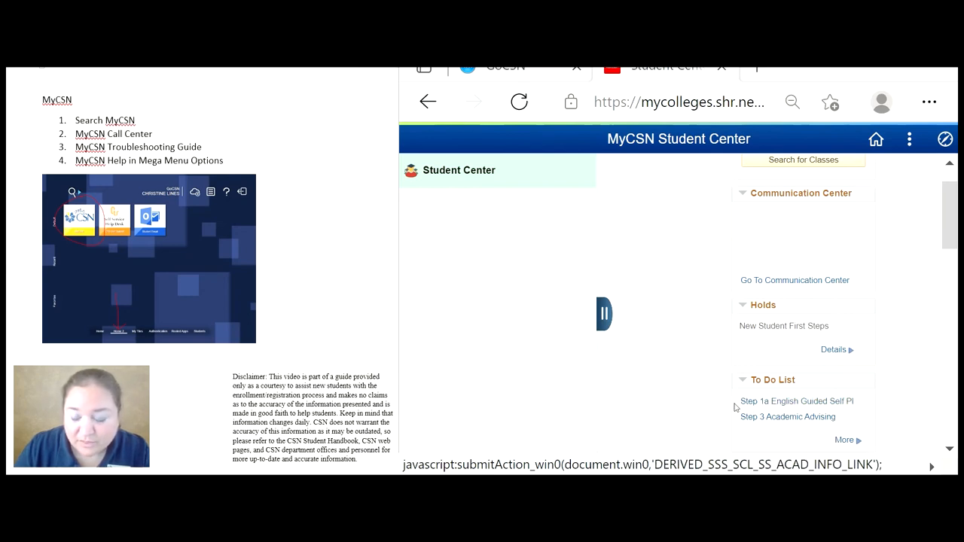
pyautogui.moveTo(798, 408)
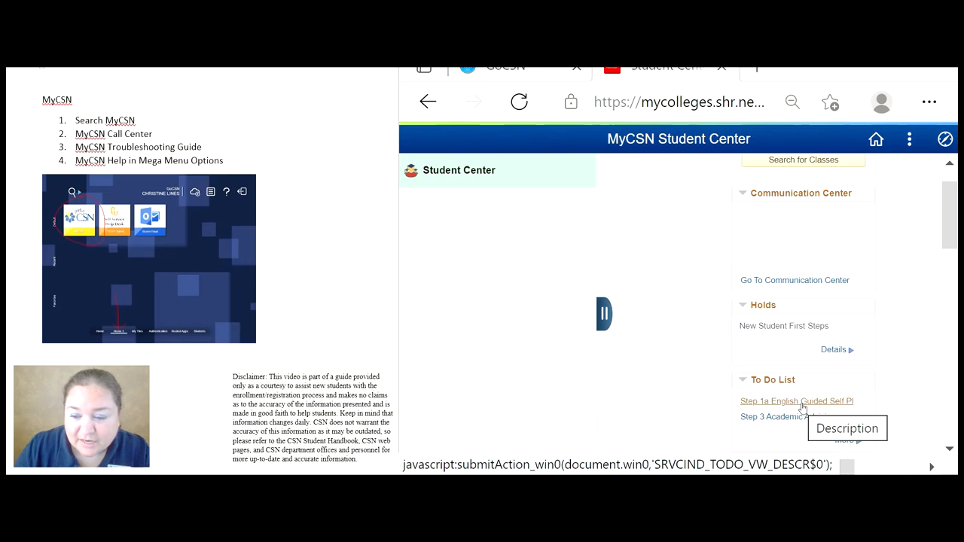
pyautogui.click(801, 401)
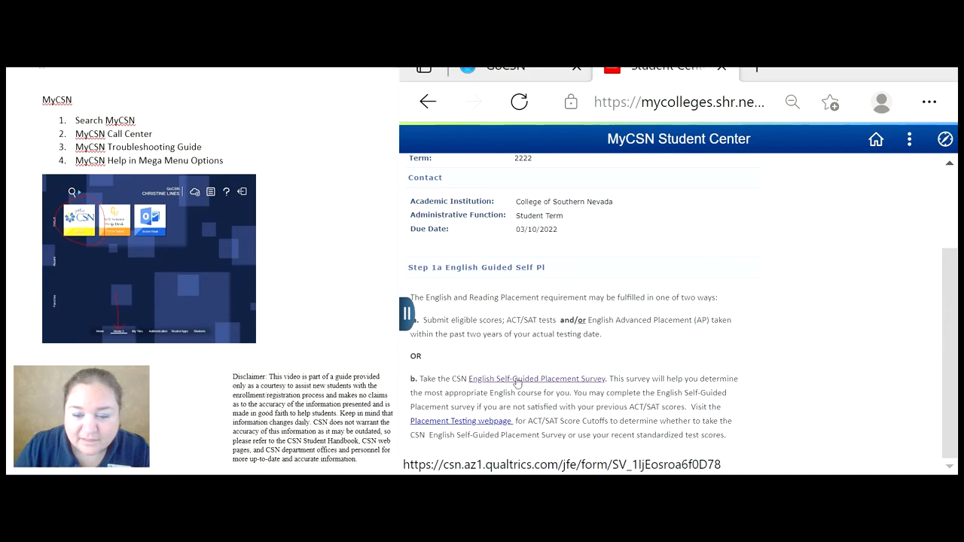
pyautogui.moveTo(541, 383)
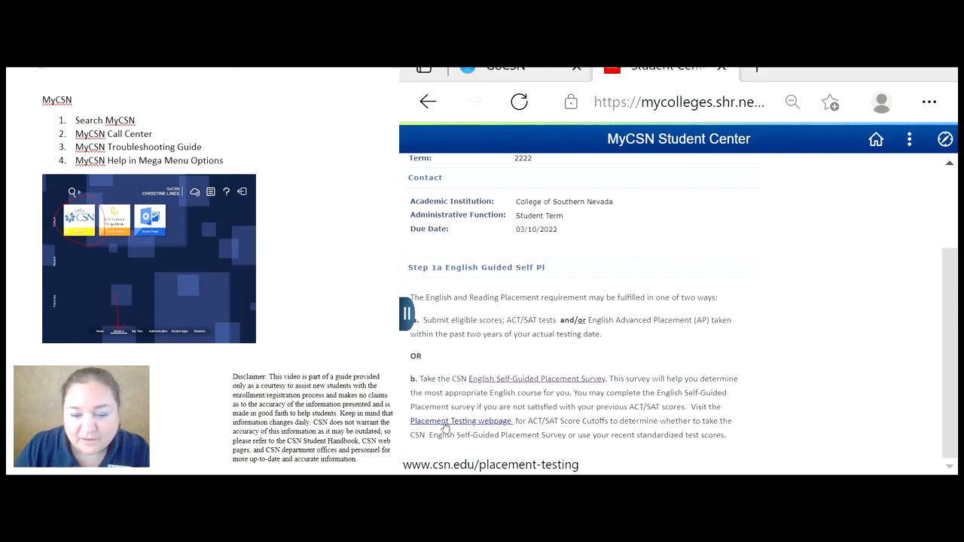
pyautogui.moveTo(482, 429)
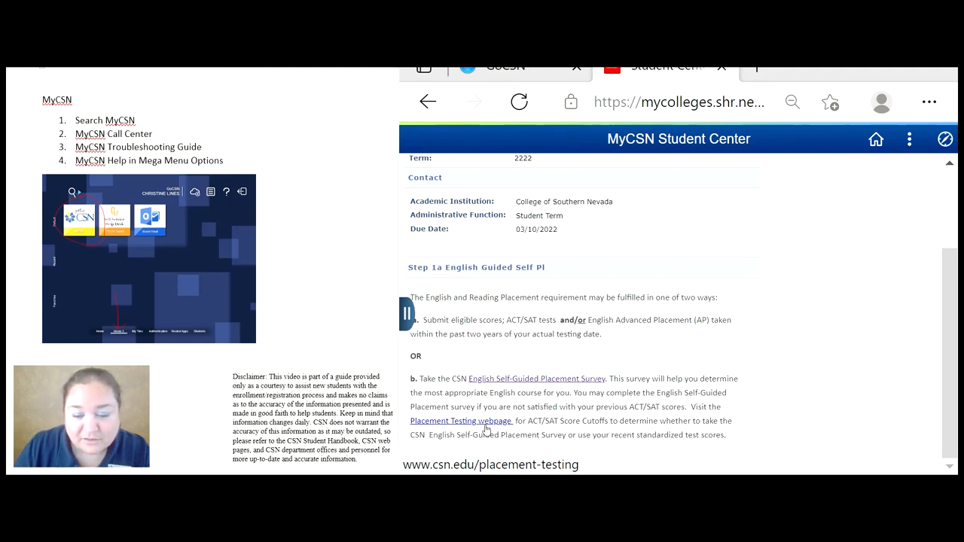
pyautogui.moveTo(476, 431)
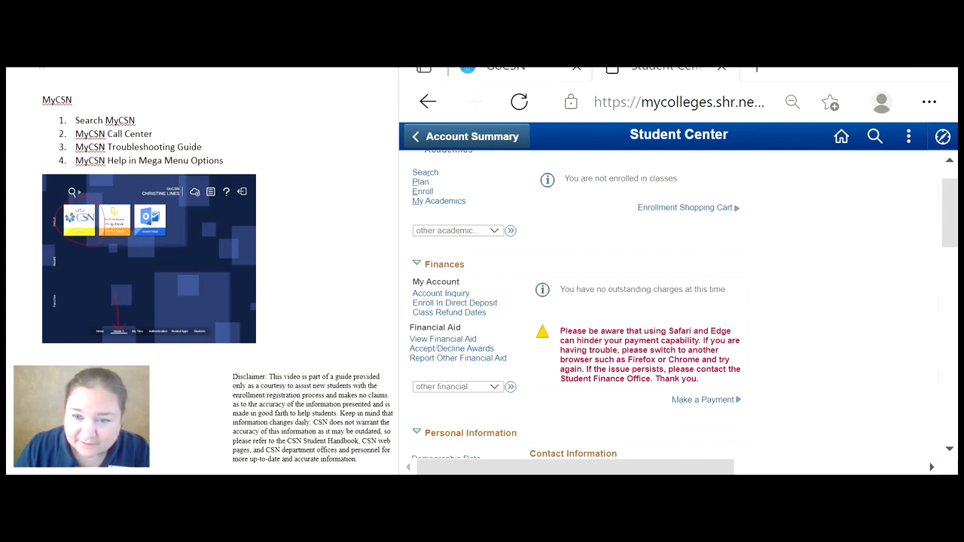
pyautogui.moveTo(816, 205)
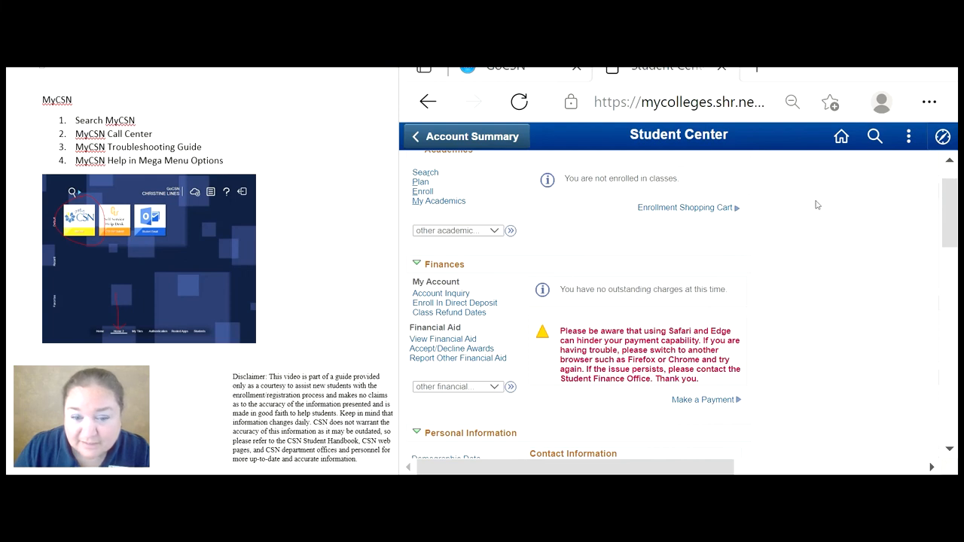
pyautogui.moveTo(693, 149)
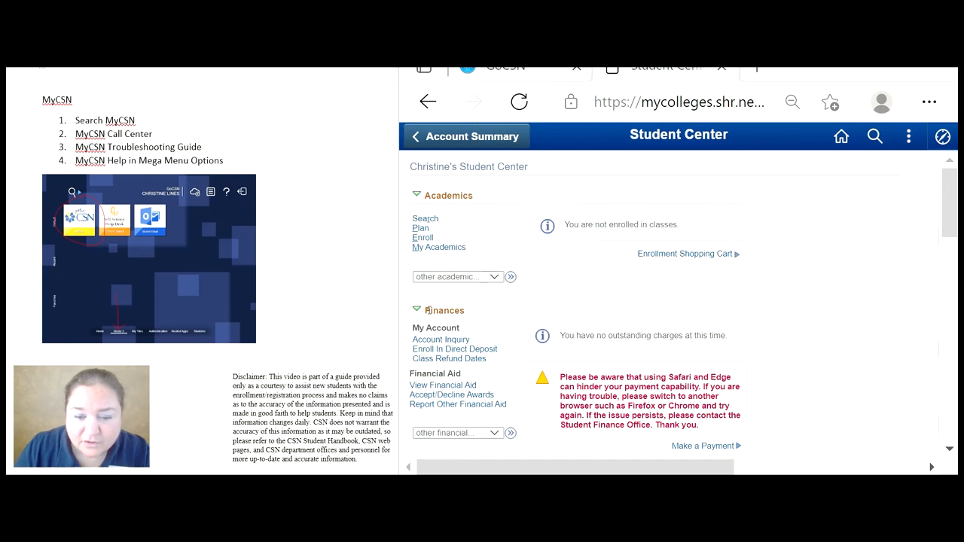
pyautogui.moveTo(443, 385)
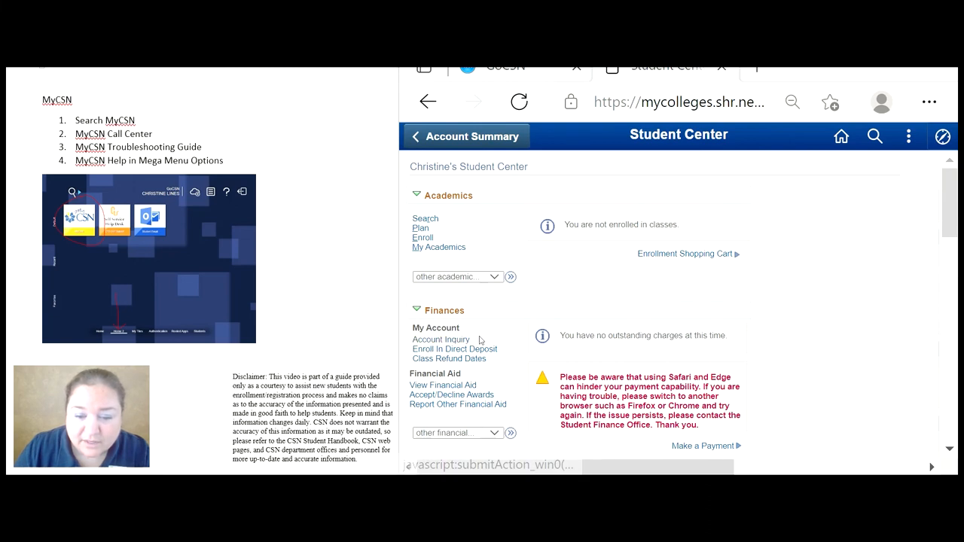
pyautogui.moveTo(494, 361)
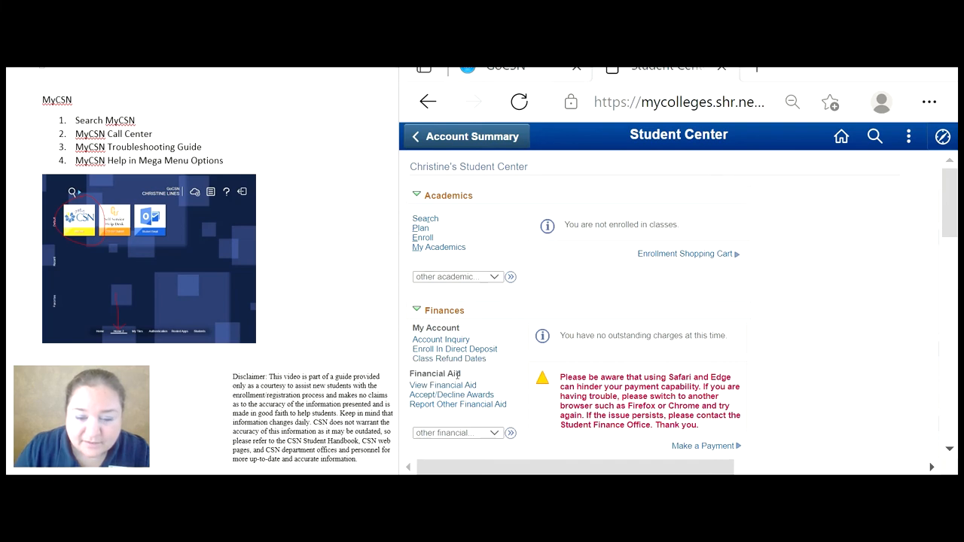
pyautogui.moveTo(478, 388)
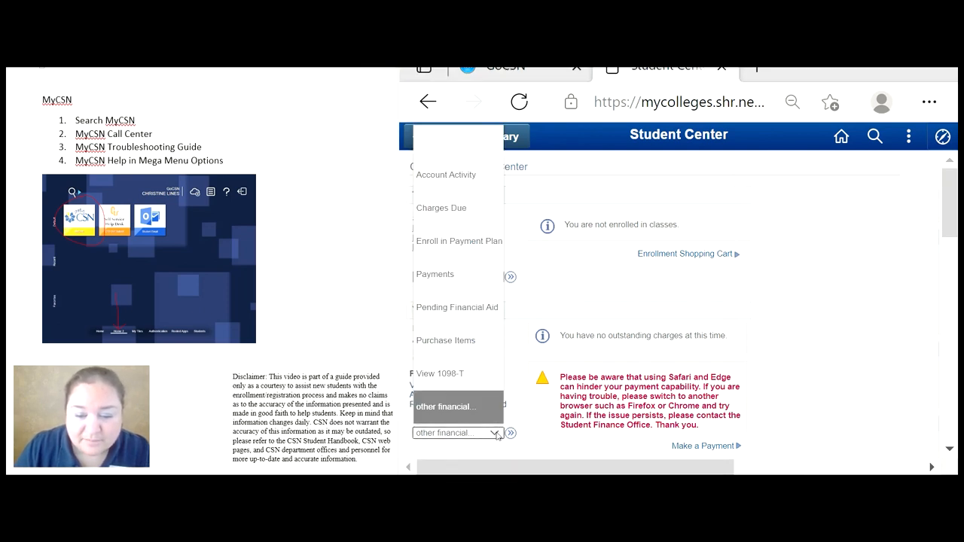
pyautogui.moveTo(458, 241)
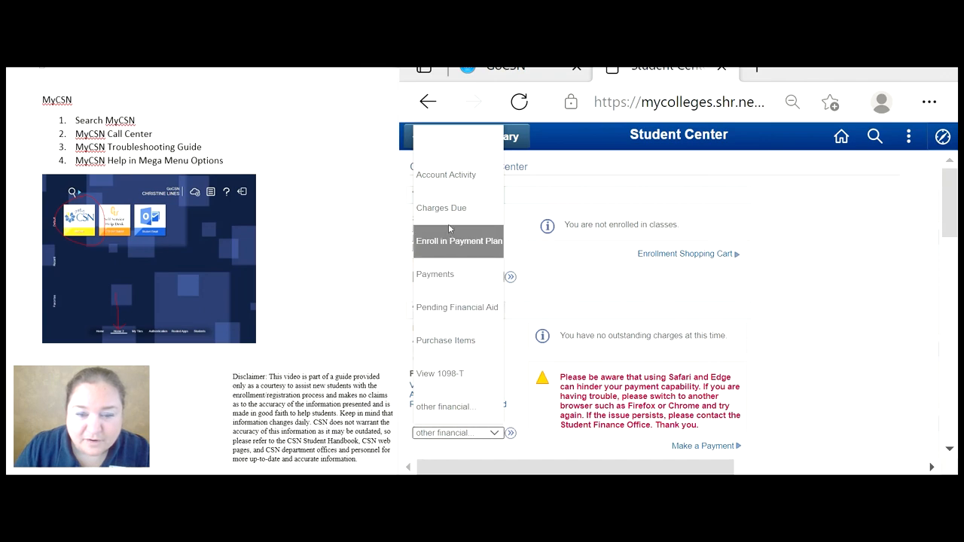
pyautogui.moveTo(454, 386)
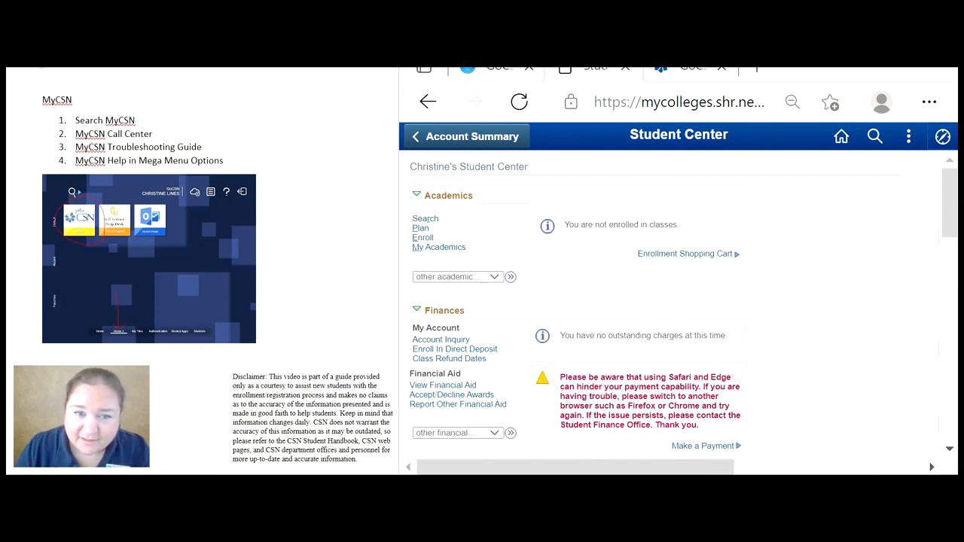
pyautogui.moveTo(684, 77)
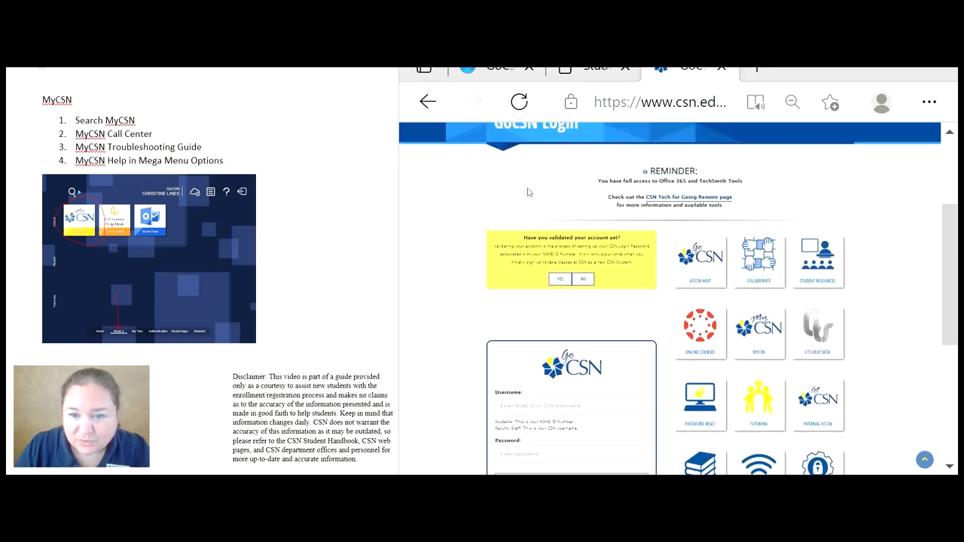
# Scroll the csn.edu MyCSN Help page down to its call center hours and help links.
pyautogui.scroll(-3)
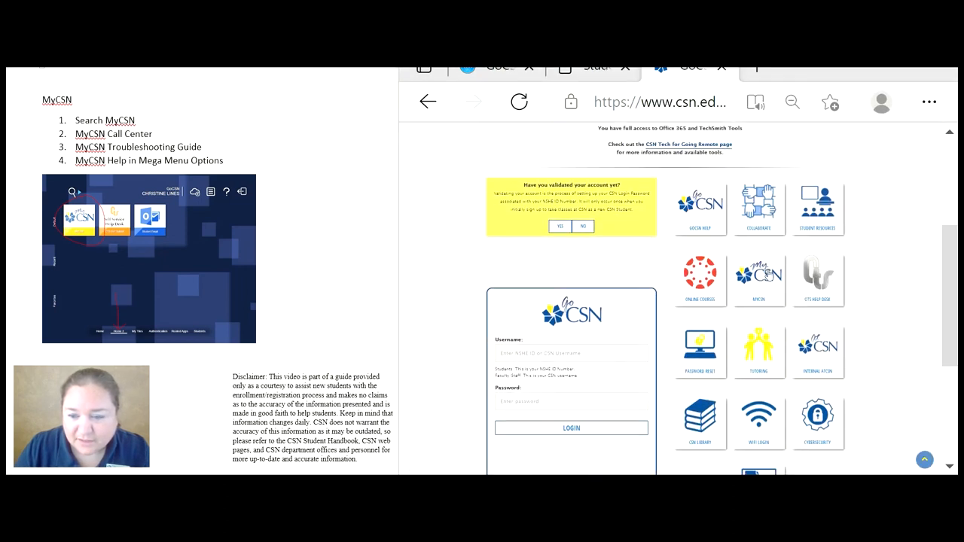
pyautogui.moveTo(759, 278)
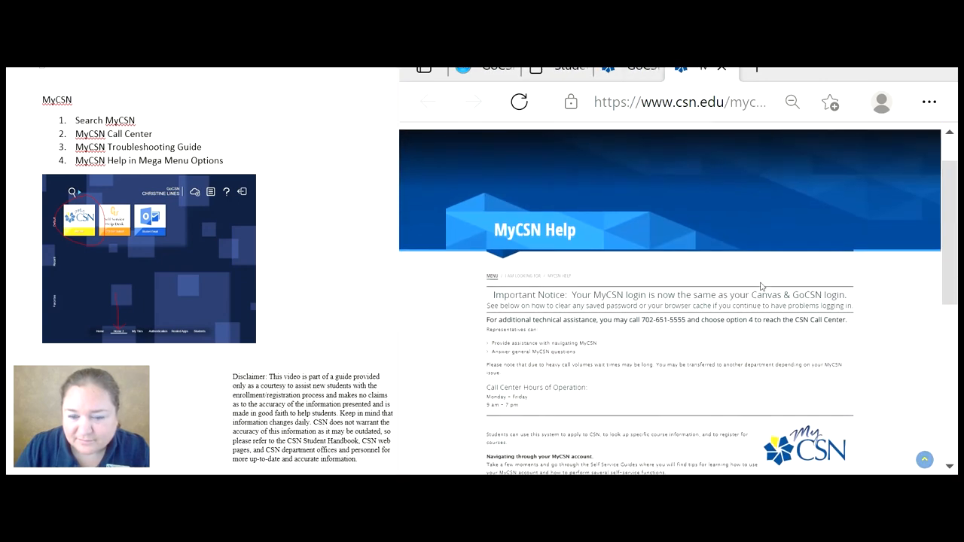
pyautogui.scroll(-3)
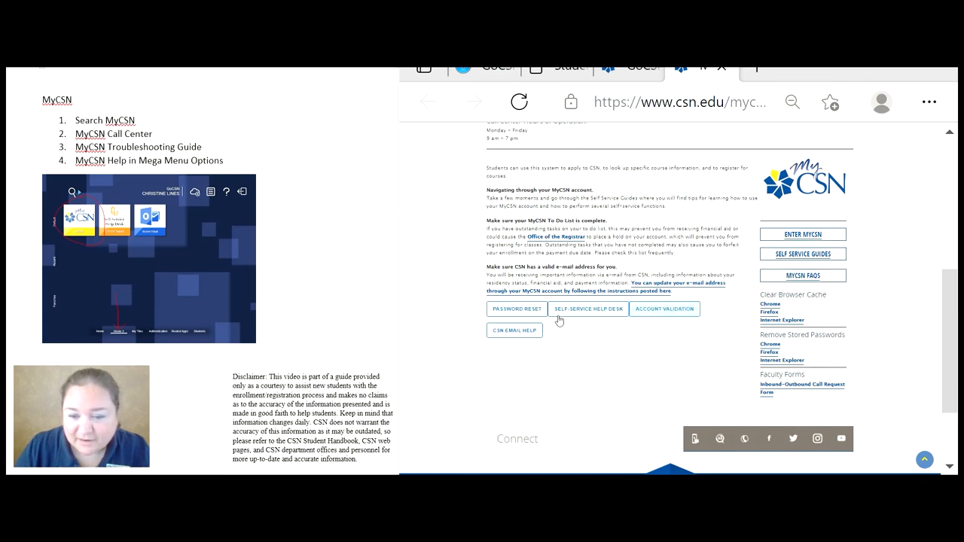
pyautogui.moveTo(802, 276)
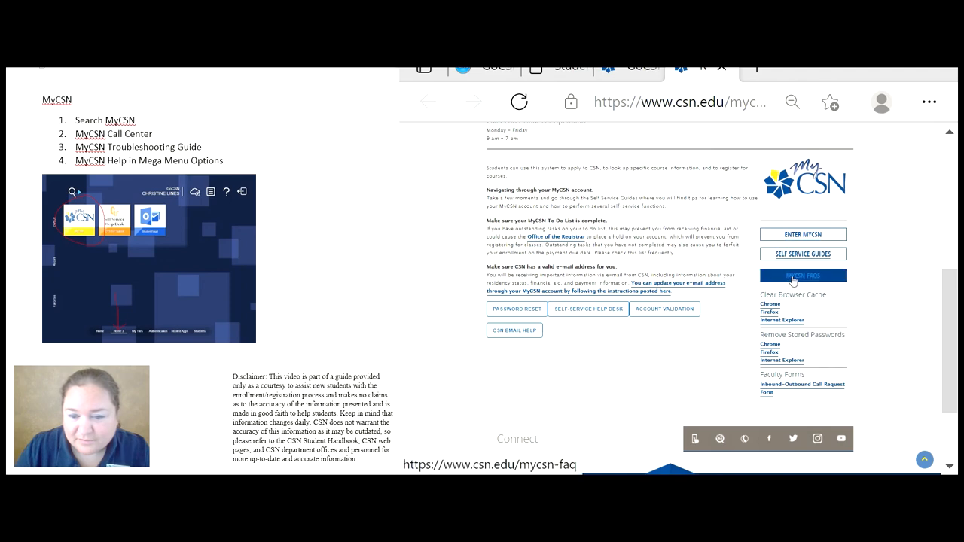
# Read through the MyCSN FAQs answers on login, registration and clearing the browser cache.
pyautogui.click(802, 276)
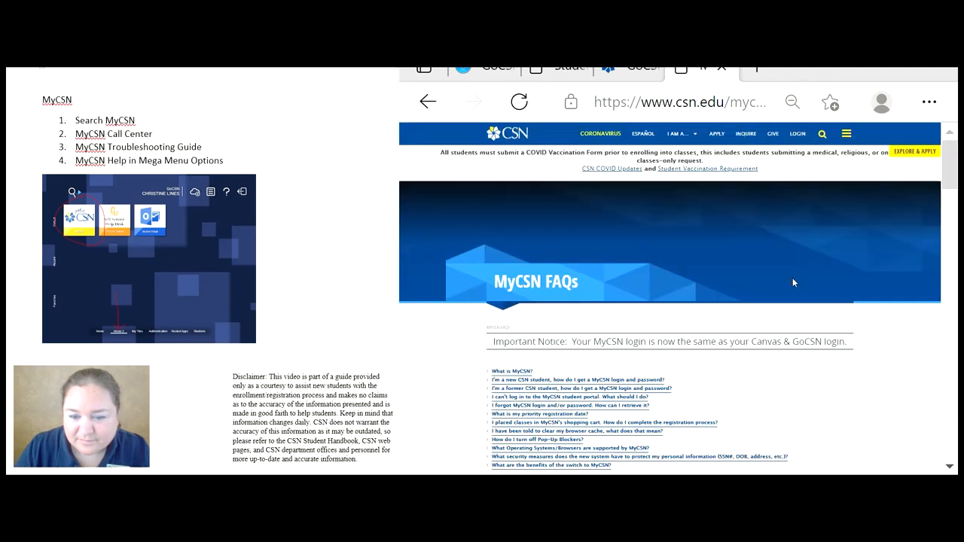
pyautogui.scroll(-3)
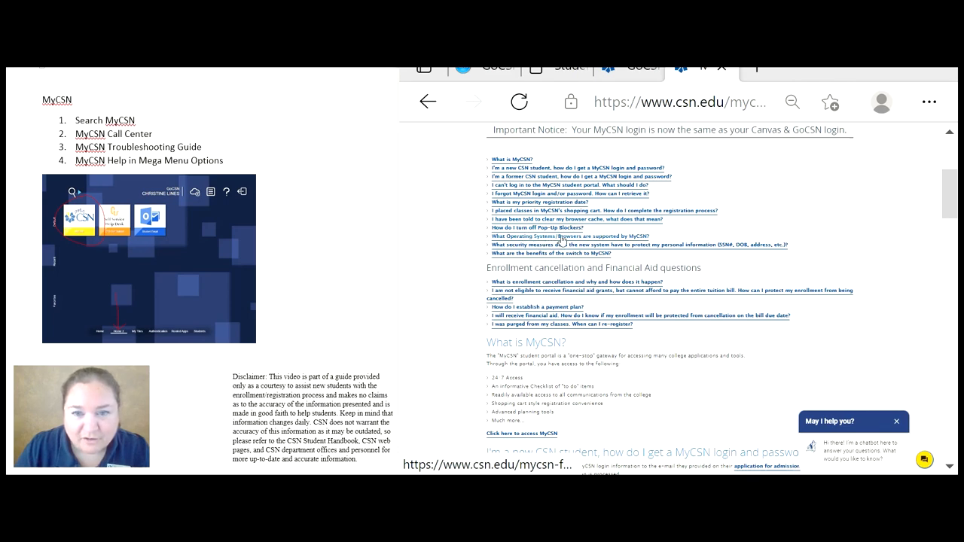
pyautogui.scroll(-3)
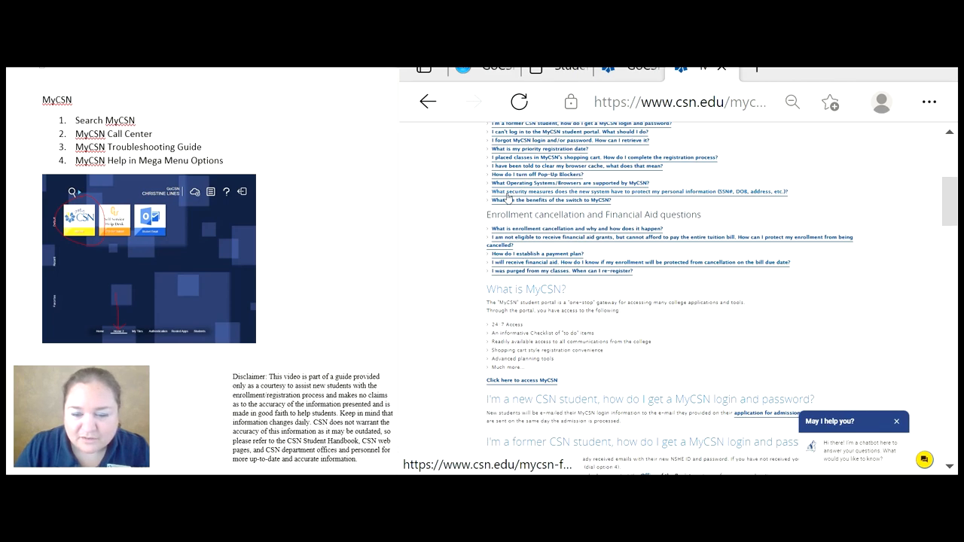
pyautogui.scroll(-3)
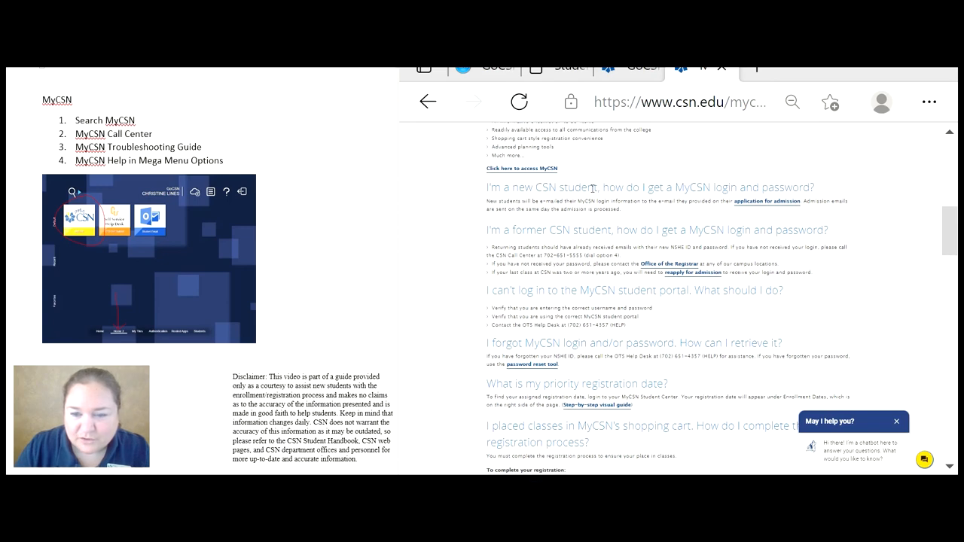
pyautogui.scroll(-3)
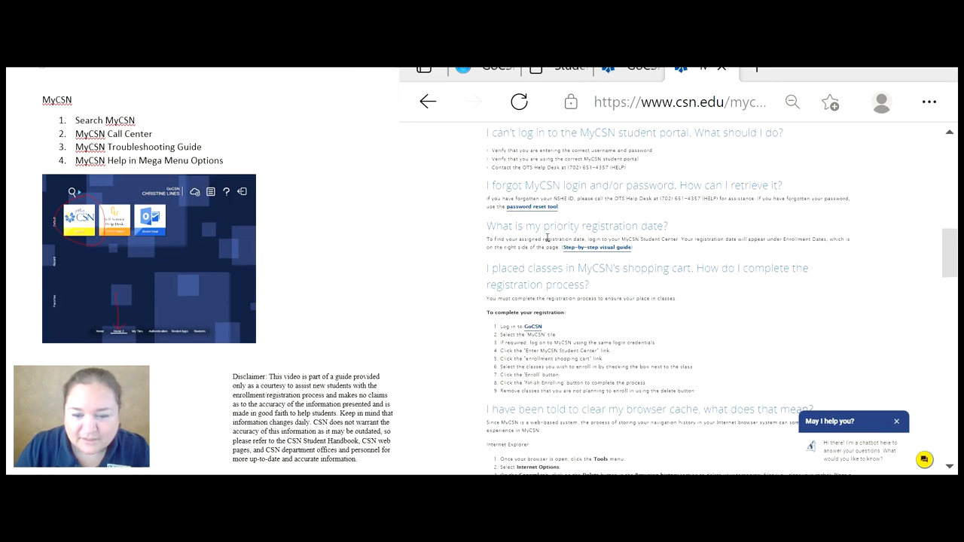
pyautogui.scroll(-3)
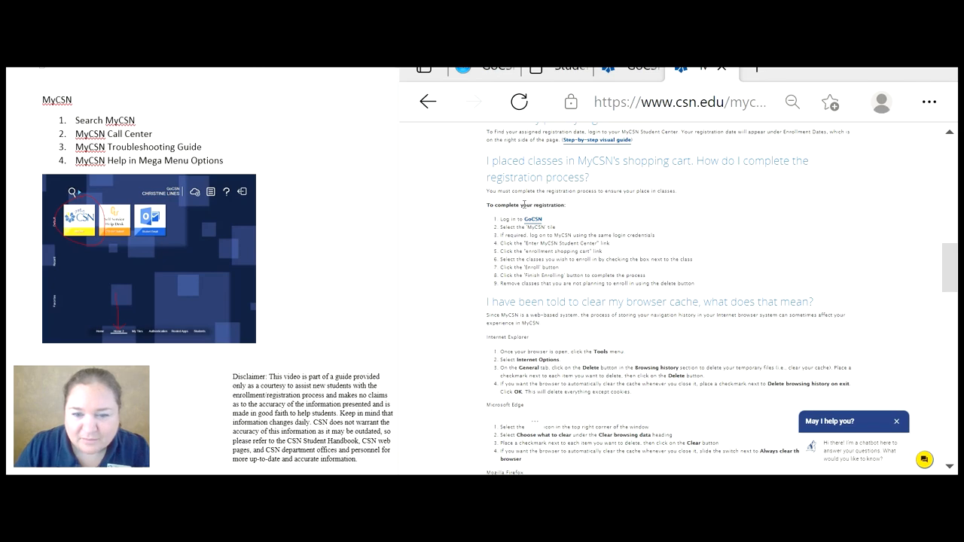
pyautogui.scroll(-3)
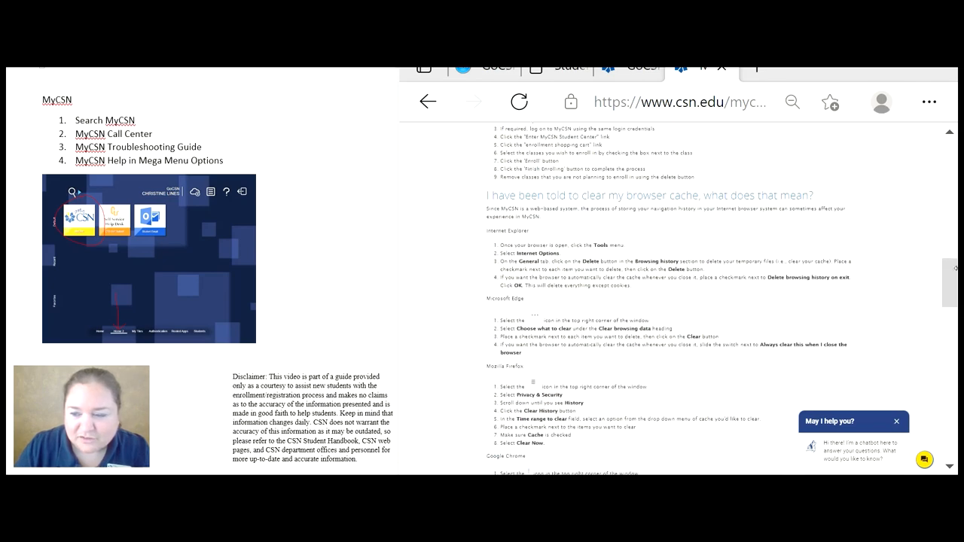
pyautogui.scroll(3)
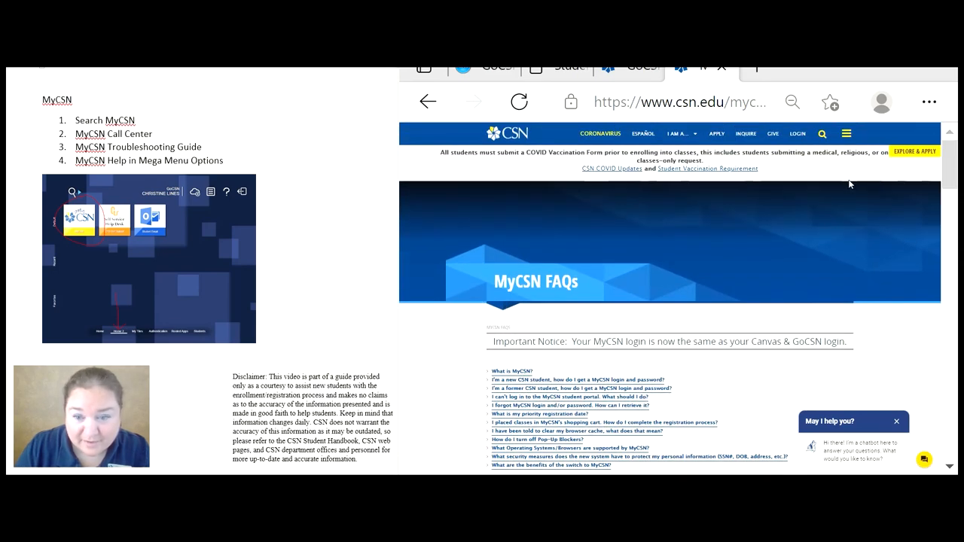
pyautogui.moveTo(447, 322)
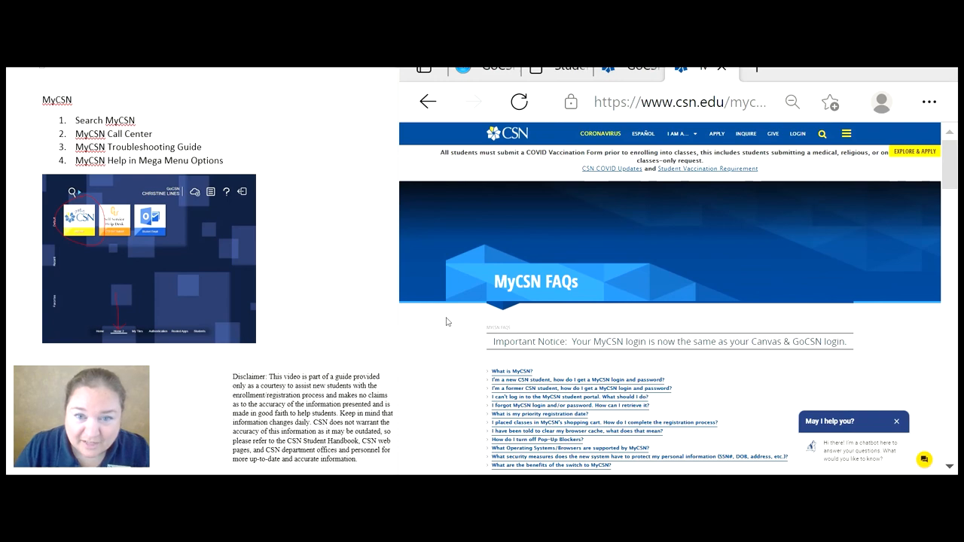